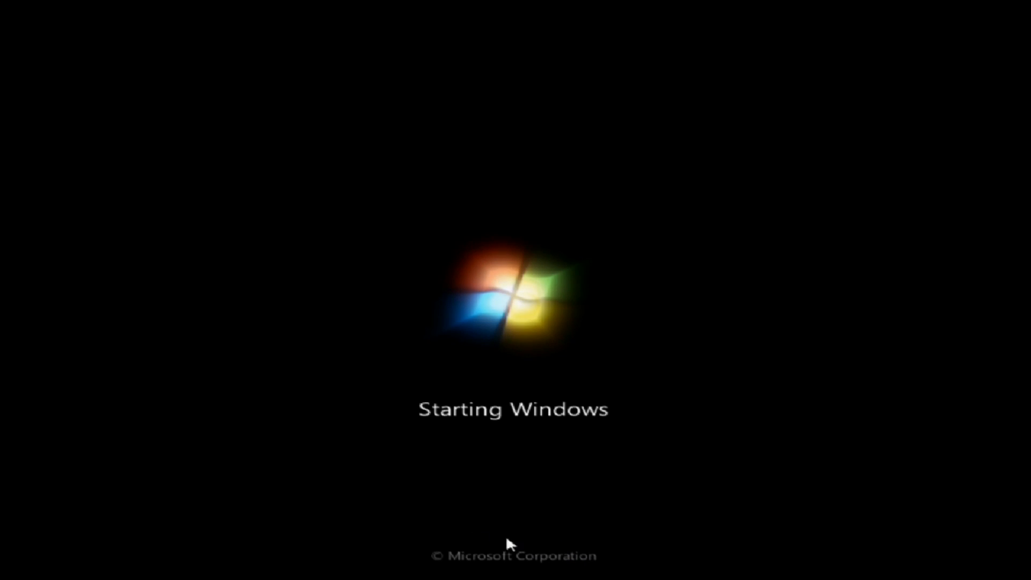
pyautogui.moveTo(543, 349)
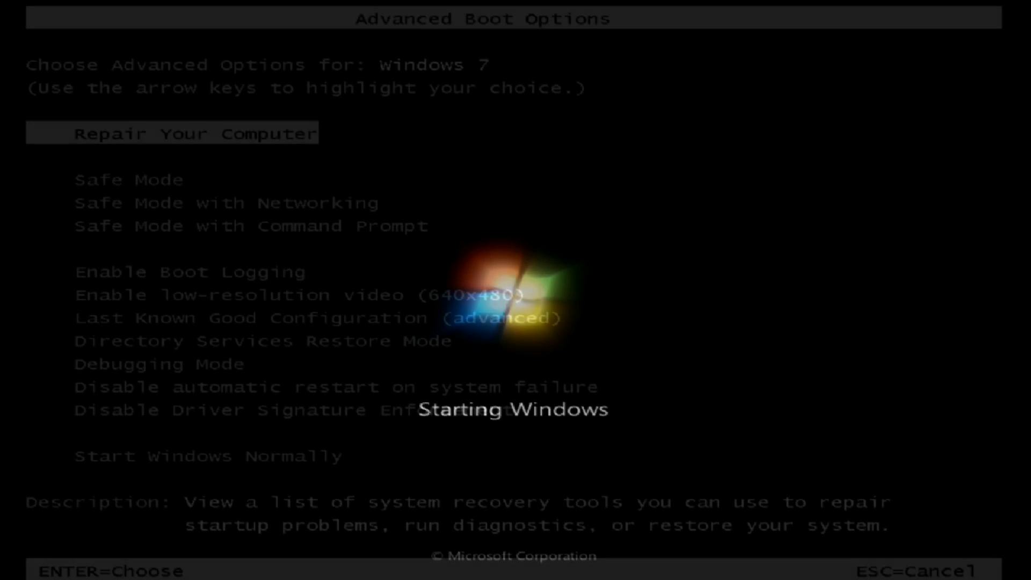
# Choose plain Safe Mode from the Advanced Boot Options and start Windows loading.
pyautogui.press('Down')
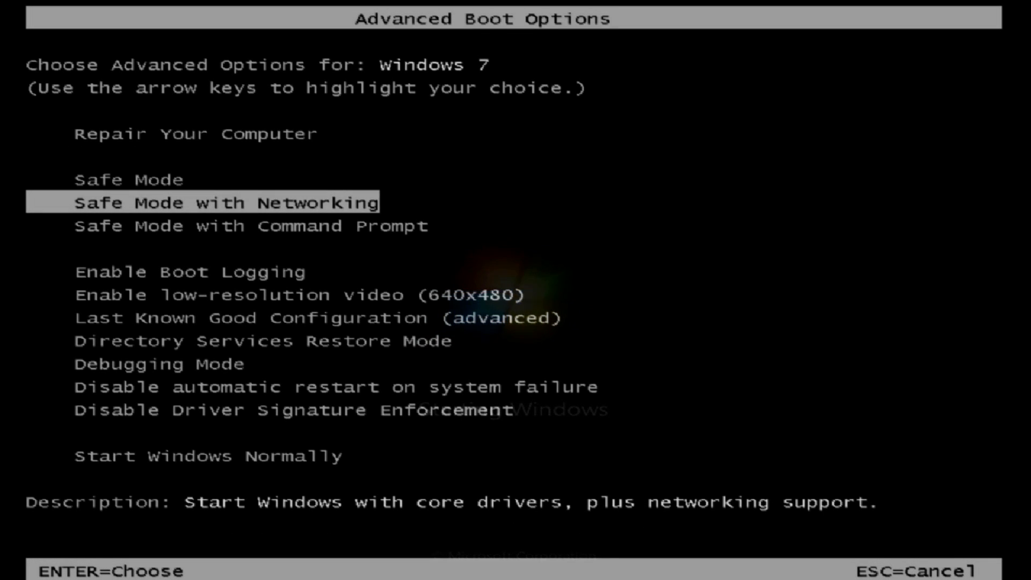
pyautogui.press('Up')
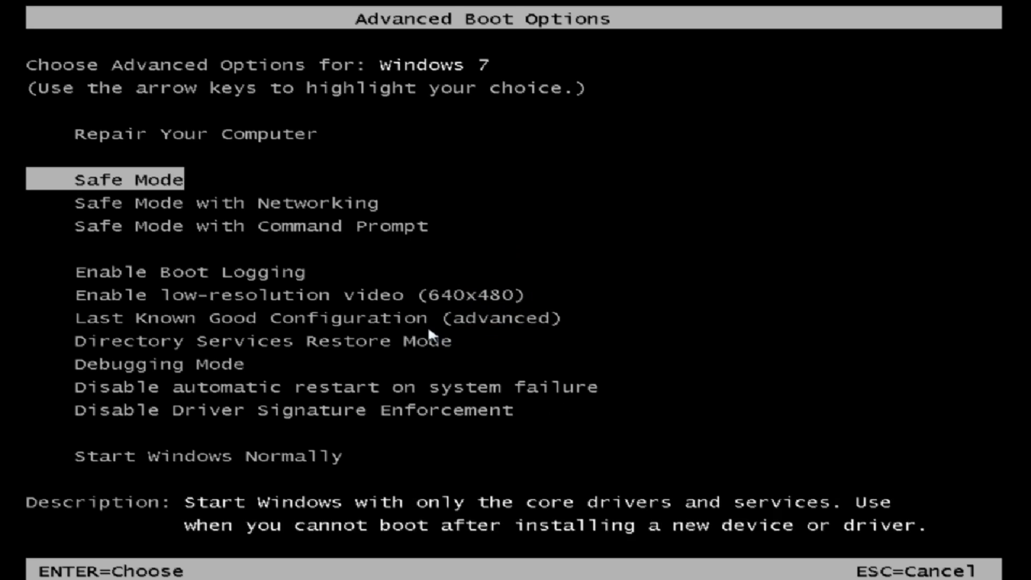
pyautogui.press('Down')
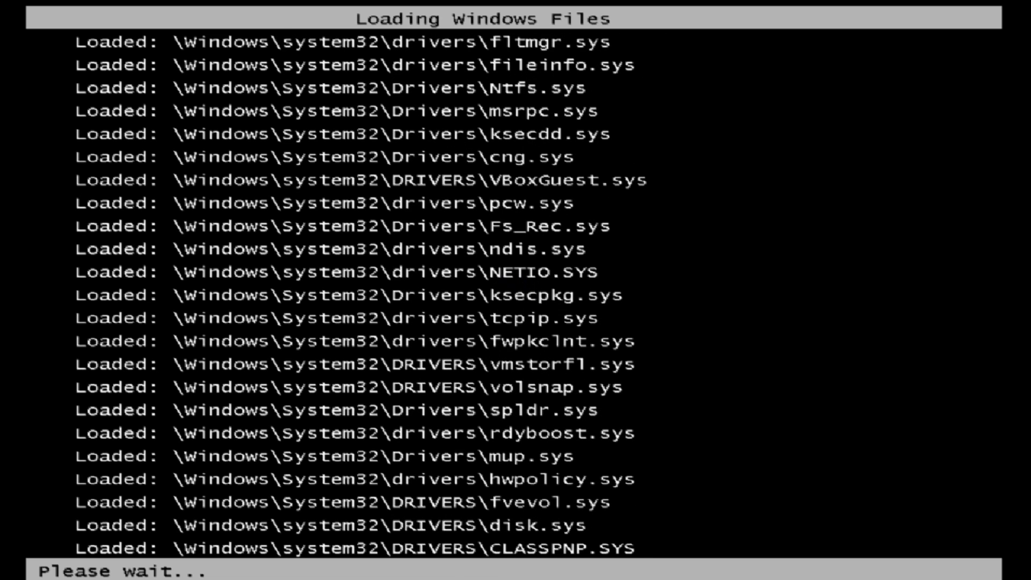
pyautogui.moveTo(625, 457)
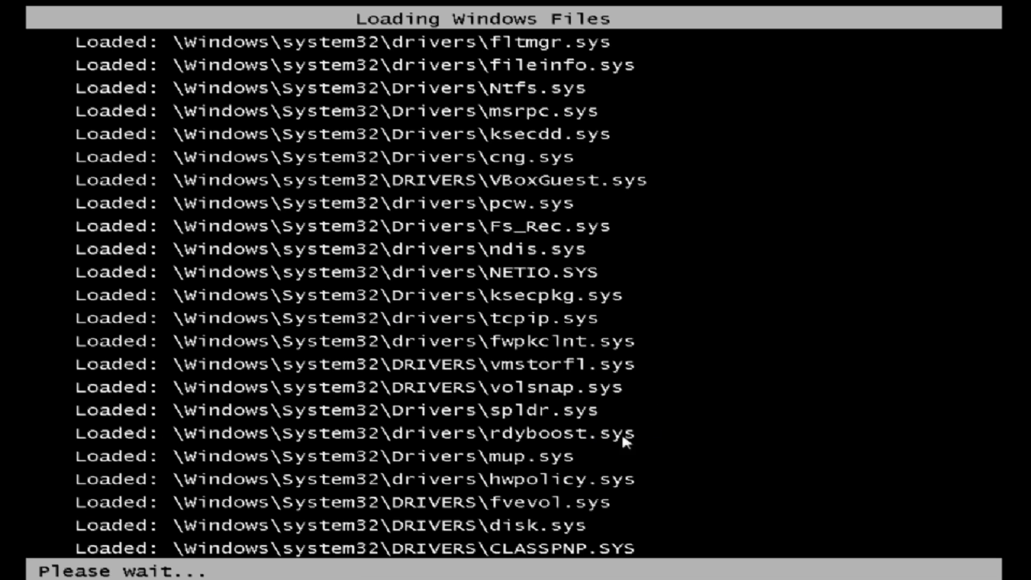
pyautogui.moveTo(470, 493)
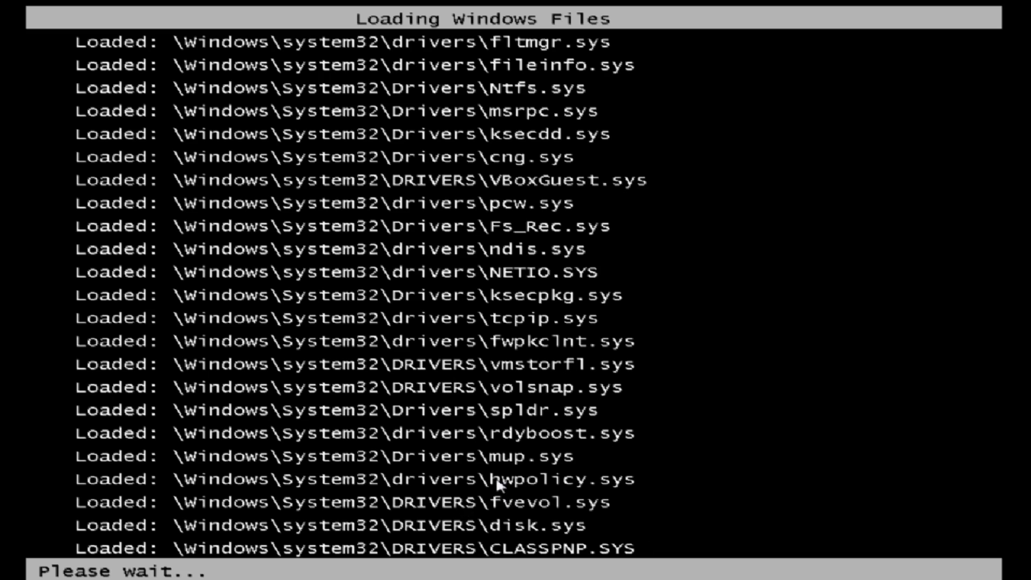
pyautogui.moveTo(580, 548)
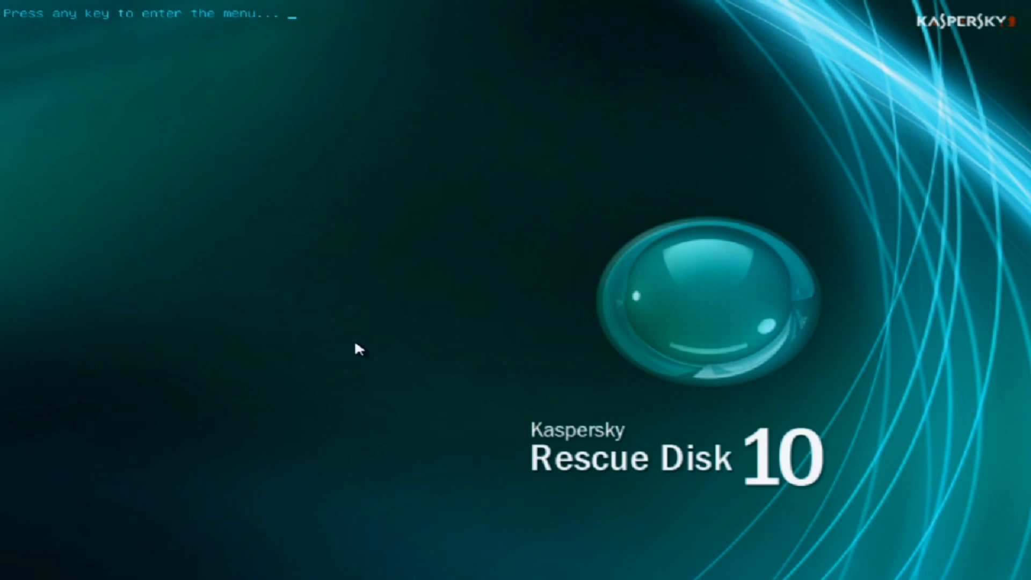
# Enter the rescue disk boot menu and accept the license with 1 to reach the desktop.
pyautogui.press('enter')
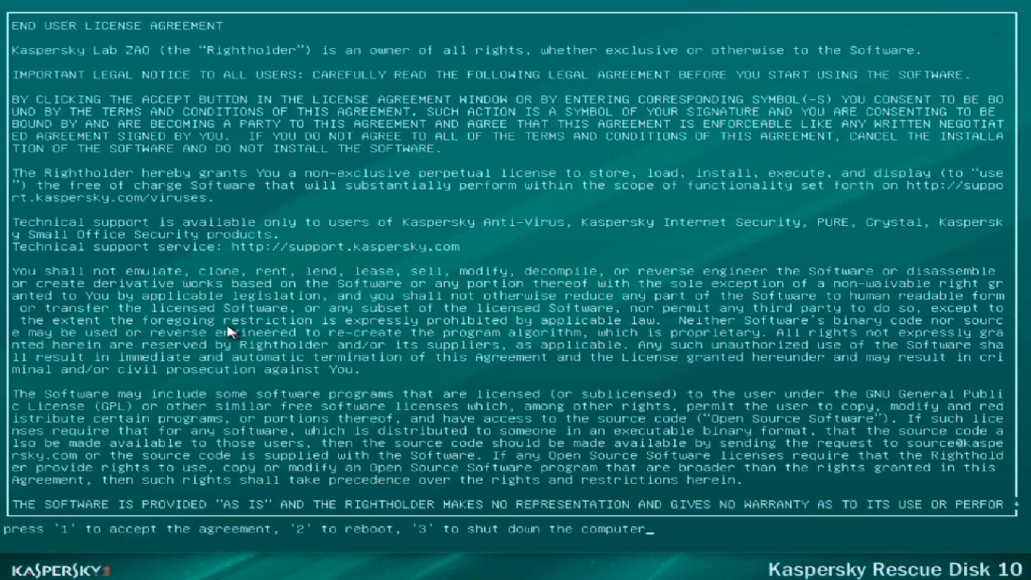
pyautogui.press('1')
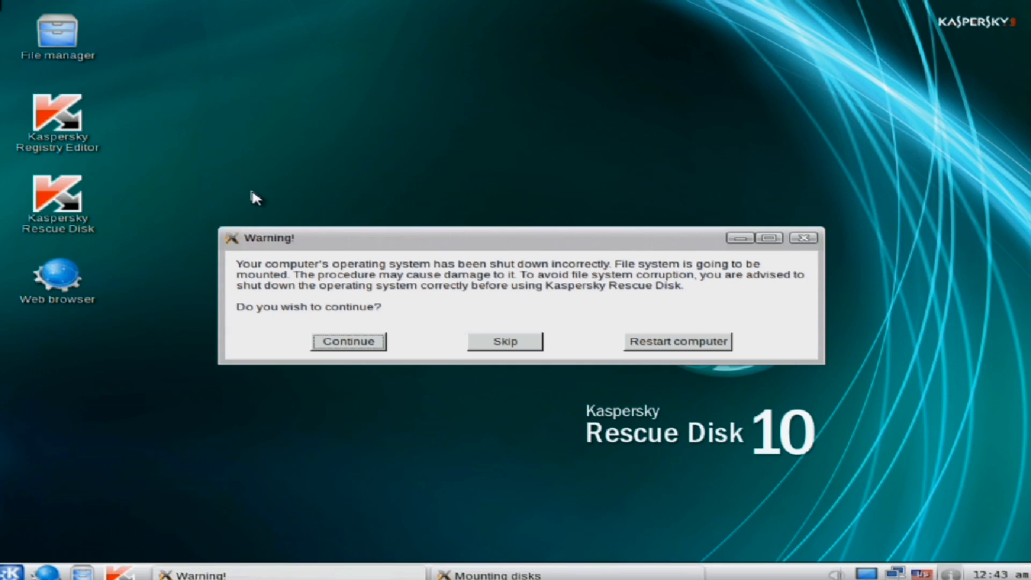
# Continue mounting despite the warning, tick drive C for scanning, start the database update, minimize the scanner.
pyautogui.click(348, 341)
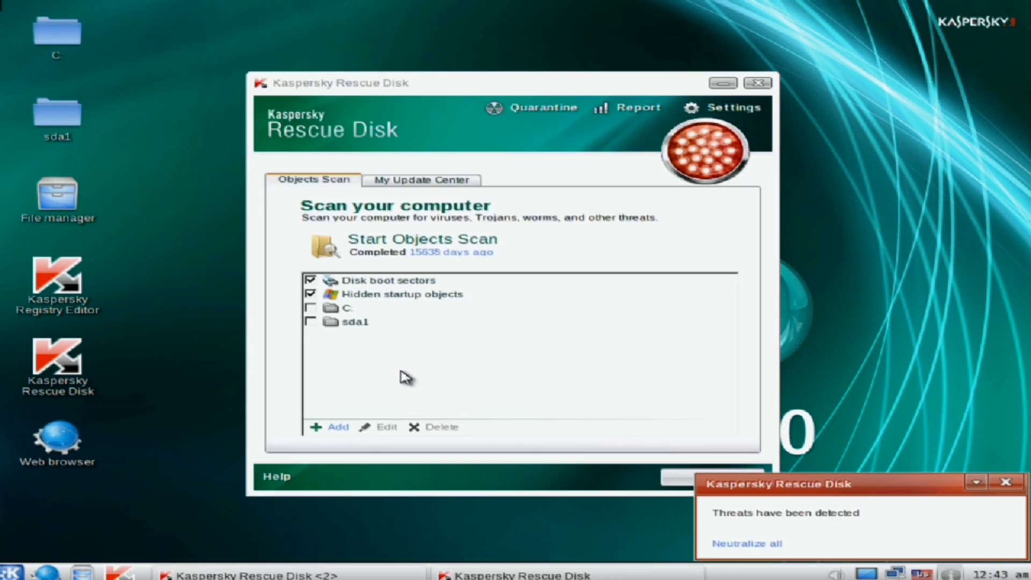
pyautogui.moveTo(292, 329)
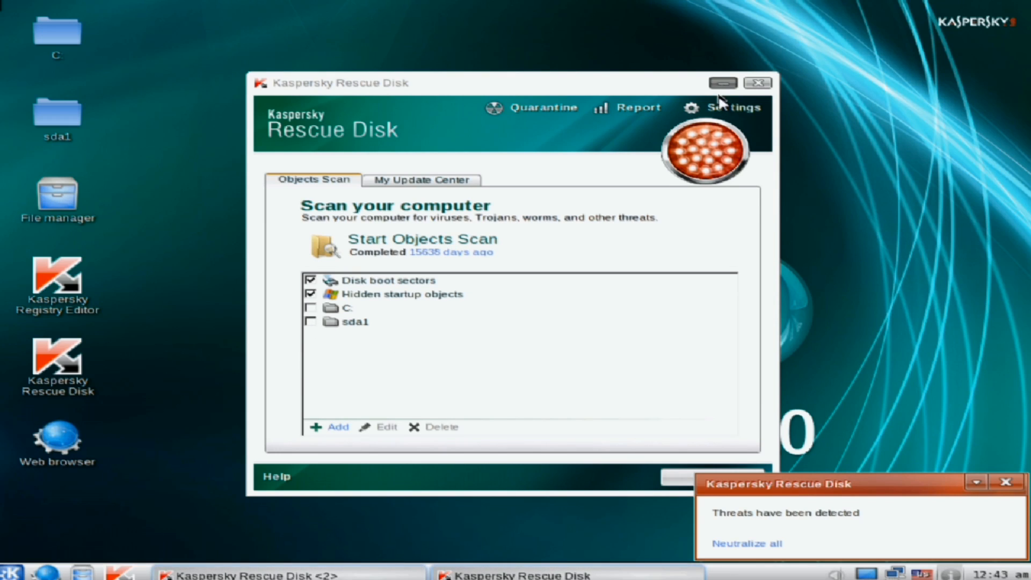
pyautogui.click(422, 181)
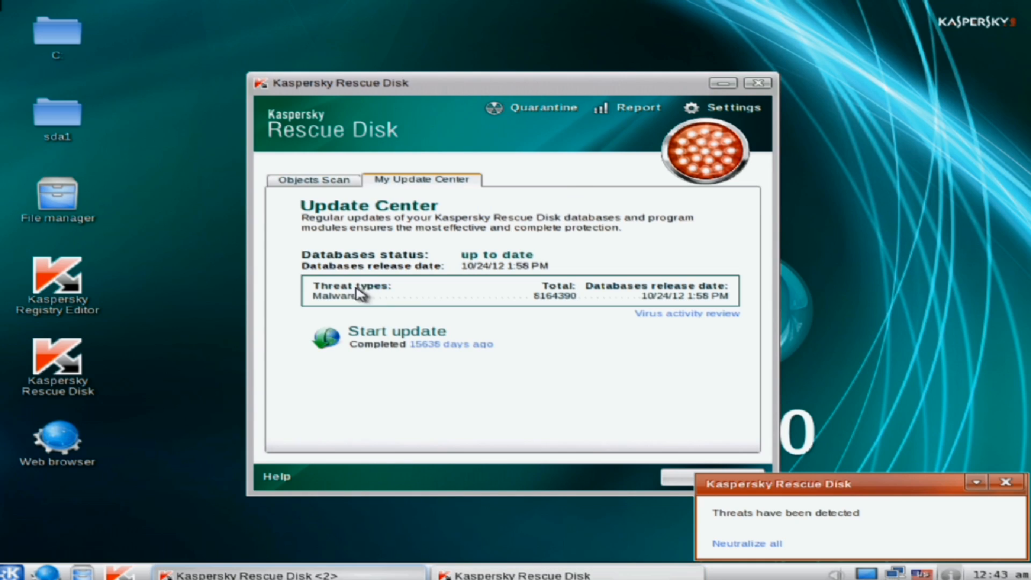
pyautogui.click(313, 181)
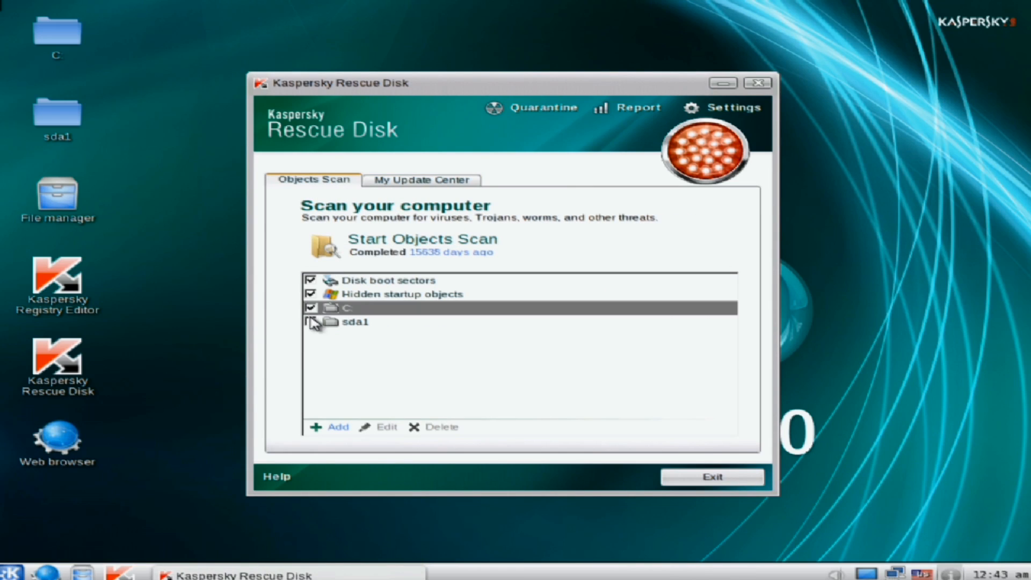
pyautogui.click(421, 180)
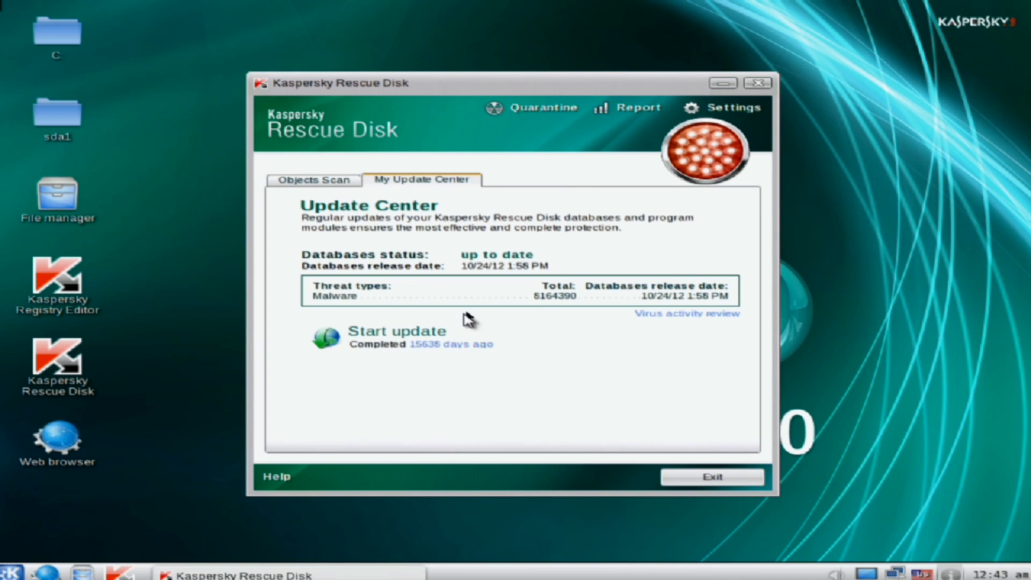
pyautogui.click(397, 330)
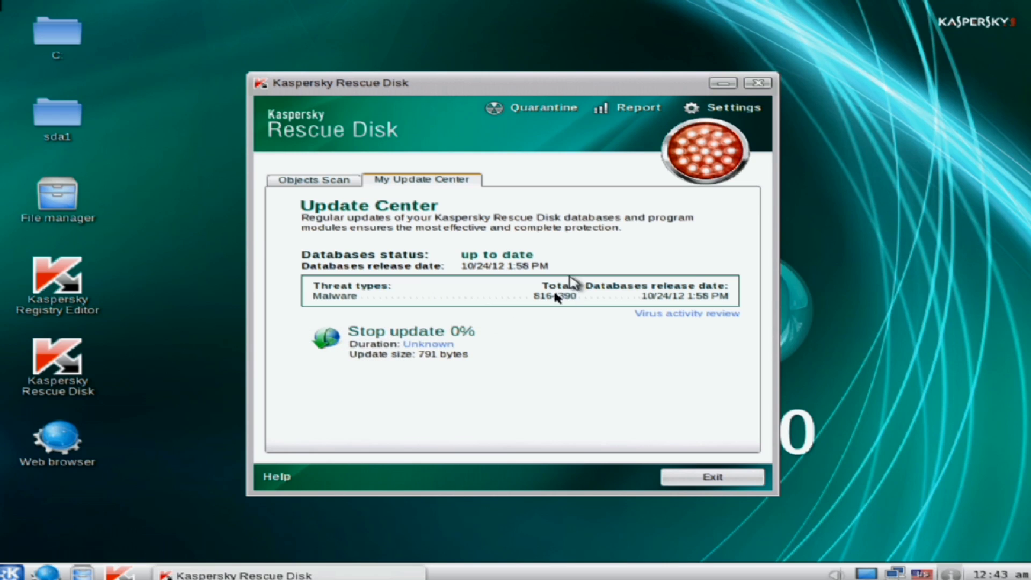
pyautogui.click(711, 476)
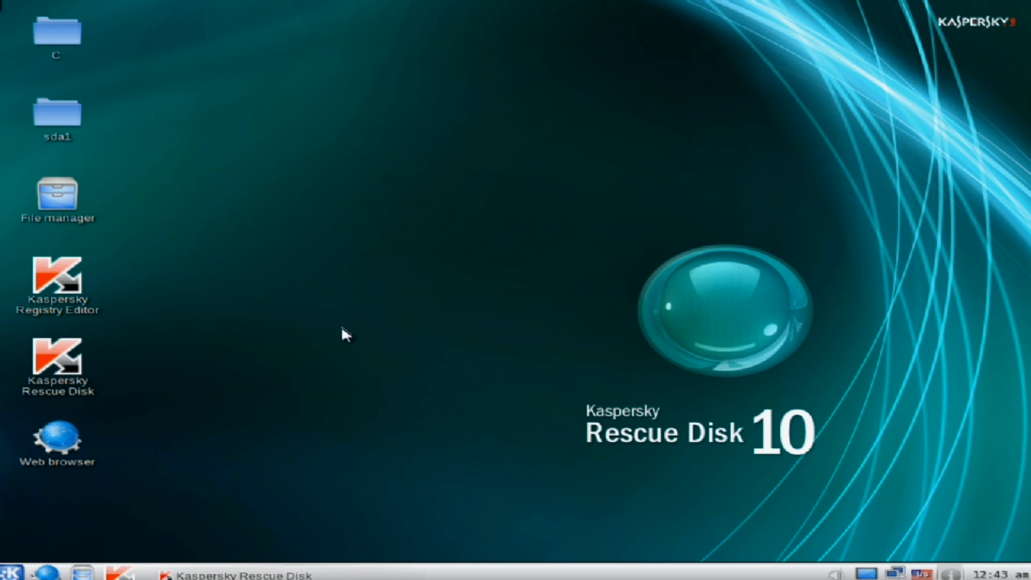
pyautogui.moveTo(256, 331)
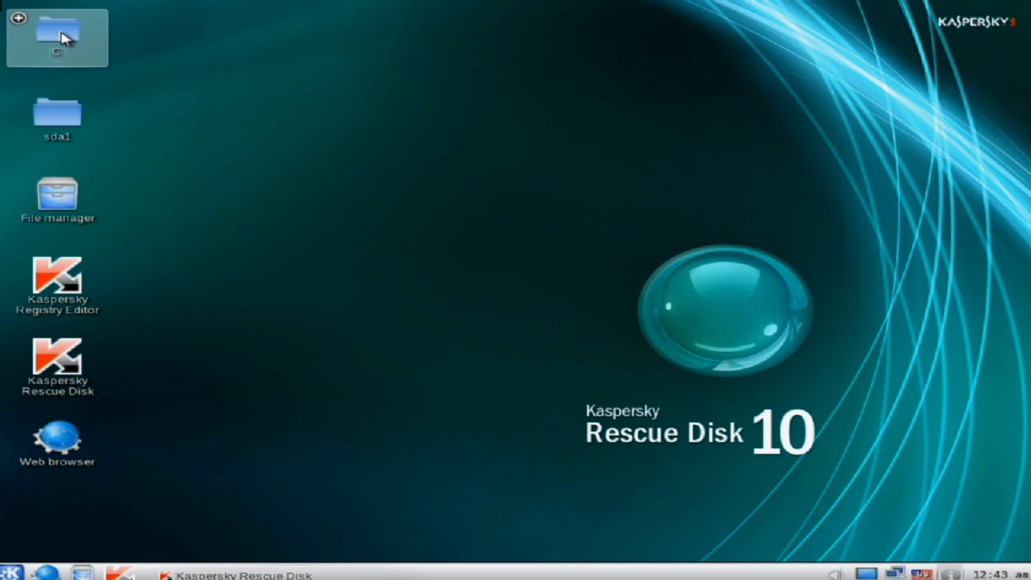
# Browse drive C in Dolphin, glance into ProgramData, then enter the Britec user profile folder.
pyautogui.doubleClick(47, 30)
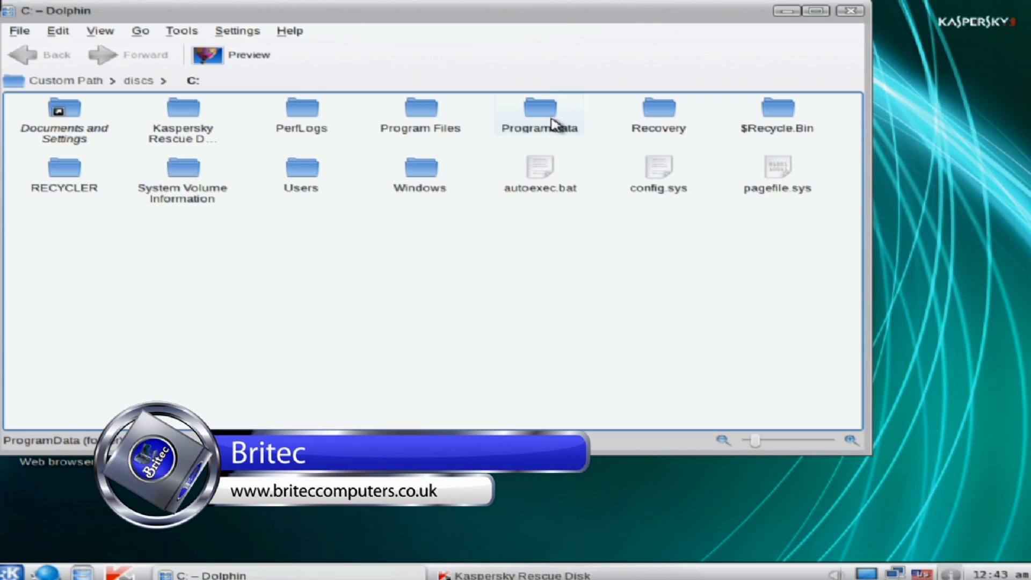
pyautogui.doubleClick(539, 110)
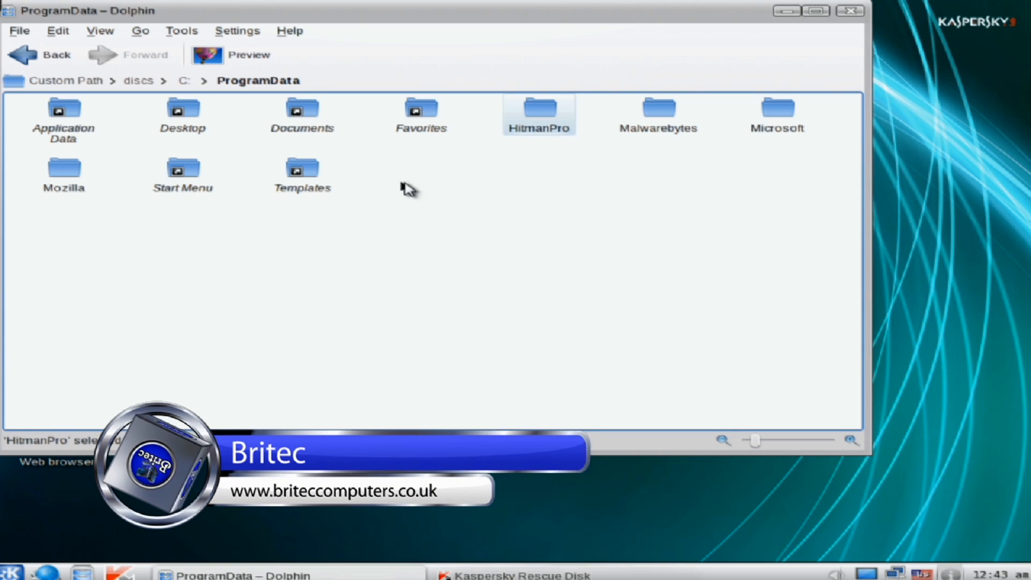
pyautogui.moveTo(11, 98)
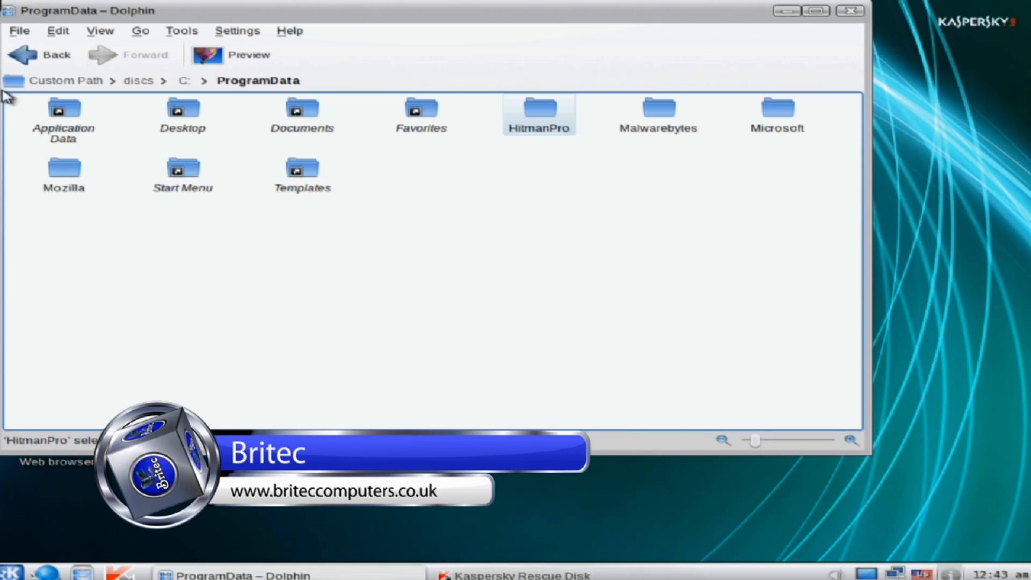
pyautogui.click(26, 55)
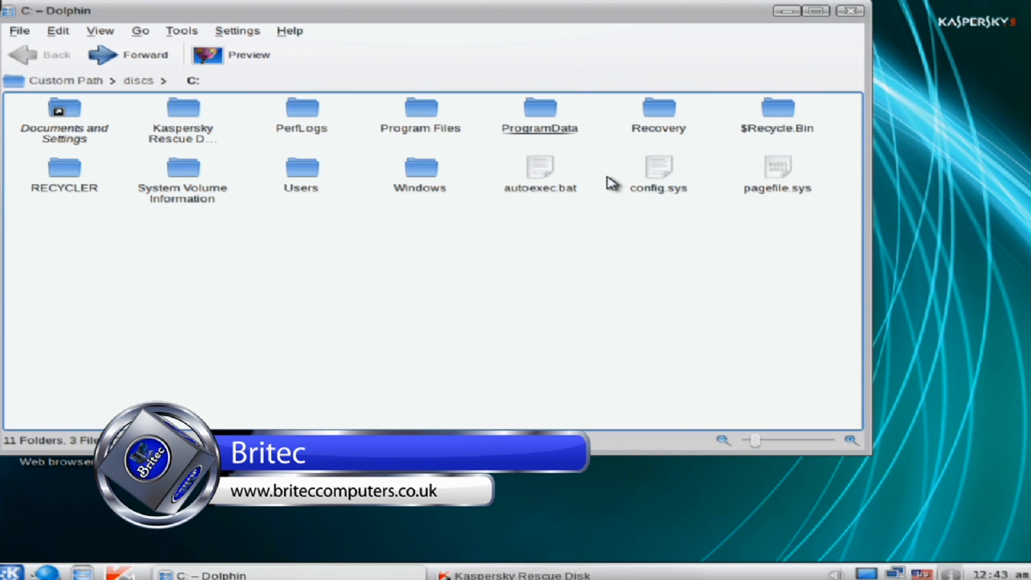
pyautogui.moveTo(302, 188)
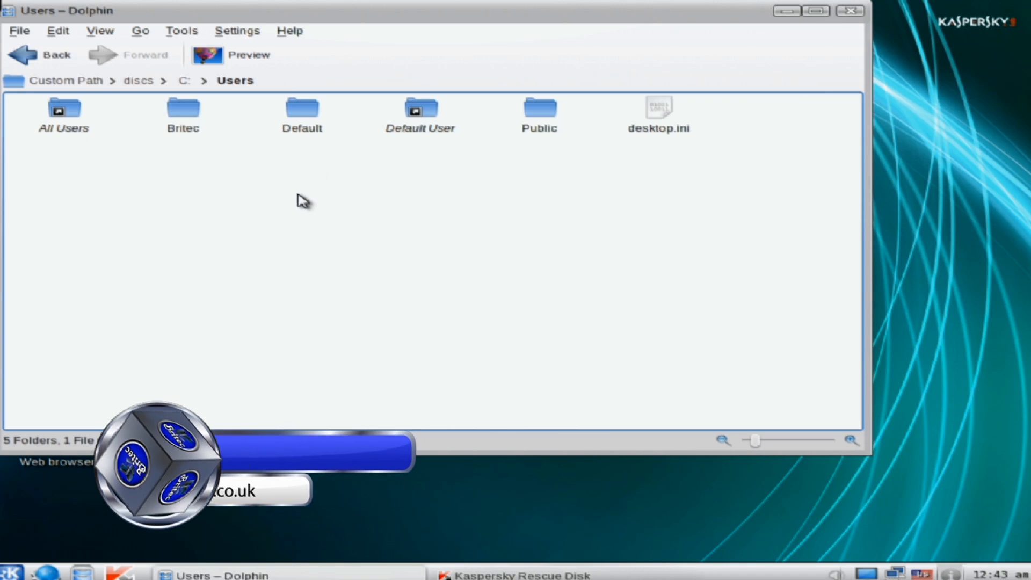
pyautogui.doubleClick(182, 108)
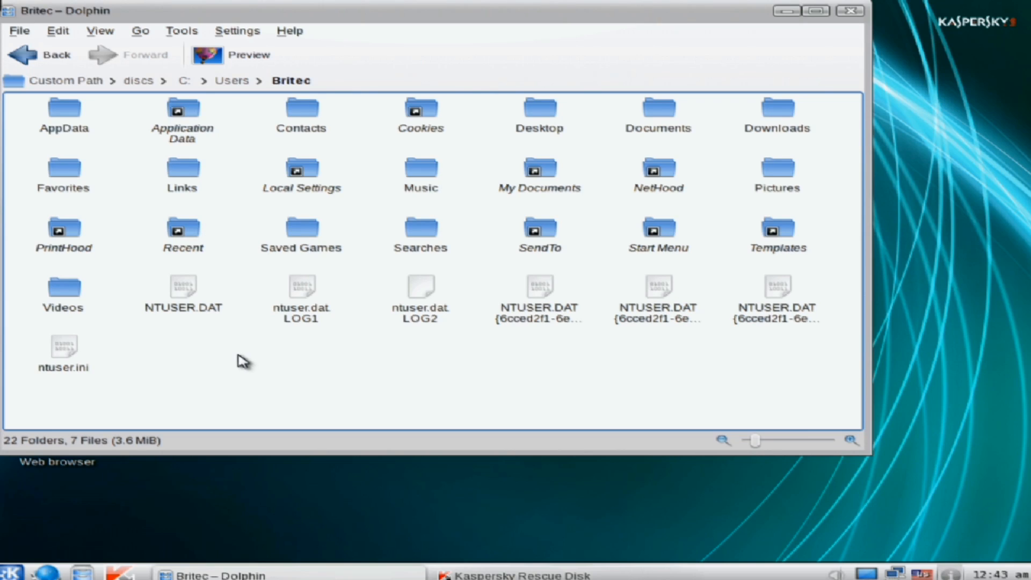
pyautogui.moveTo(365, 333)
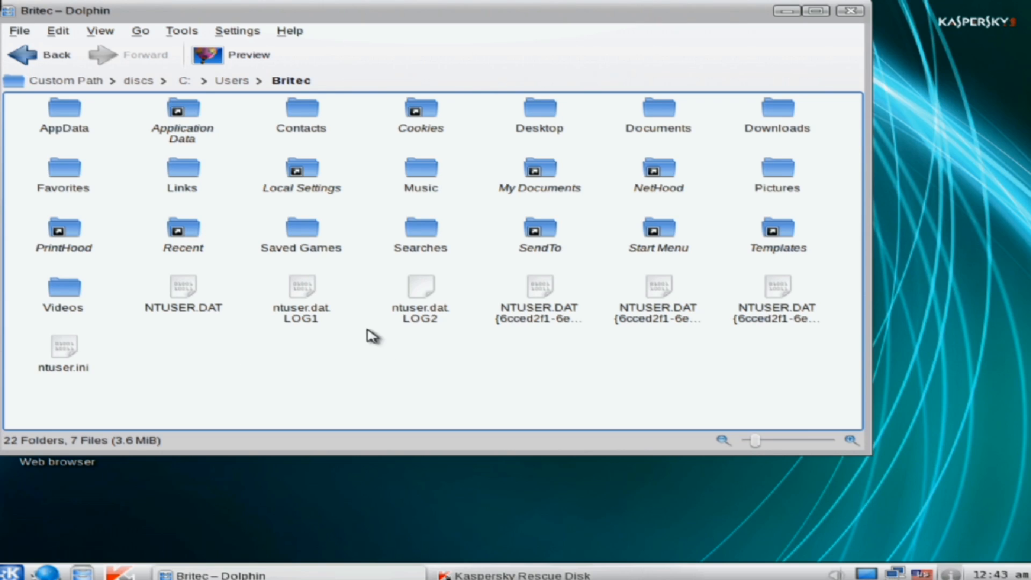
# In the user's Desktop folder, move the suspicious 1.exe and autorun.inf to the trash.
pyautogui.doubleClick(539, 110)
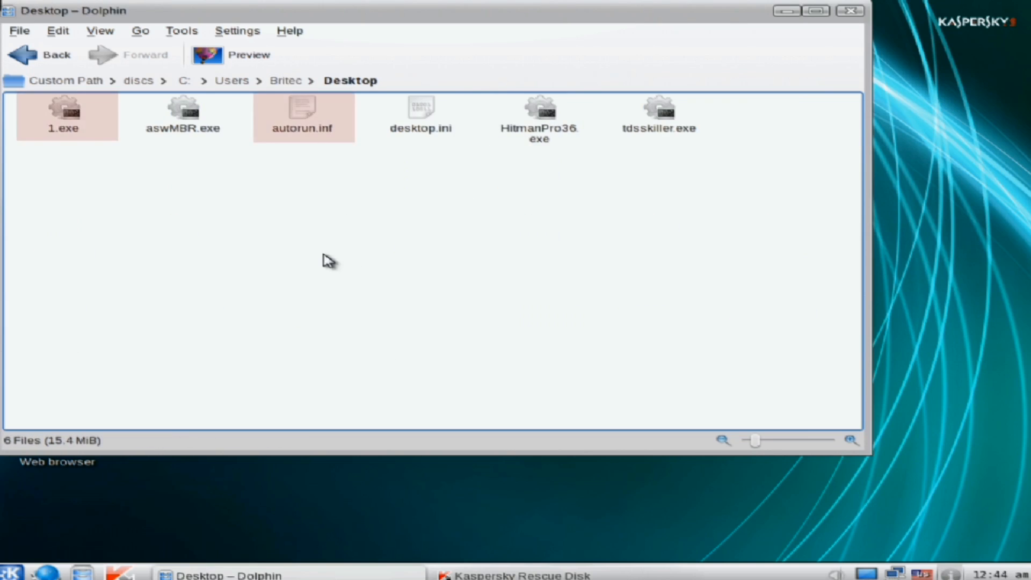
pyautogui.click(65, 116)
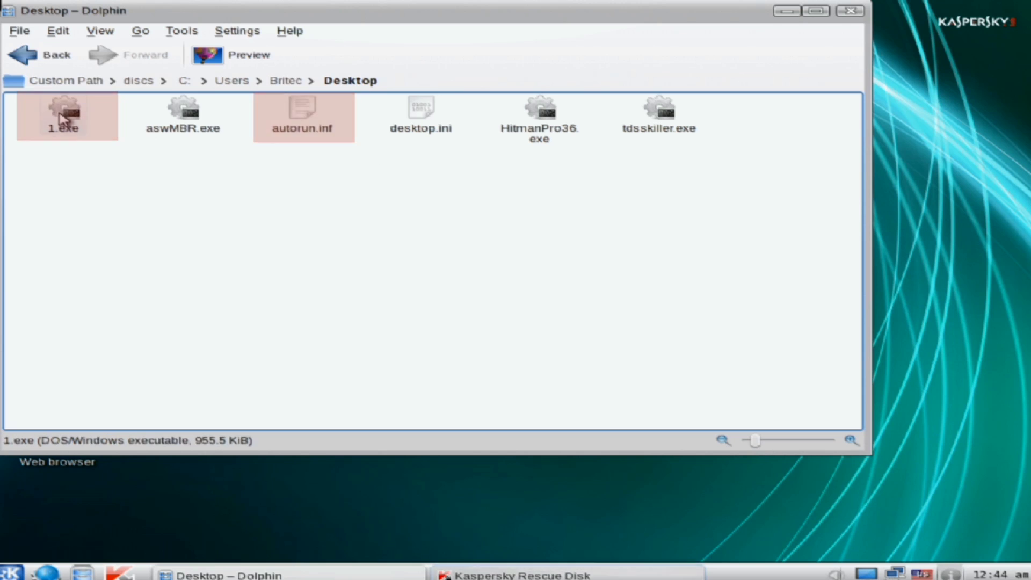
pyautogui.rightClick(63, 114)
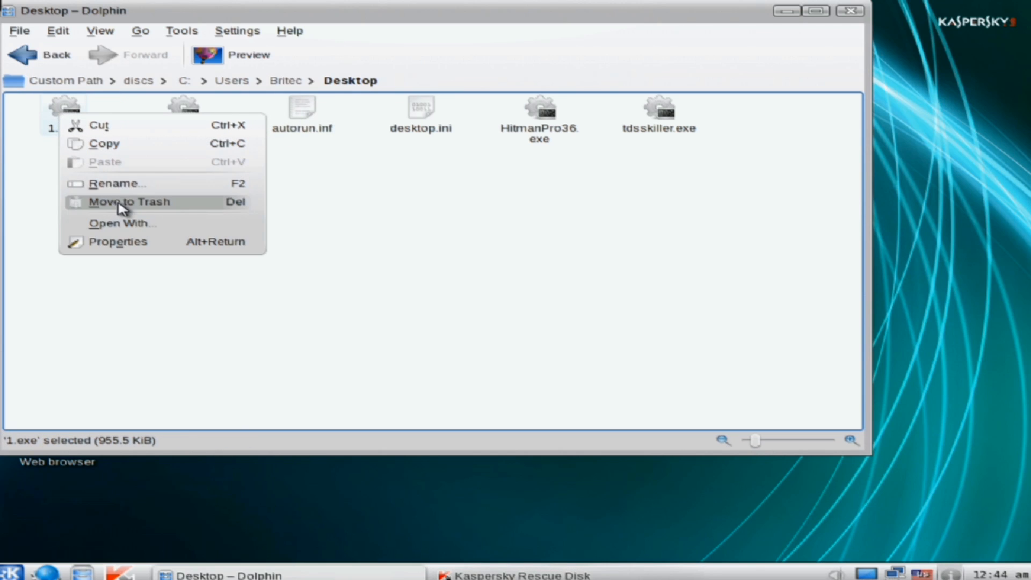
pyautogui.click(130, 202)
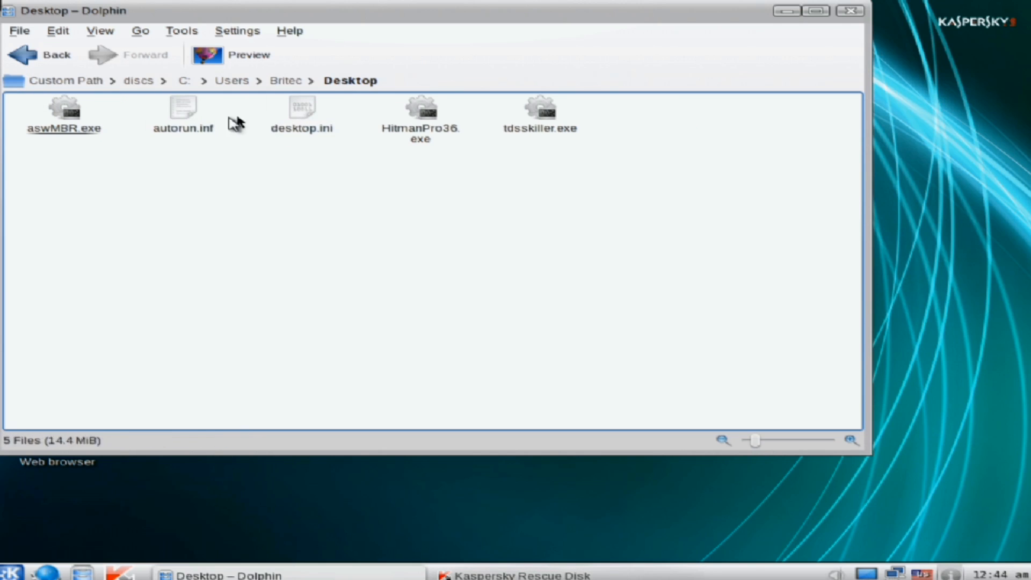
pyautogui.rightClick(182, 110)
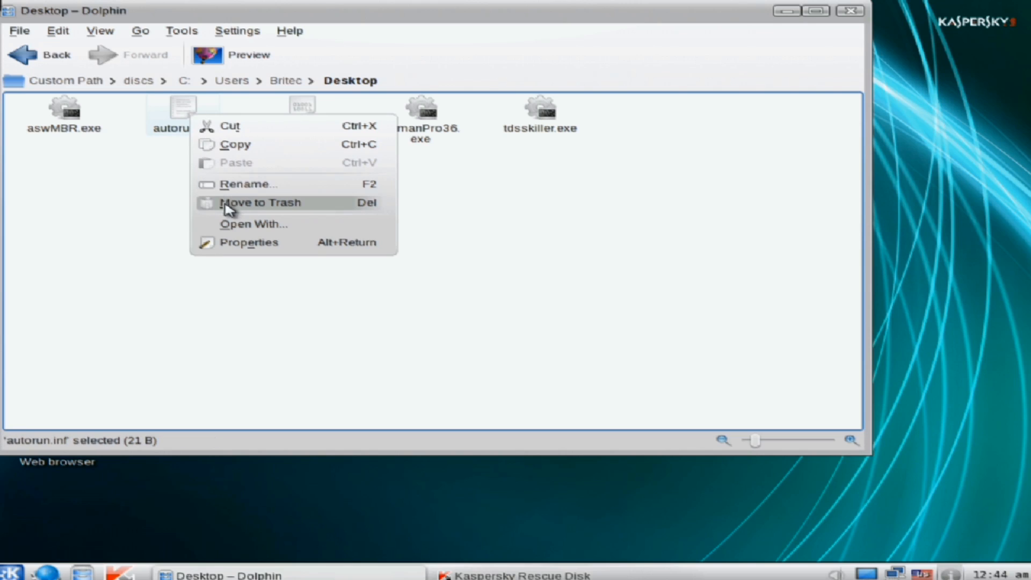
pyautogui.click(269, 202)
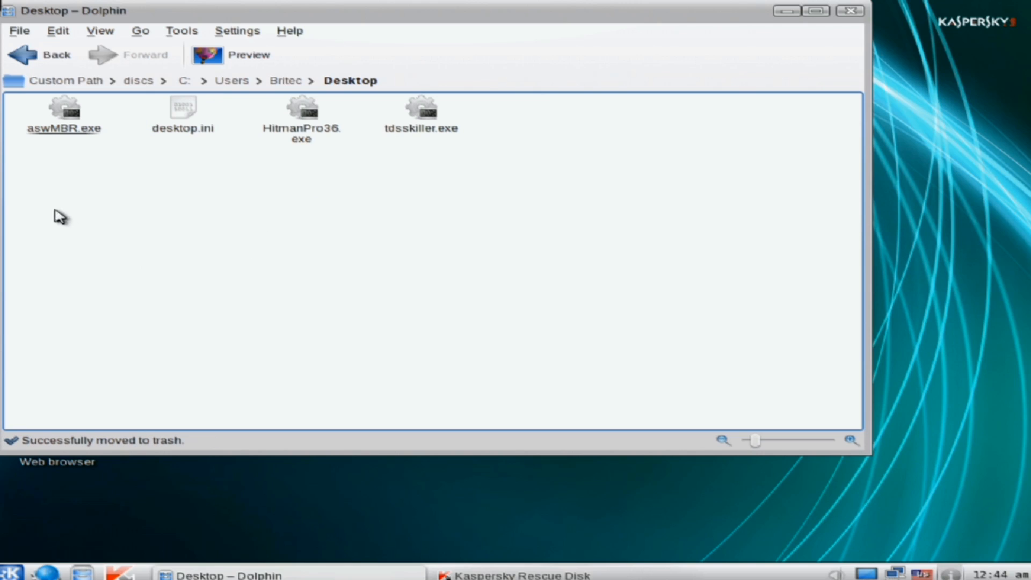
# Inspect the Britec user's AppData > Local > Temp folder and head back toward drive C.
pyautogui.click(286, 81)
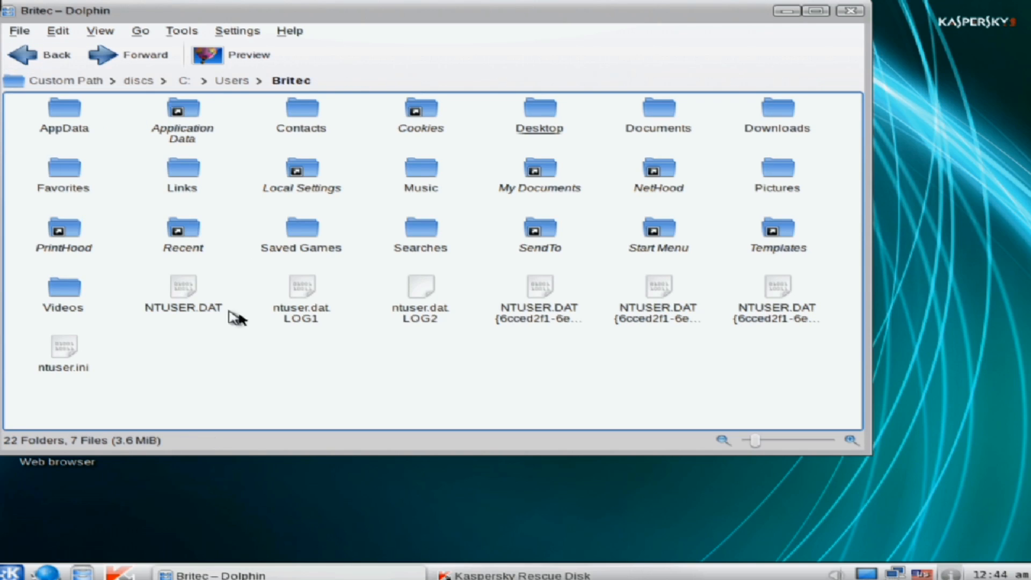
pyautogui.moveTo(55, 102)
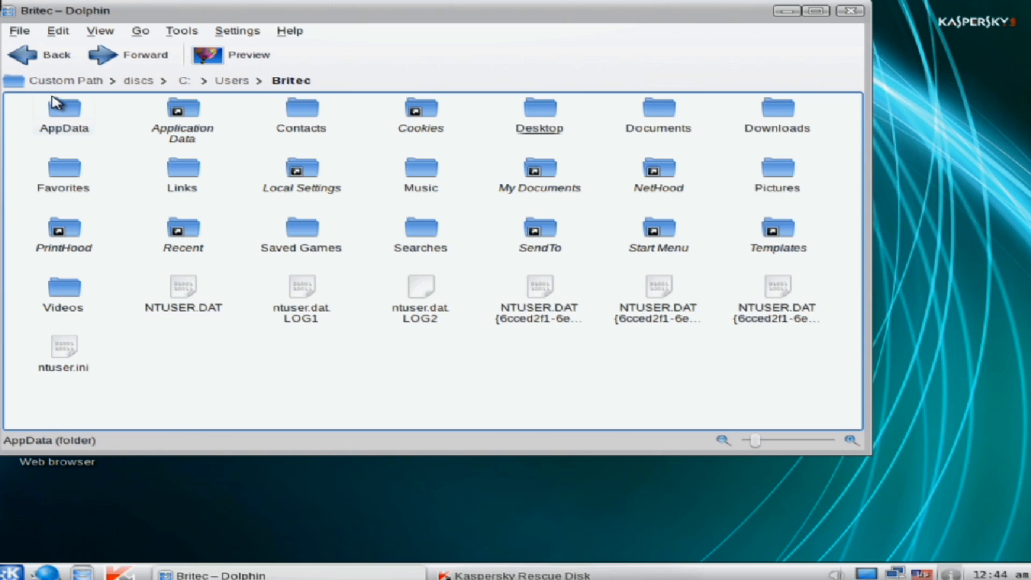
pyautogui.doubleClick(63, 107)
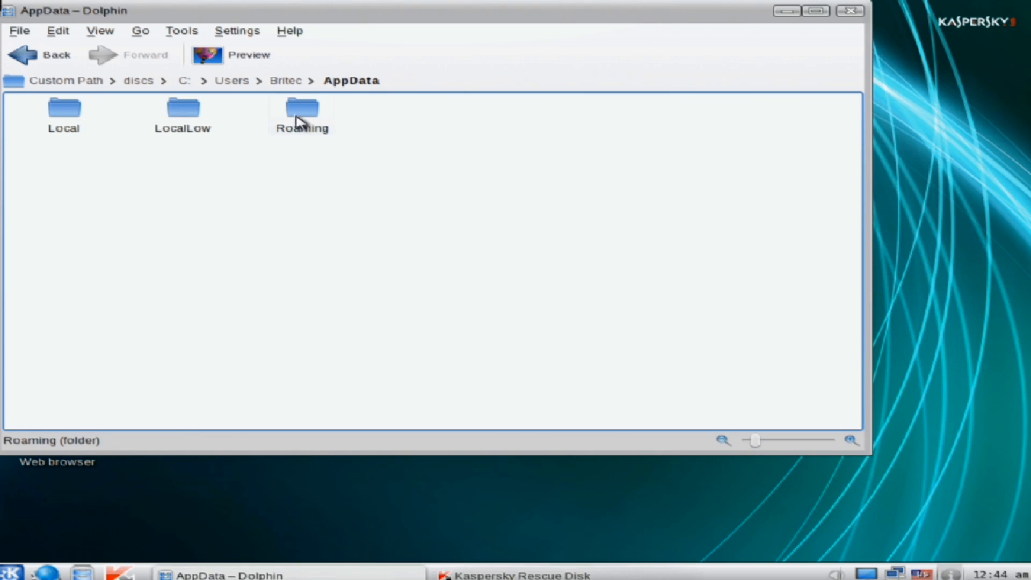
pyautogui.doubleClick(298, 107)
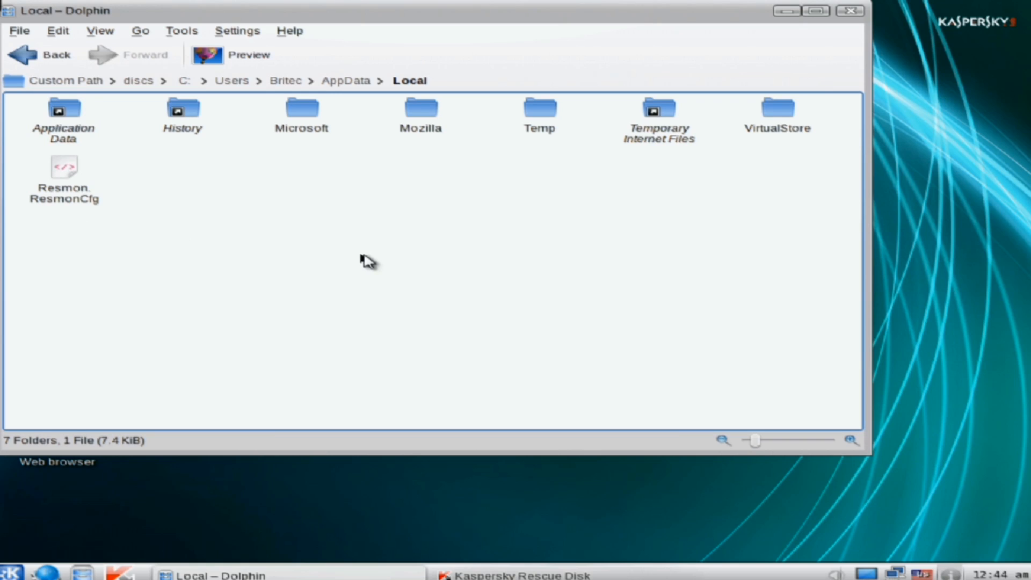
pyautogui.doubleClick(539, 107)
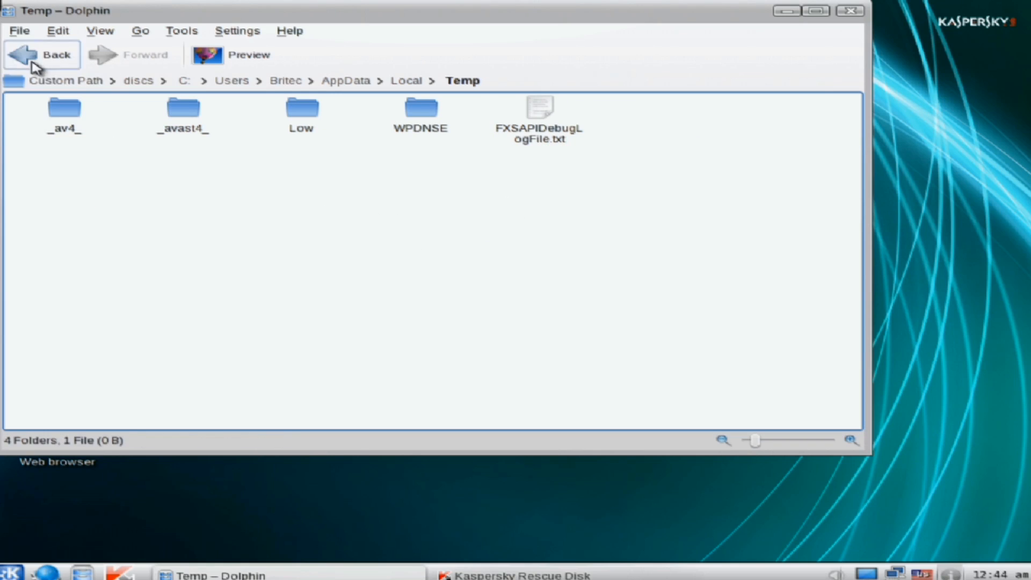
pyautogui.click(32, 54)
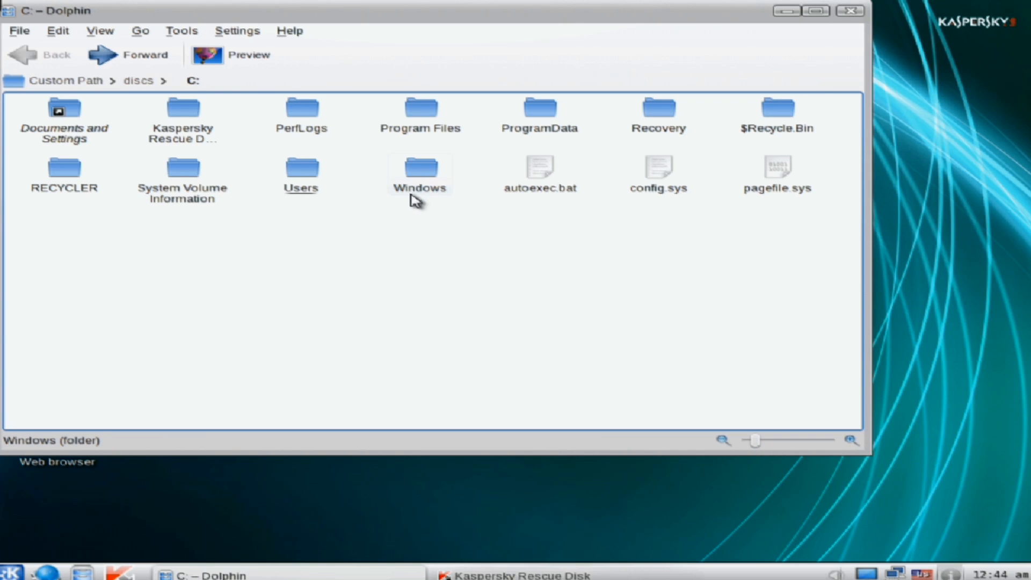
# Show the Windows folder in Details view and single out the recently dated def26500aab6334ccd.dll.
pyautogui.doubleClick(419, 166)
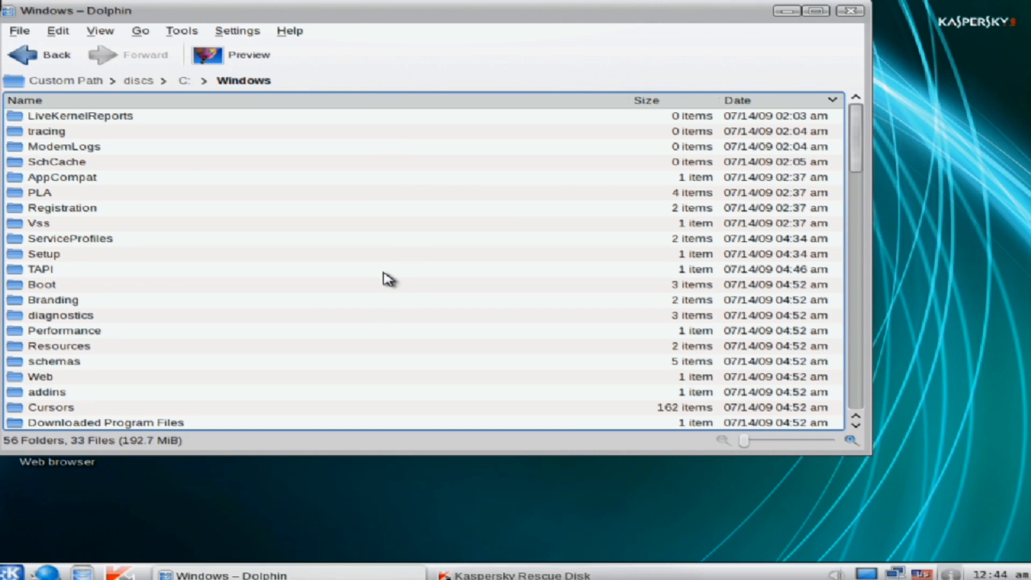
pyautogui.moveTo(59, 84)
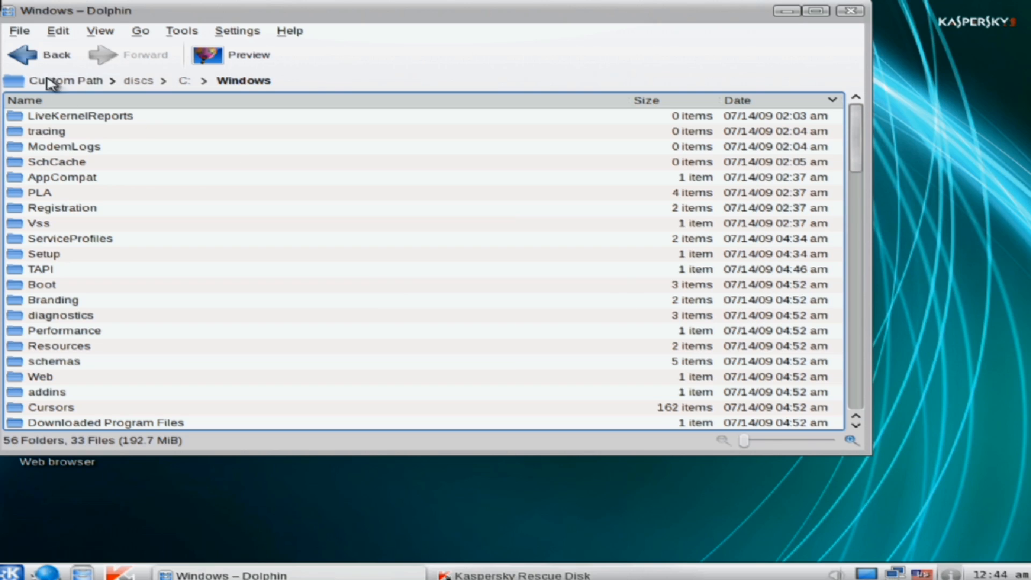
pyautogui.click(101, 30)
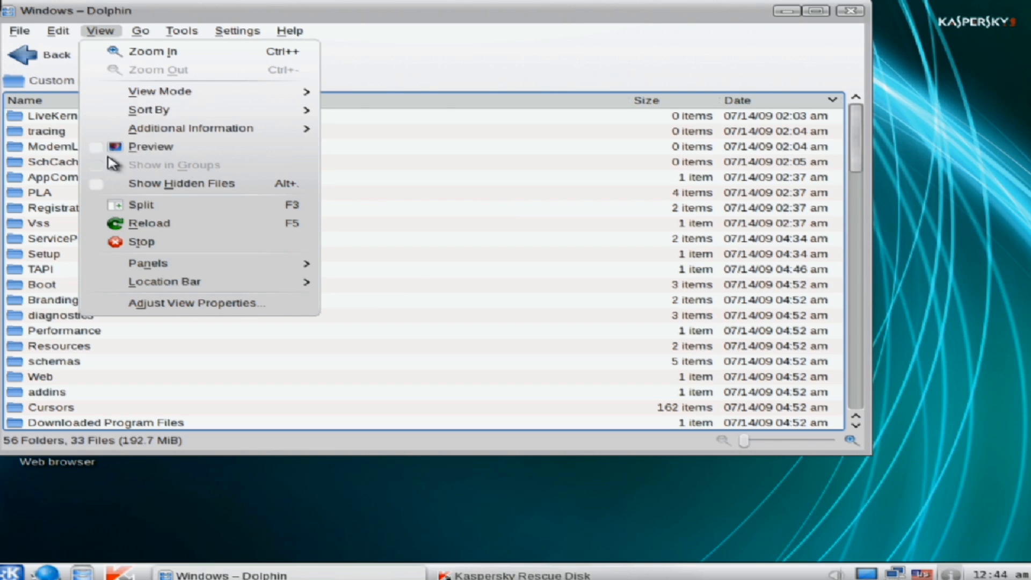
pyautogui.moveTo(160, 91)
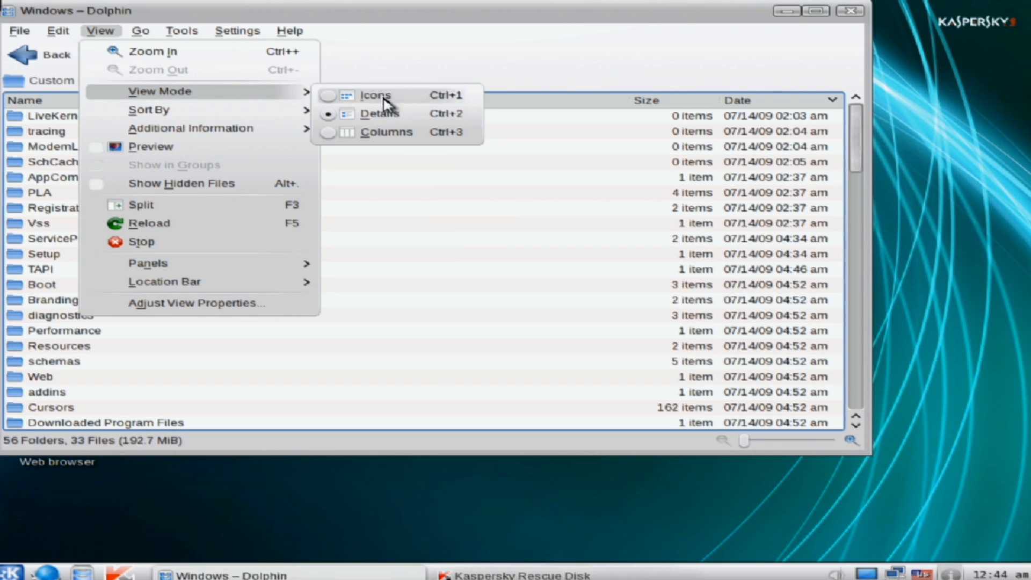
pyautogui.moveTo(371, 125)
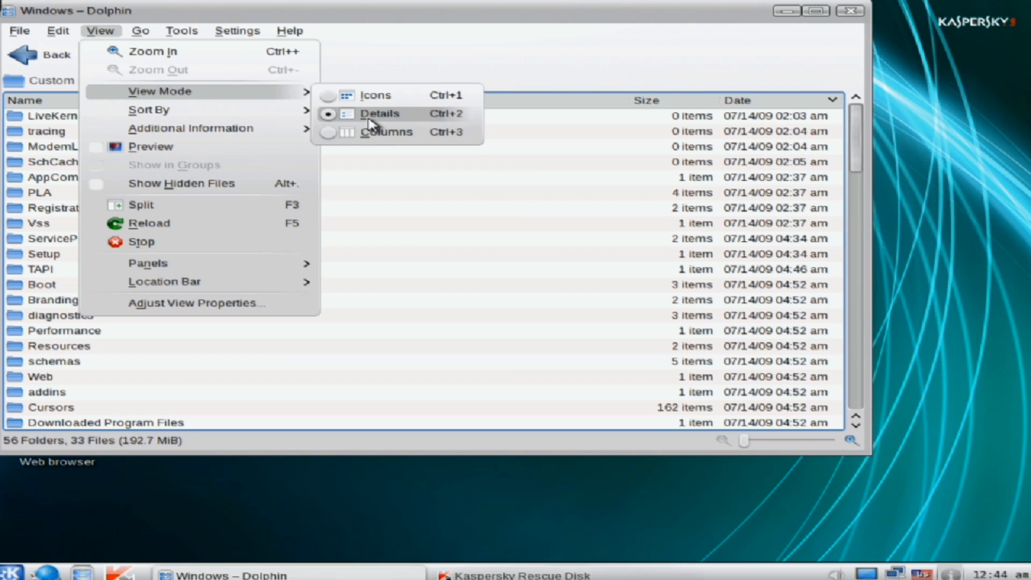
pyautogui.moveTo(499, 263)
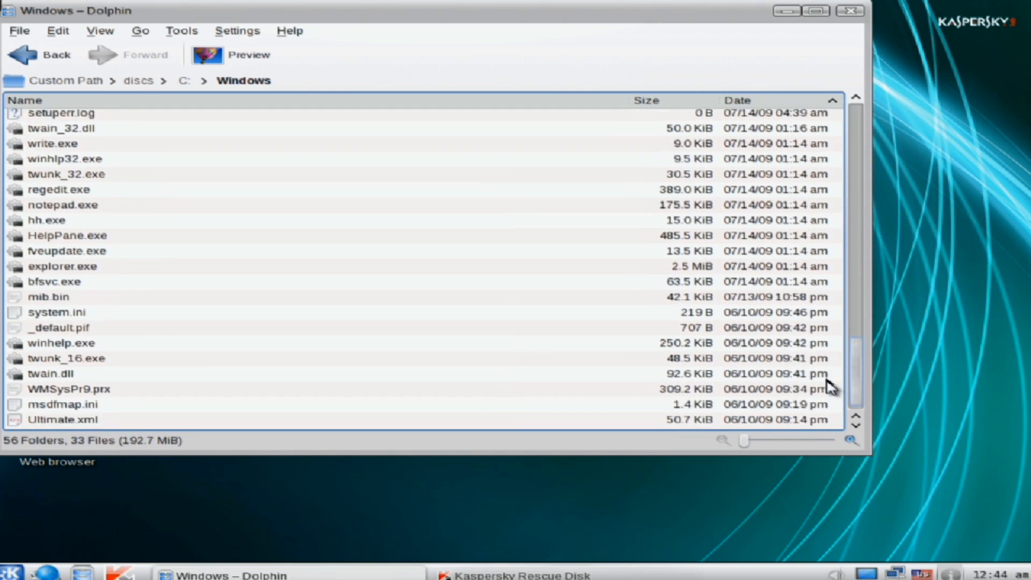
pyautogui.scroll(-3)
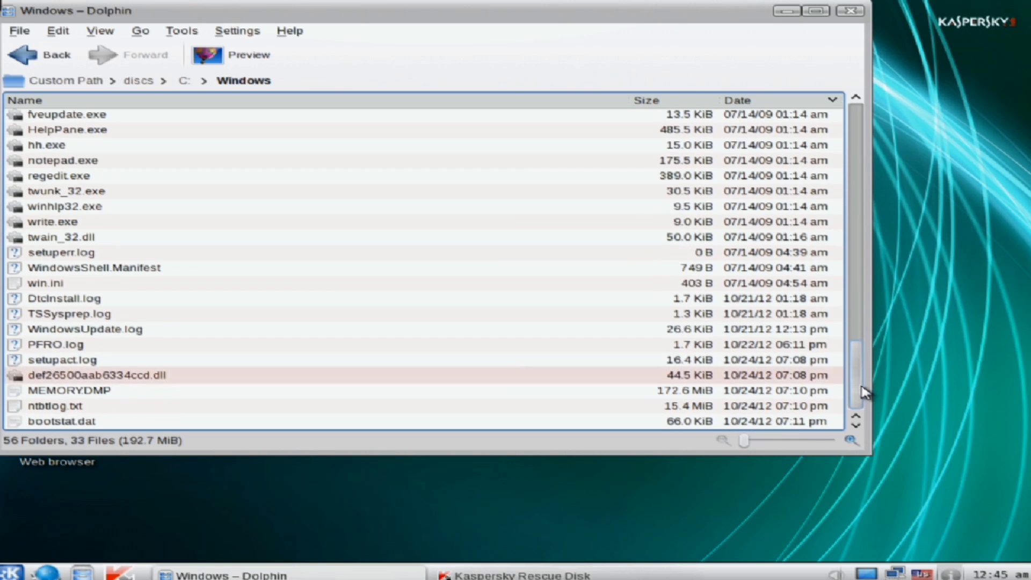
pyautogui.click(95, 375)
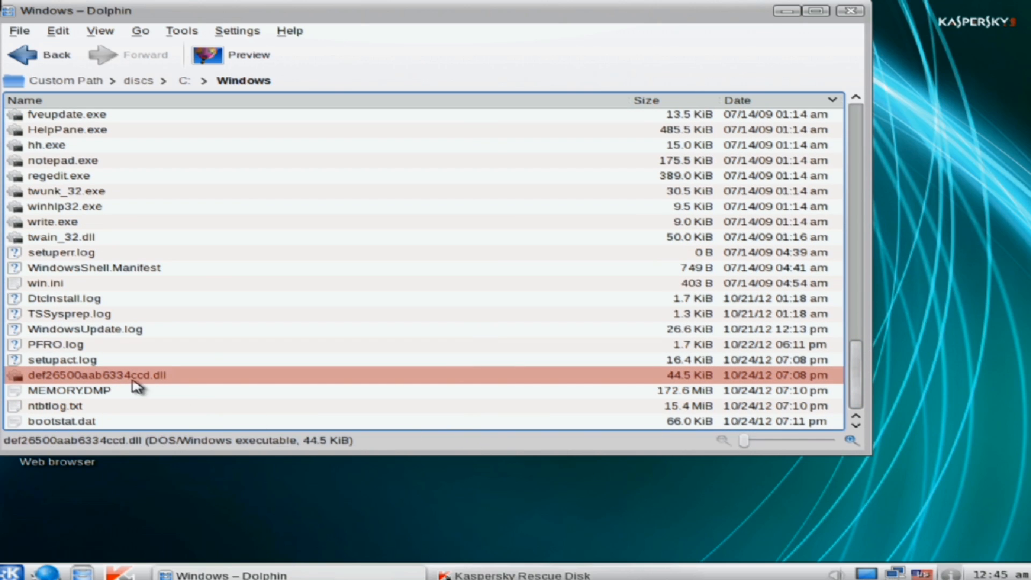
pyautogui.moveTo(134, 381)
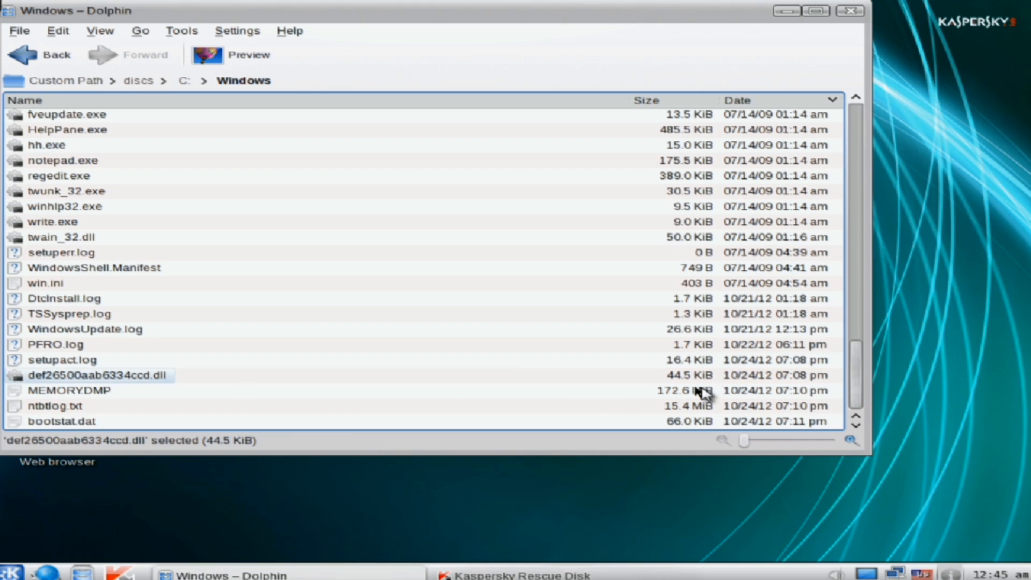
pyautogui.moveTo(801, 385)
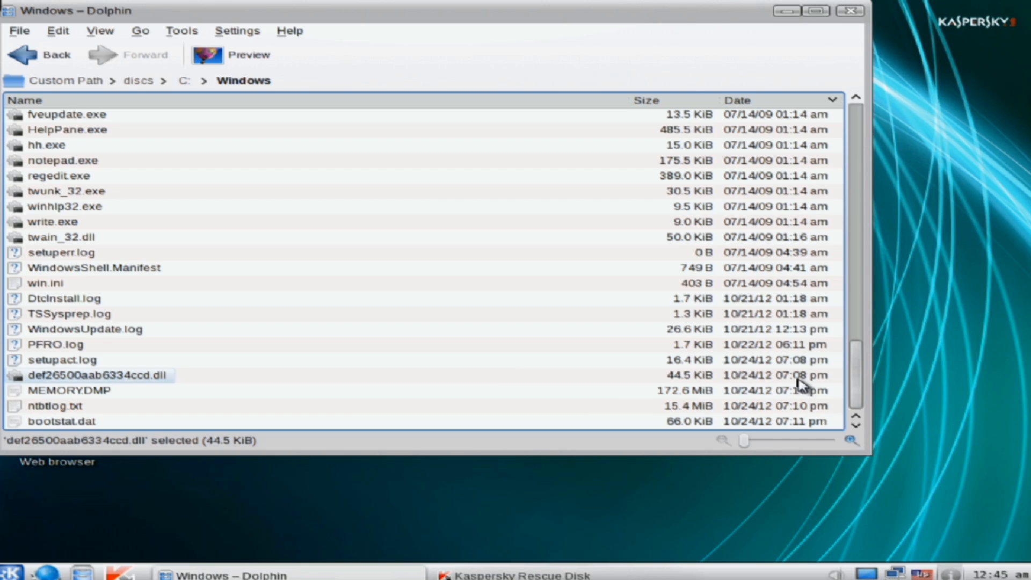
# Trash def26500aab6334ccd.dll from the Windows folder, then look through Prefetch.
pyautogui.rightClick(91, 376)
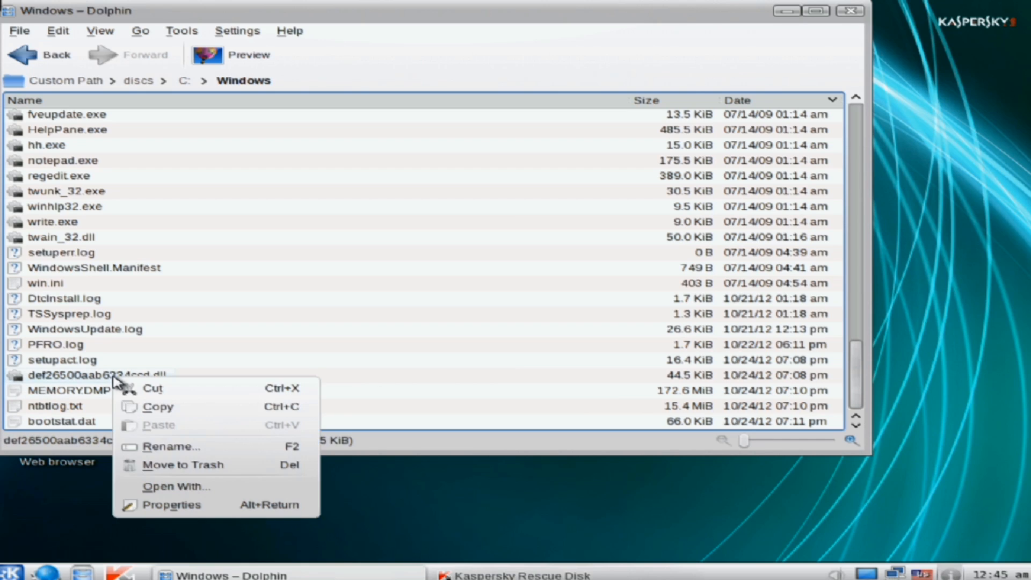
pyautogui.click(184, 464)
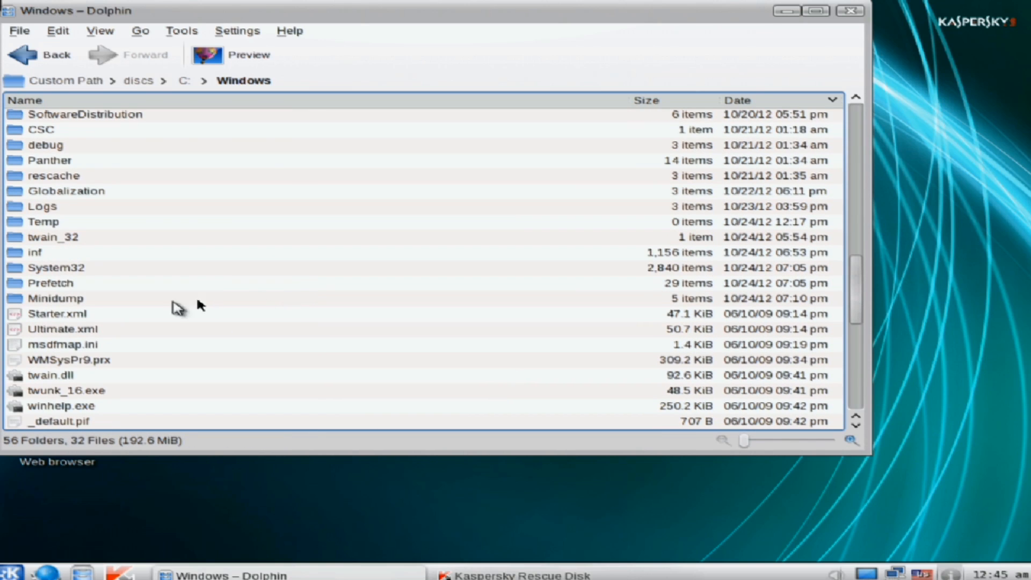
pyautogui.doubleClick(50, 284)
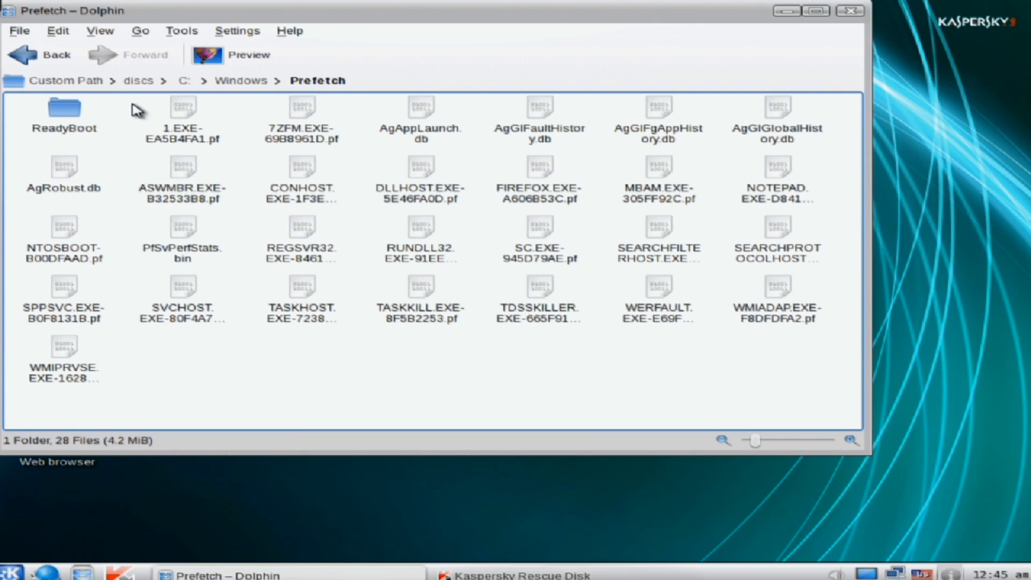
pyautogui.moveTo(139, 99); pyautogui.dragTo(848, 408)
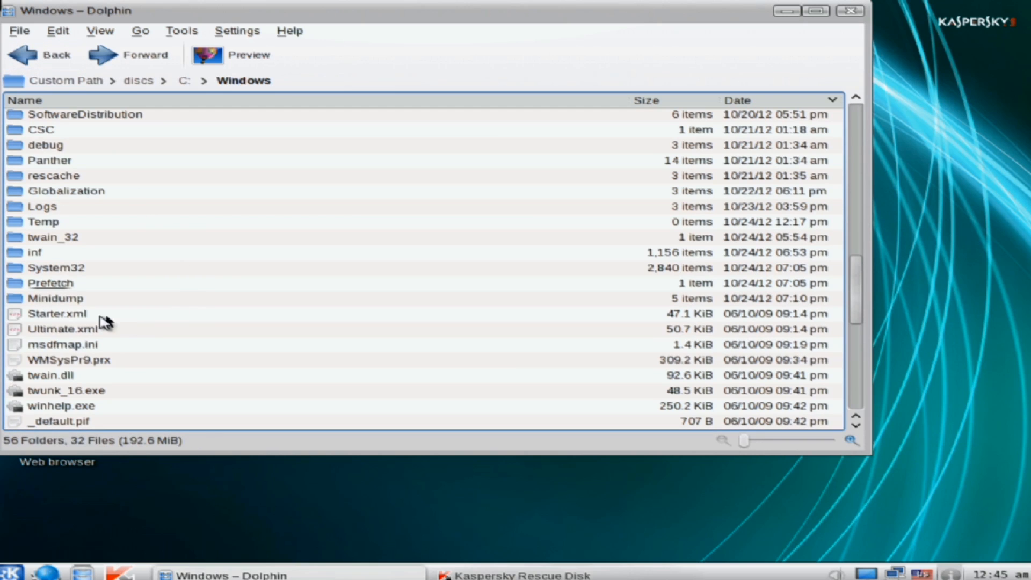
pyautogui.moveTo(60, 280)
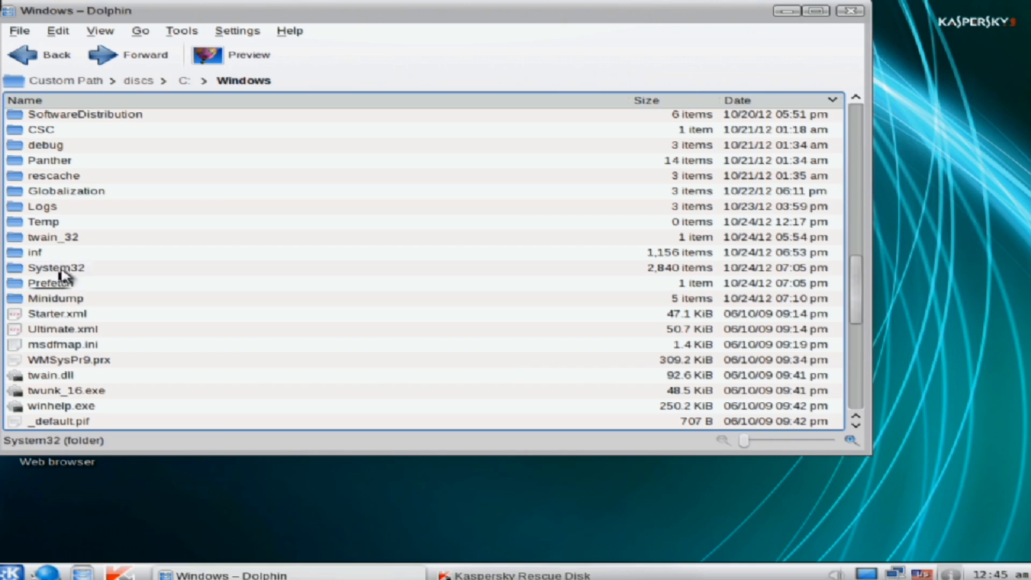
# In System32, find the suspicious a18467stva41a.dll and move it to the trash.
pyautogui.doubleClick(58, 268)
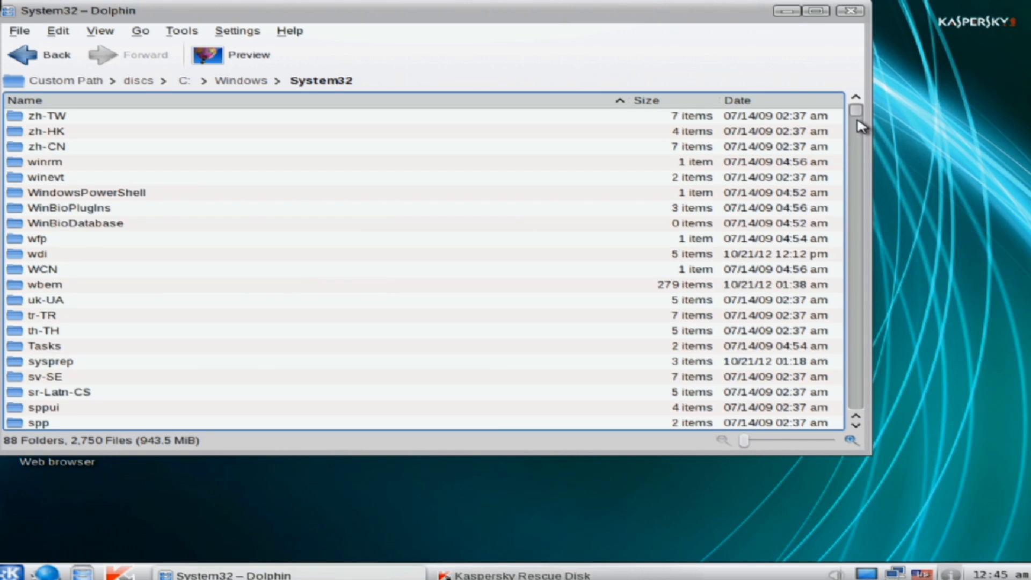
pyautogui.scroll(-3)
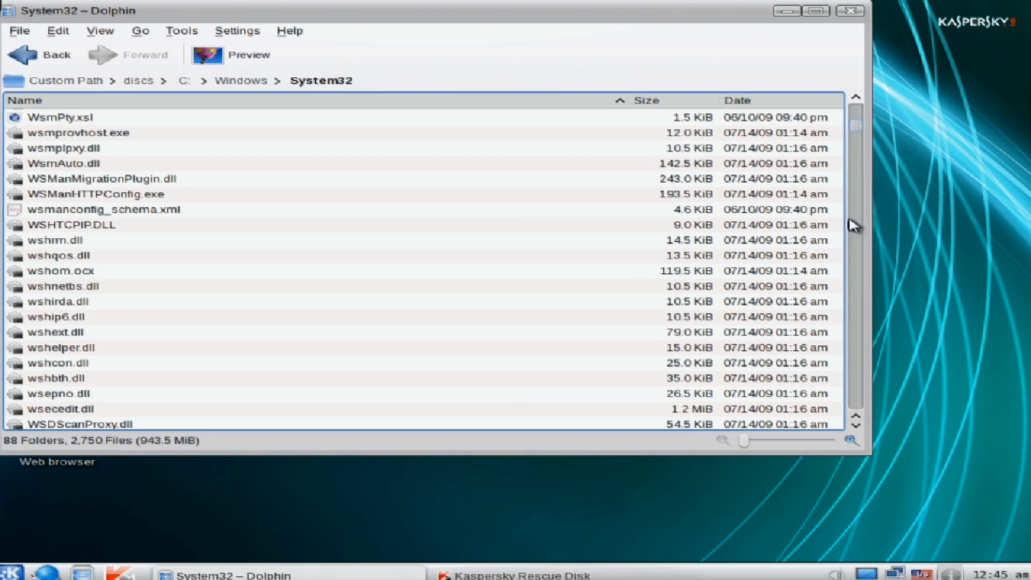
pyautogui.scroll(-3)
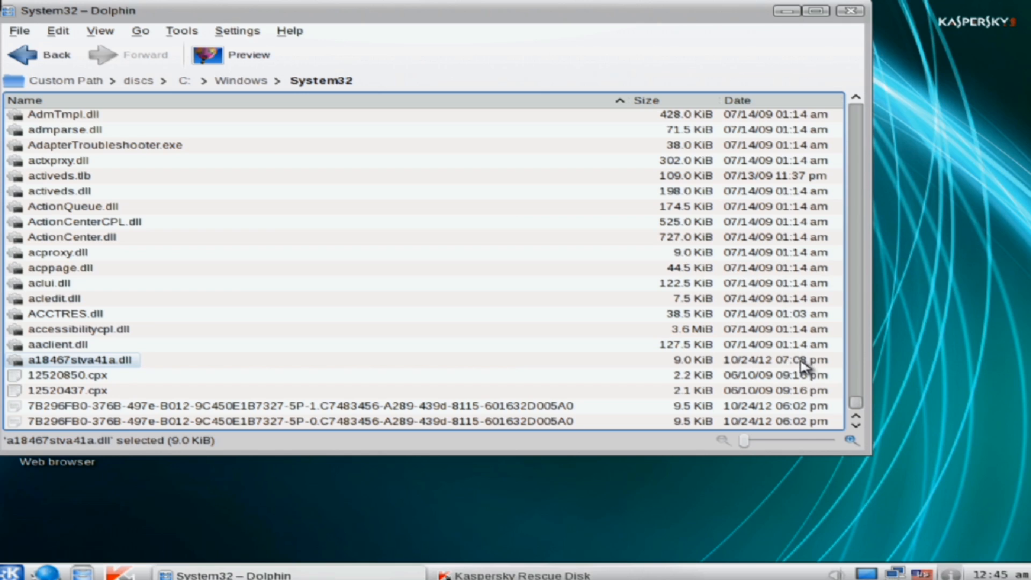
pyautogui.rightClick(81, 360)
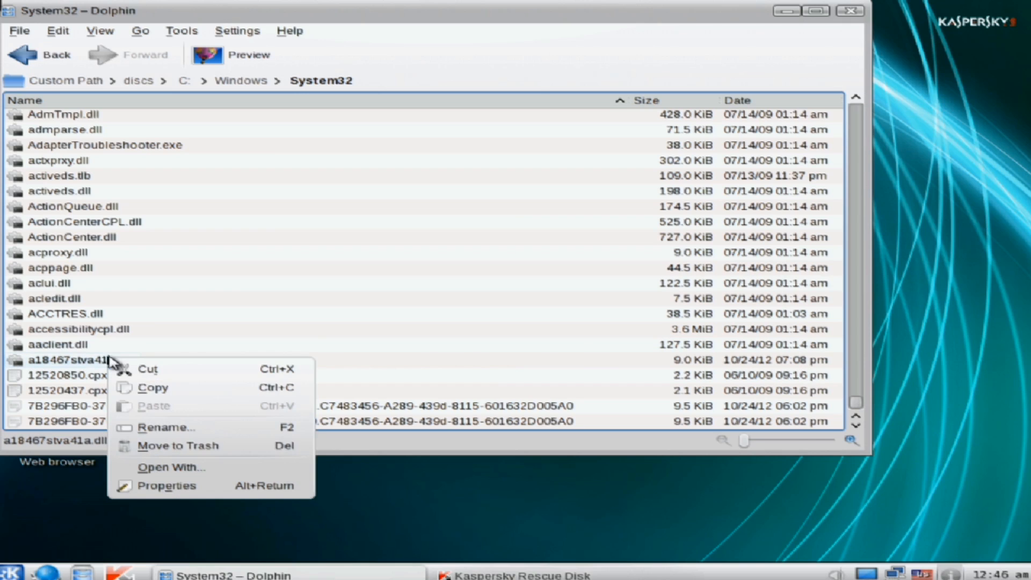
pyautogui.click(178, 445)
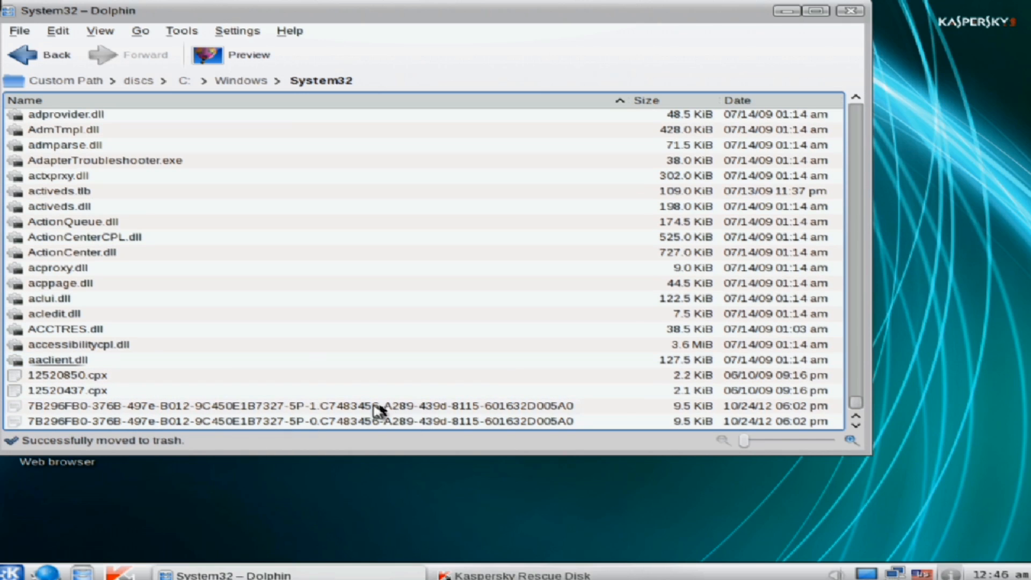
pyautogui.moveTo(289, 406)
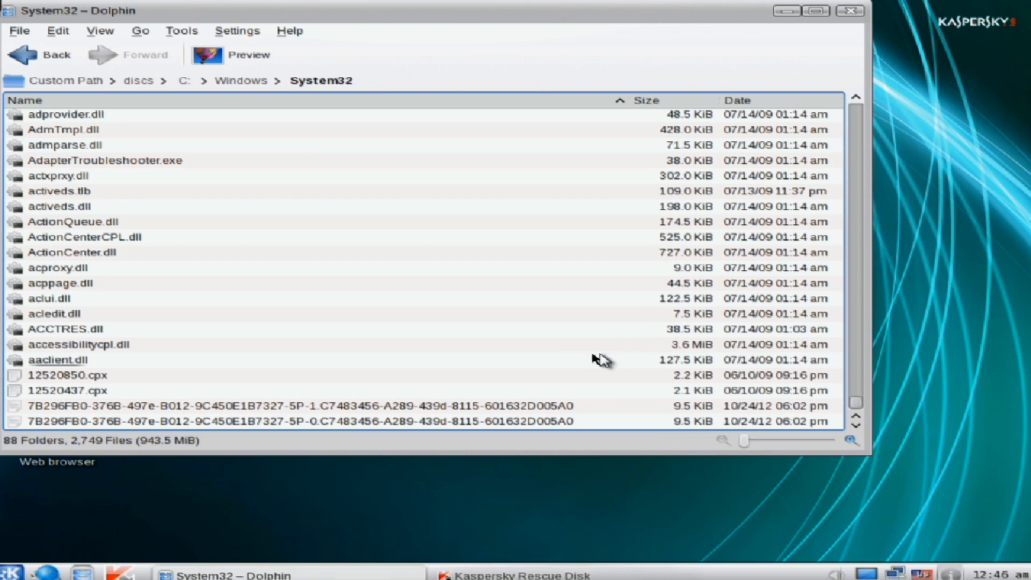
pyautogui.scroll(-3)
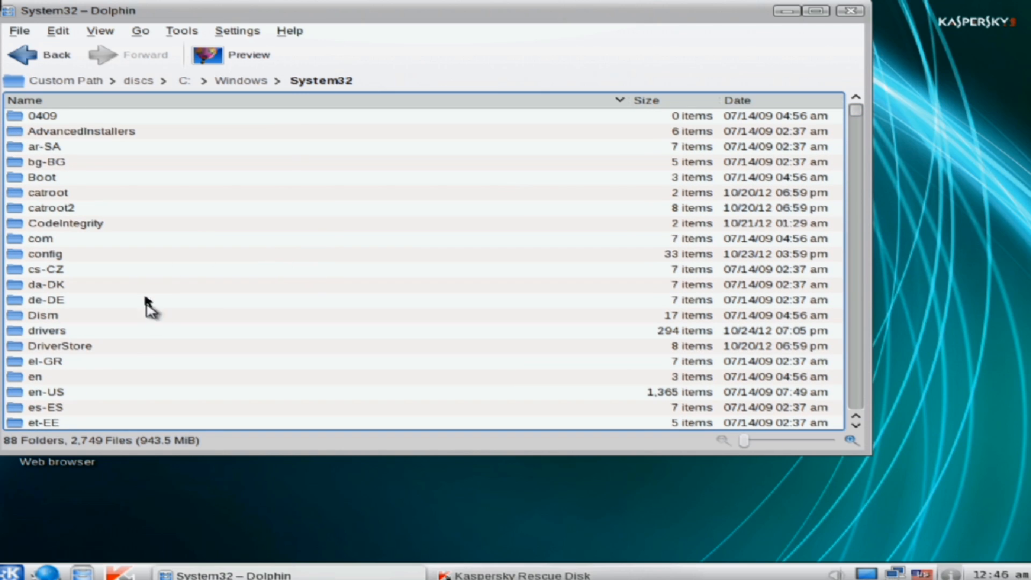
# Sort the drivers folder by date, trash pcidump.sys and acpiec.sys, and return to System32.
pyautogui.doubleClick(48, 330)
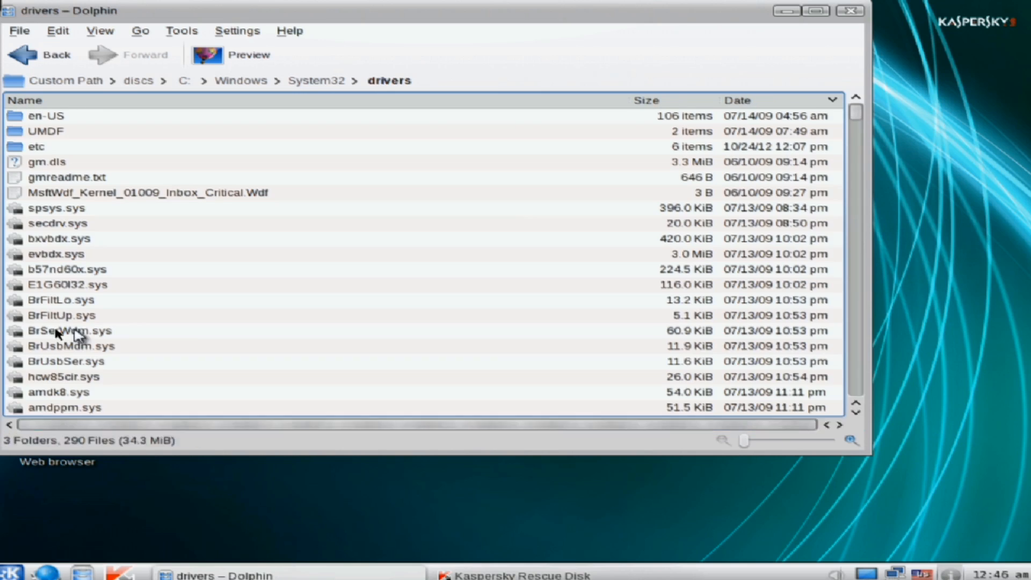
pyautogui.scroll(-3)
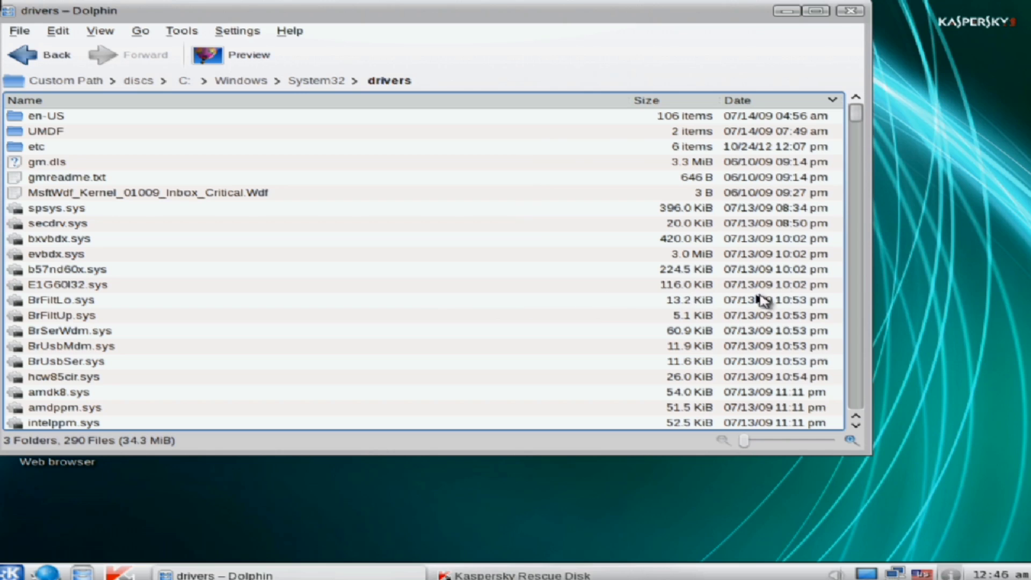
pyautogui.click(738, 101)
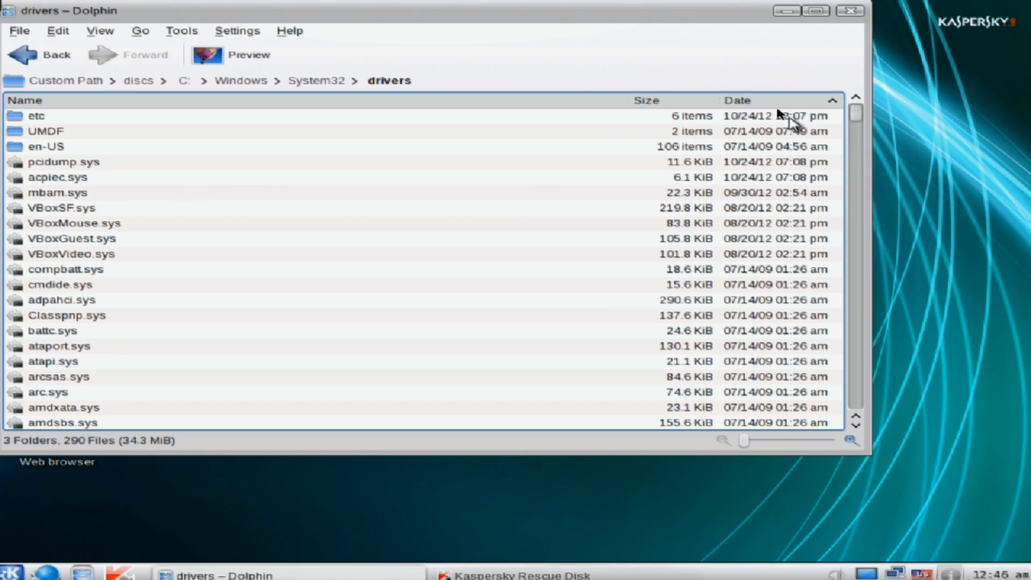
pyautogui.moveTo(854, 120)
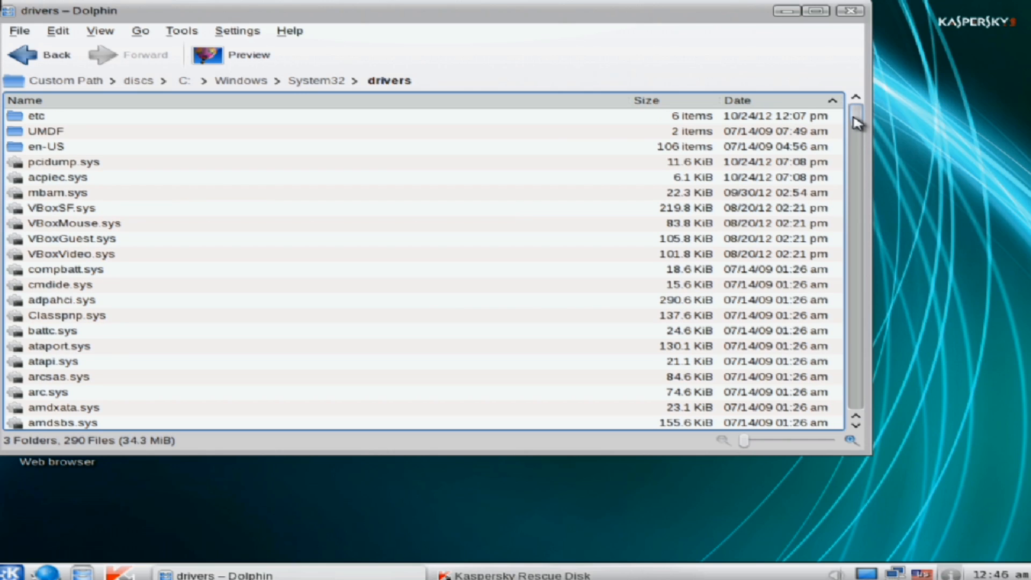
pyautogui.click(54, 161)
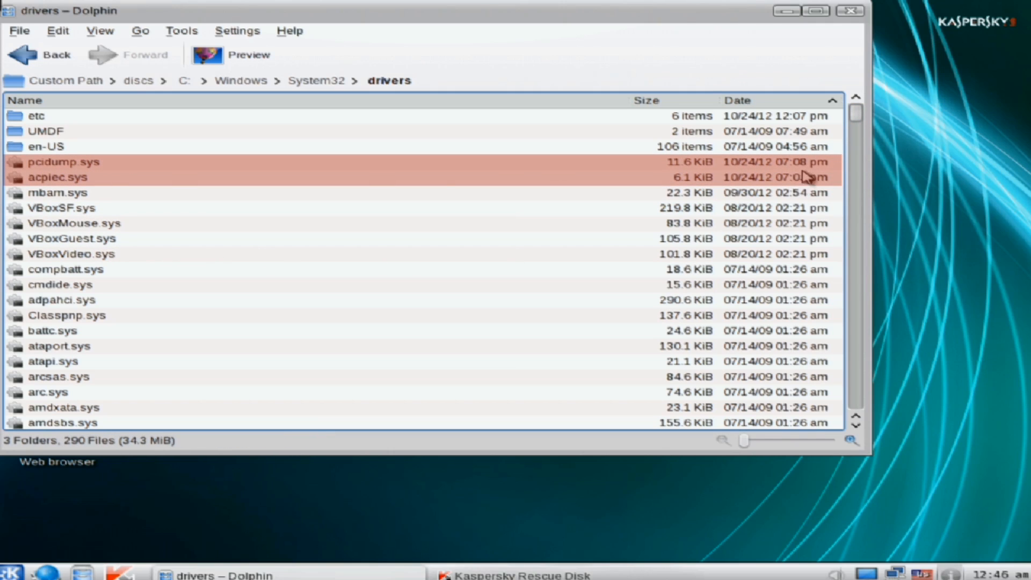
pyautogui.moveTo(779, 258)
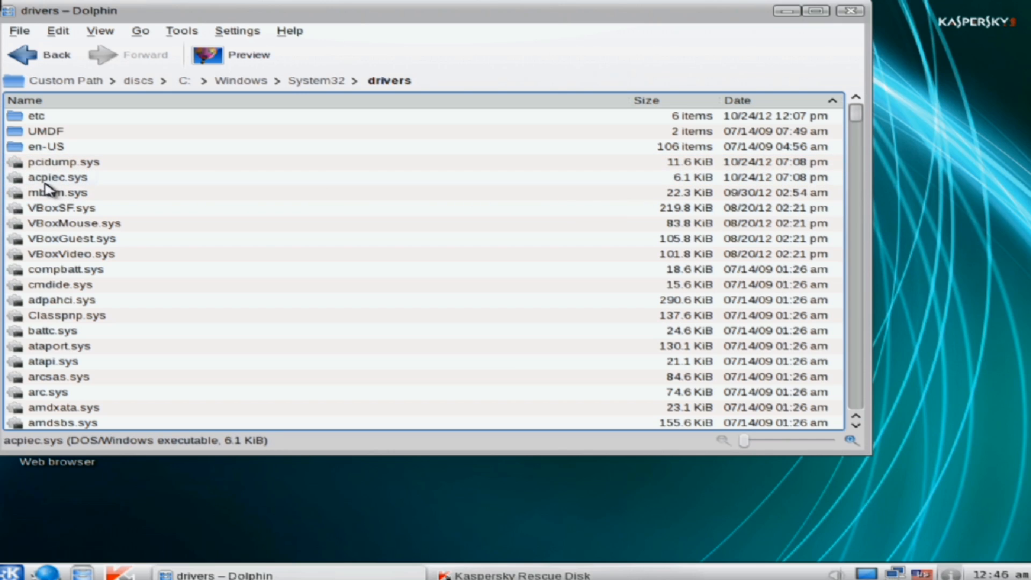
pyautogui.moveTo(67, 185)
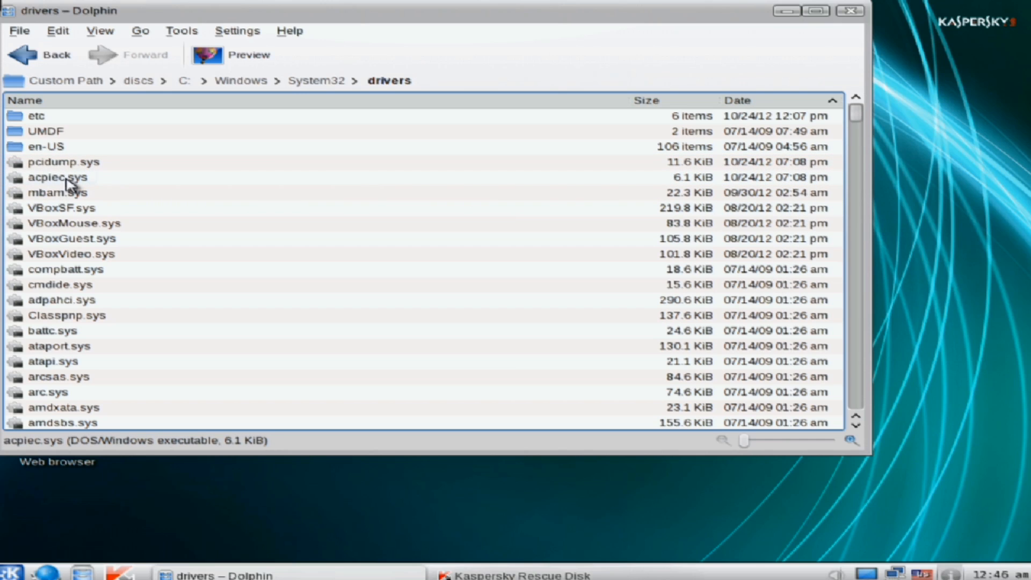
pyautogui.moveTo(36, 185)
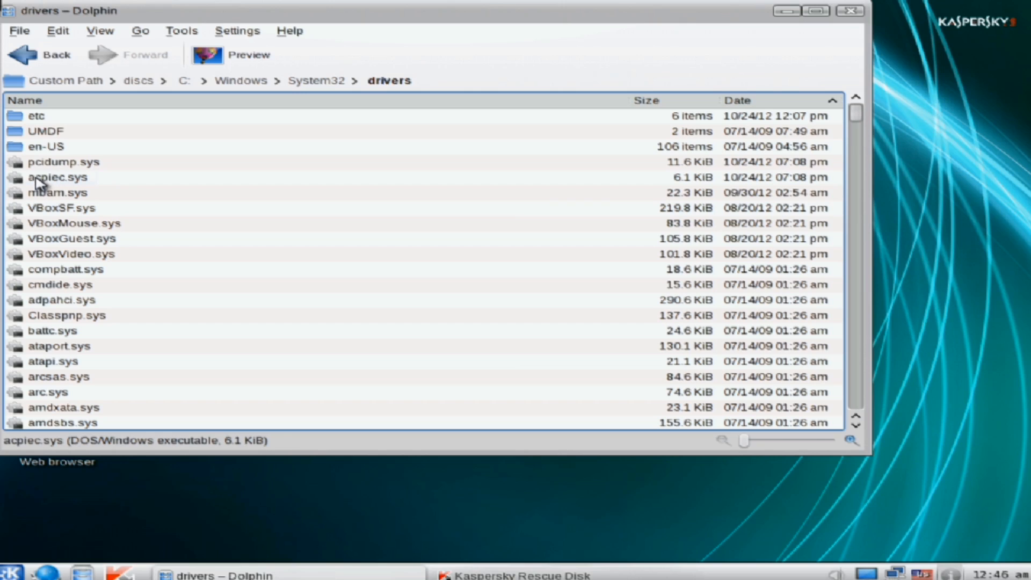
pyautogui.moveTo(47, 176)
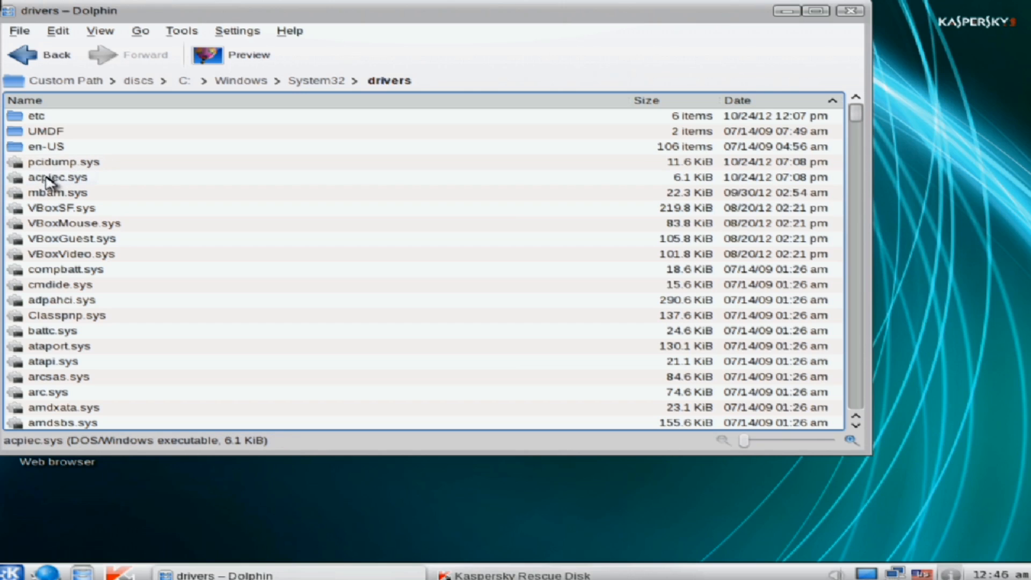
pyautogui.moveTo(59, 195)
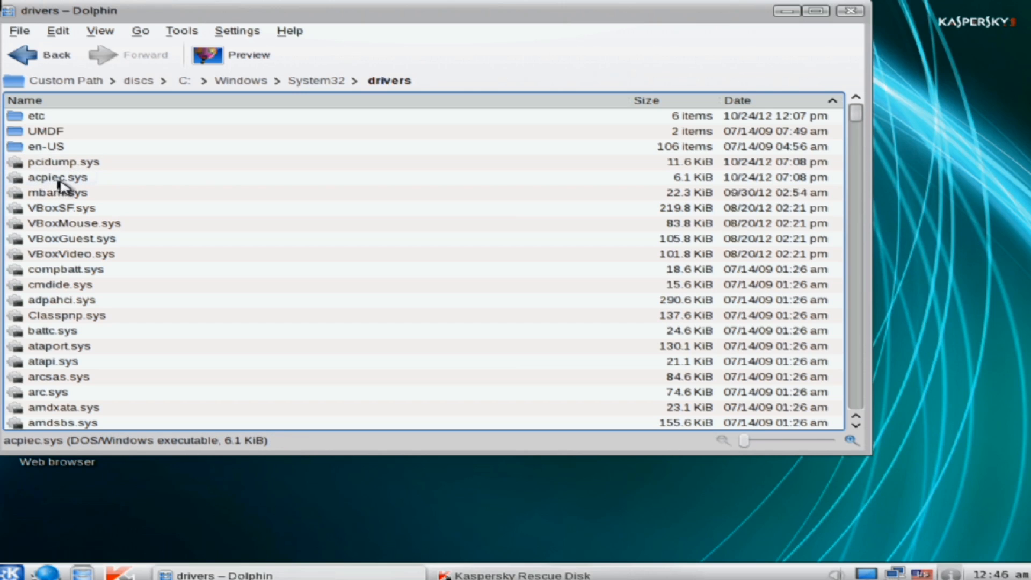
pyautogui.moveTo(81, 188)
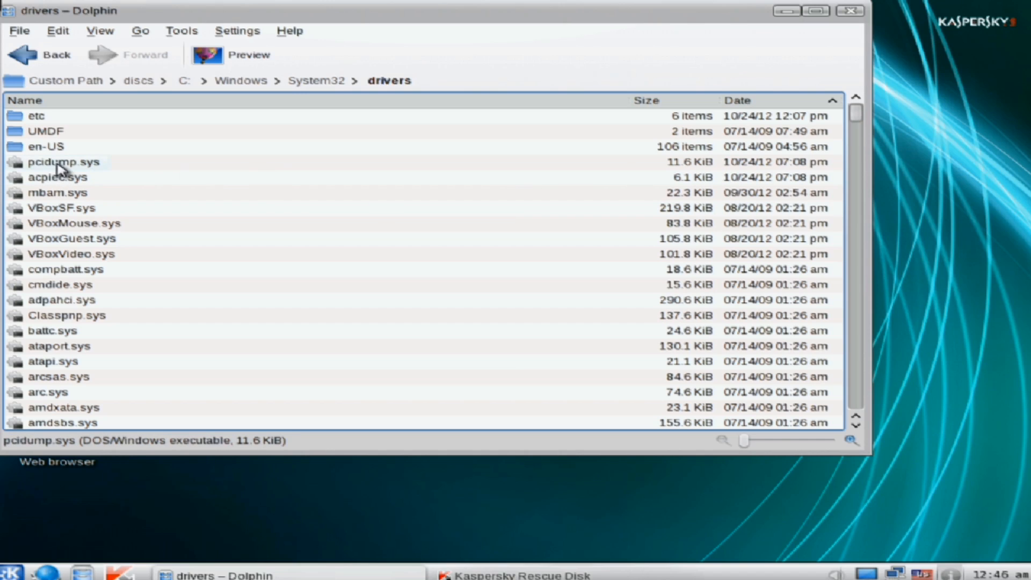
pyautogui.rightClick(52, 161)
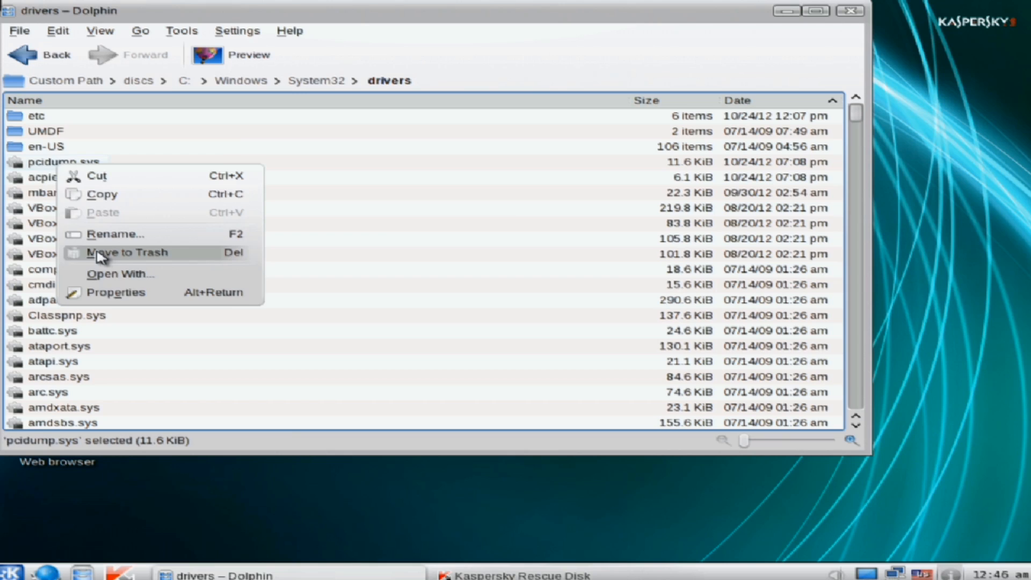
pyautogui.click(127, 253)
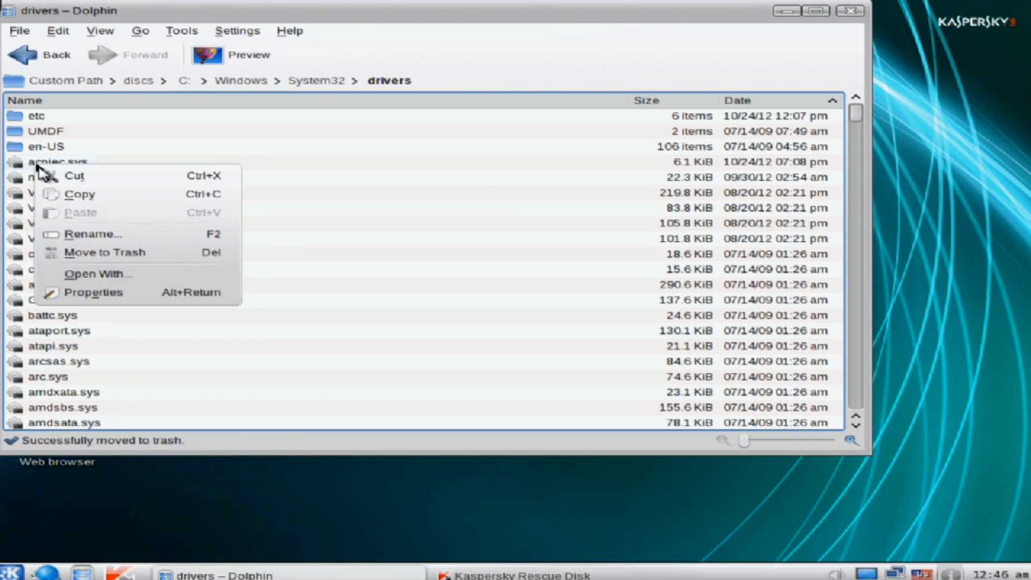
pyautogui.click(326, 286)
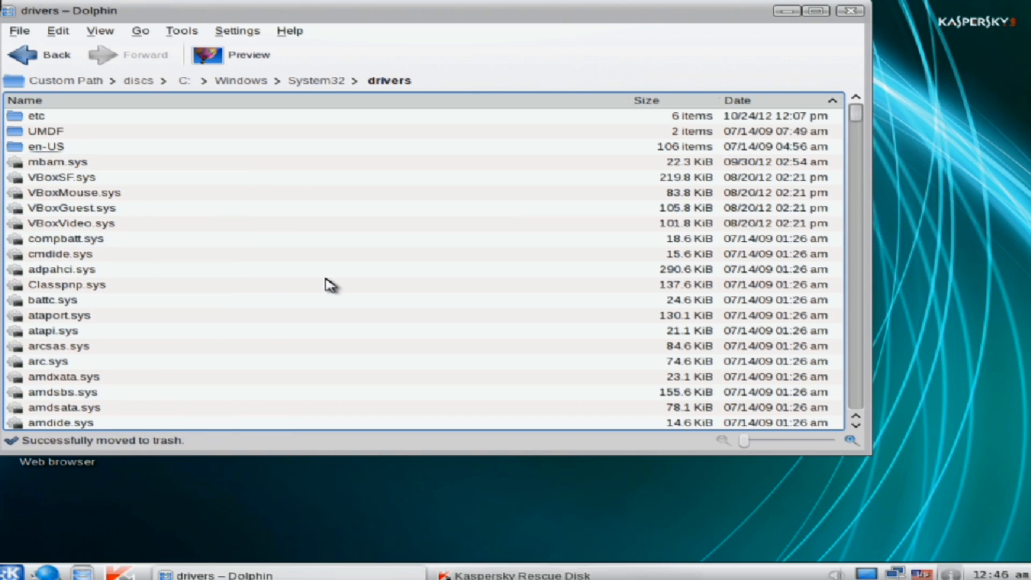
pyautogui.moveTo(42, 165)
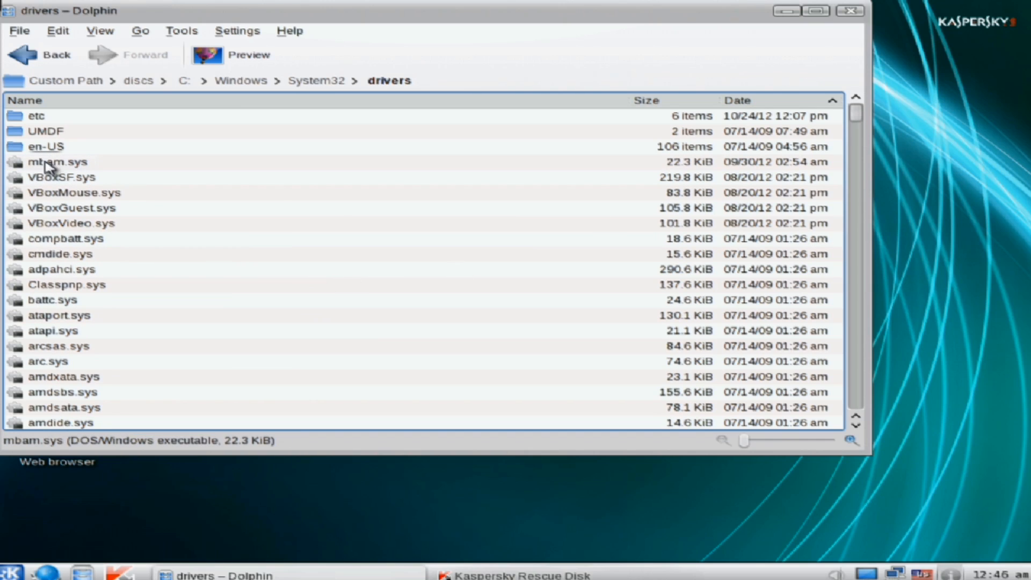
pyautogui.moveTo(39, 172)
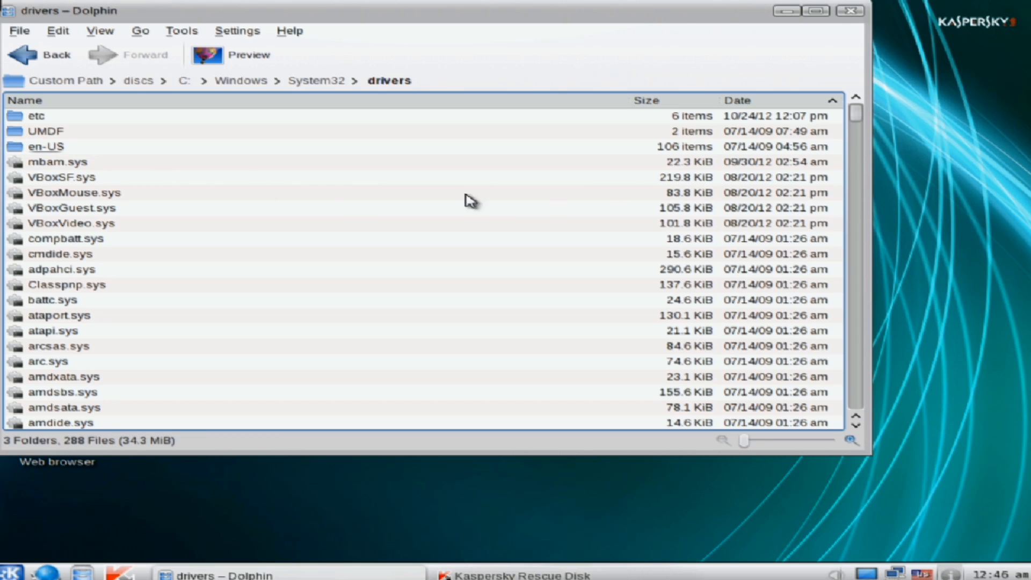
pyautogui.click(30, 56)
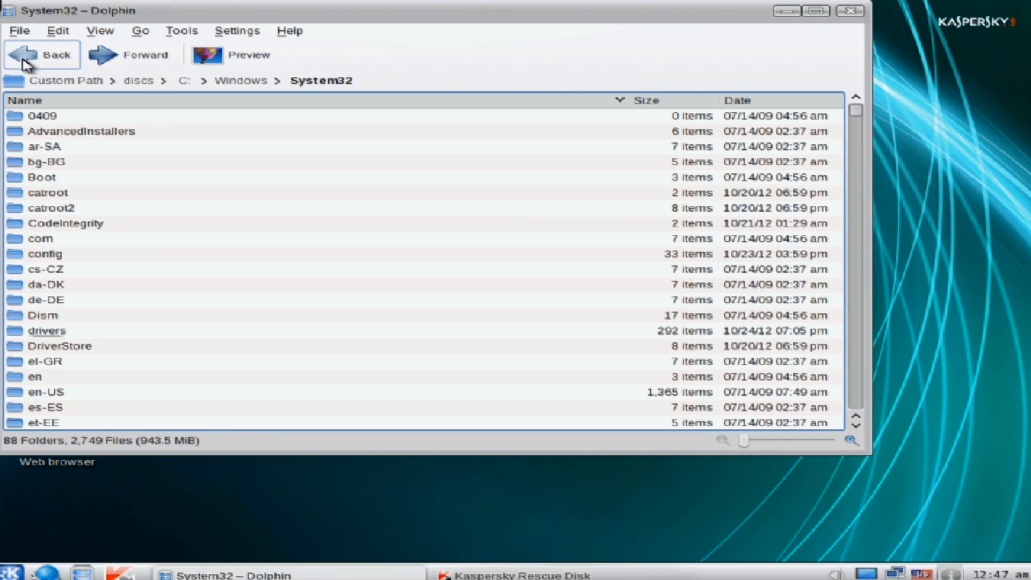
pyautogui.moveTo(180, 289)
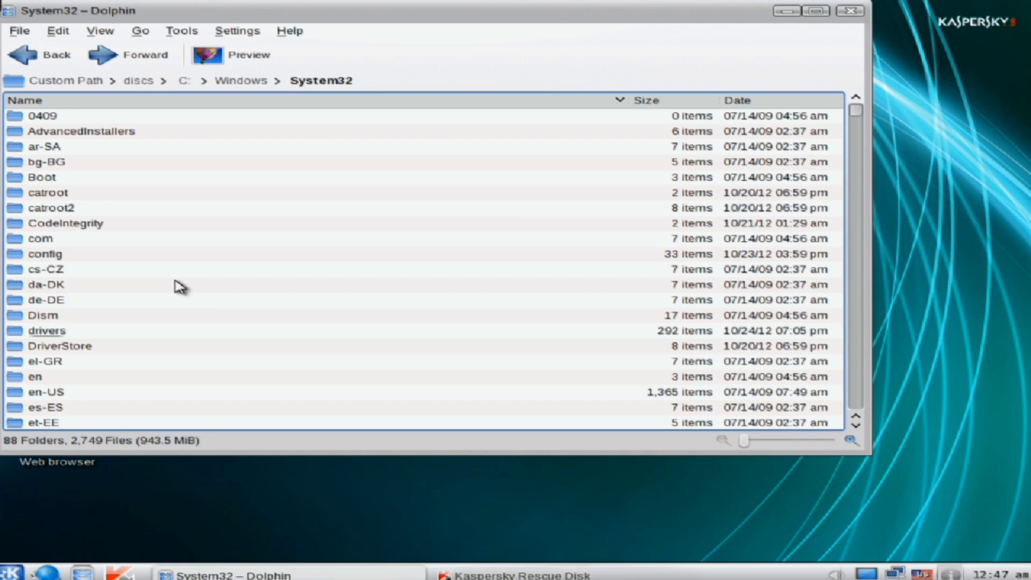
# Scroll through the System32 listing and return to the Windows folder.
pyautogui.scroll(-3)
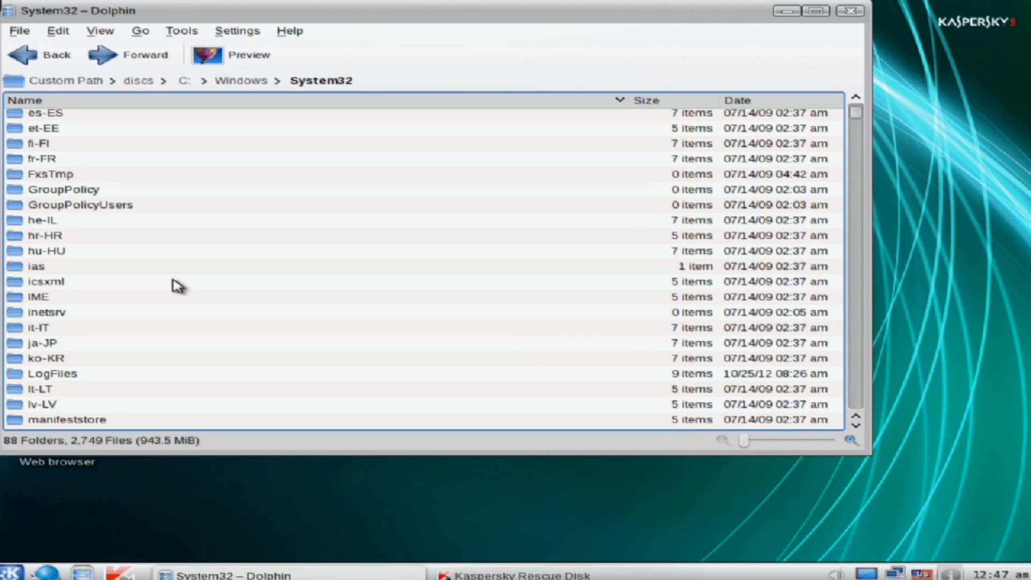
pyautogui.scroll(-3)
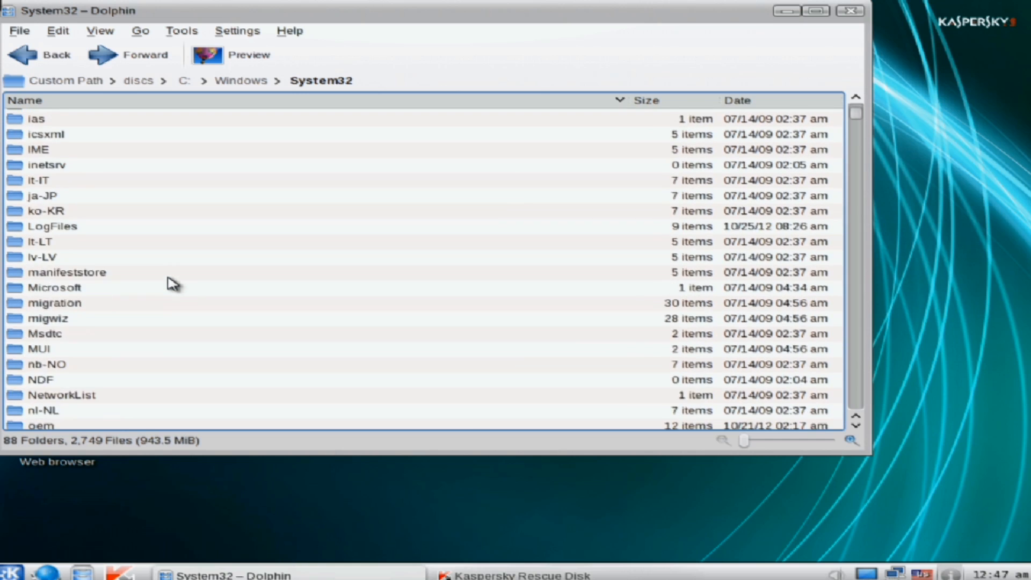
pyautogui.scroll(-3)
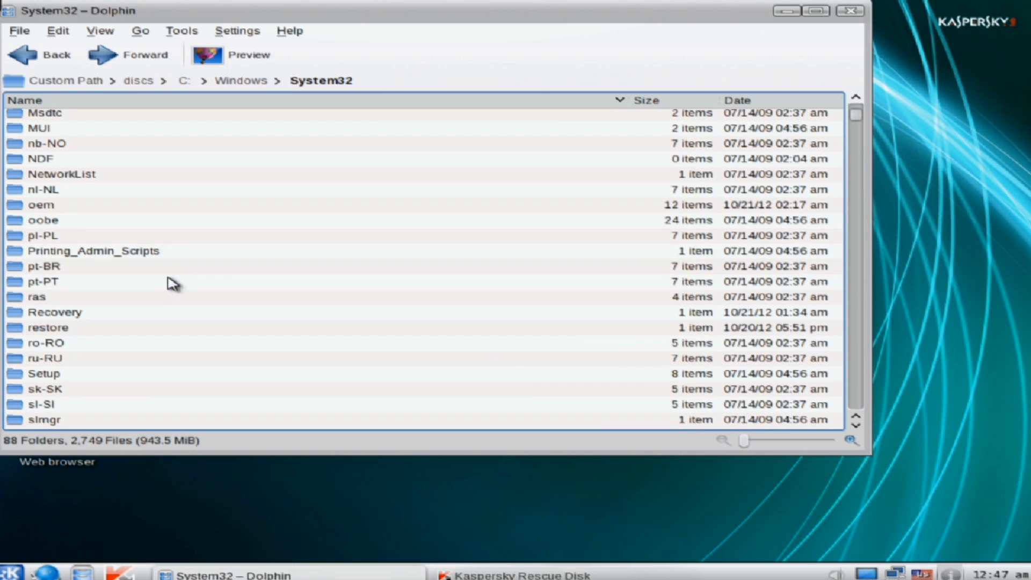
pyautogui.scroll(-3)
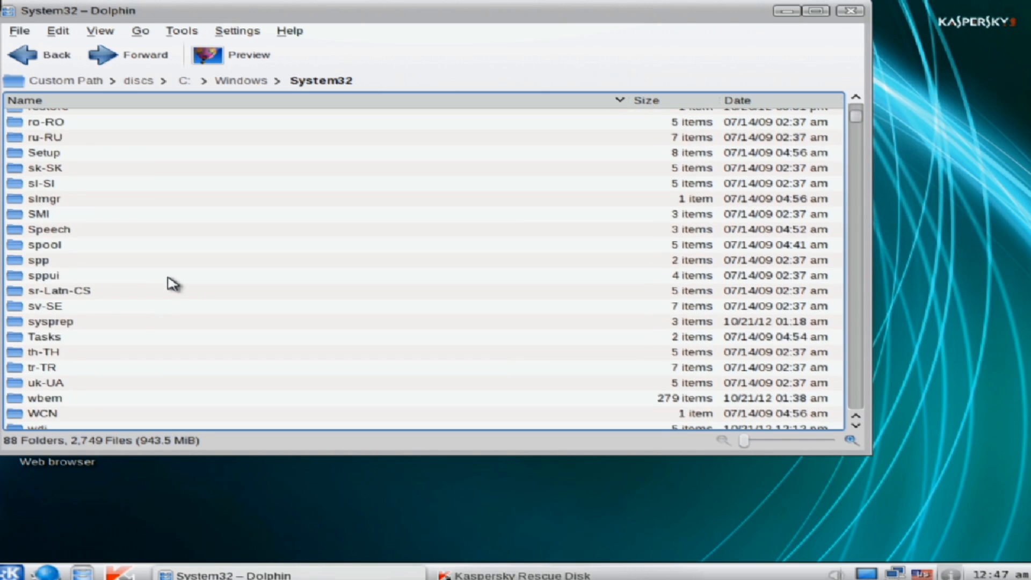
pyautogui.scroll(-3)
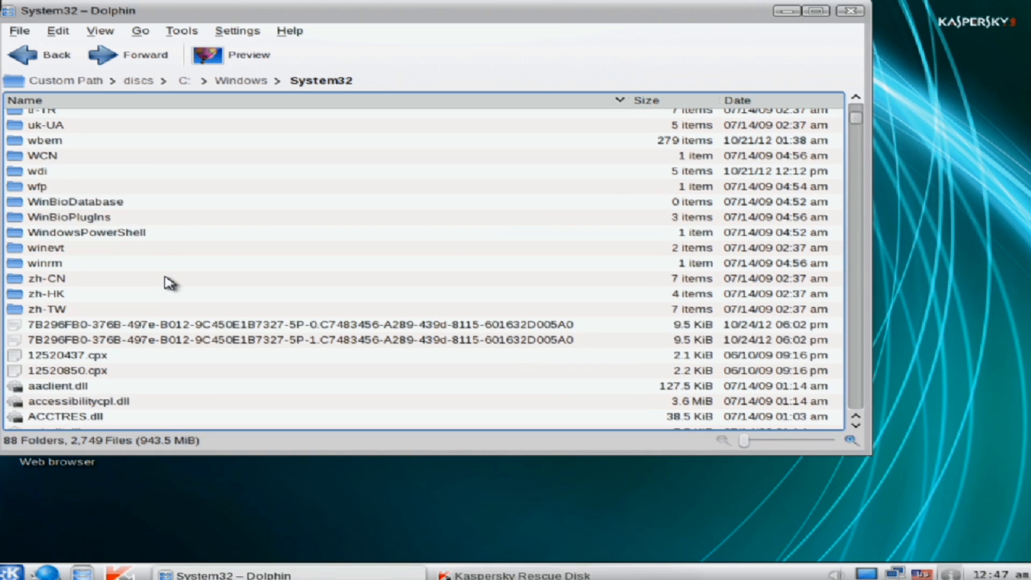
pyautogui.moveTo(163, 277)
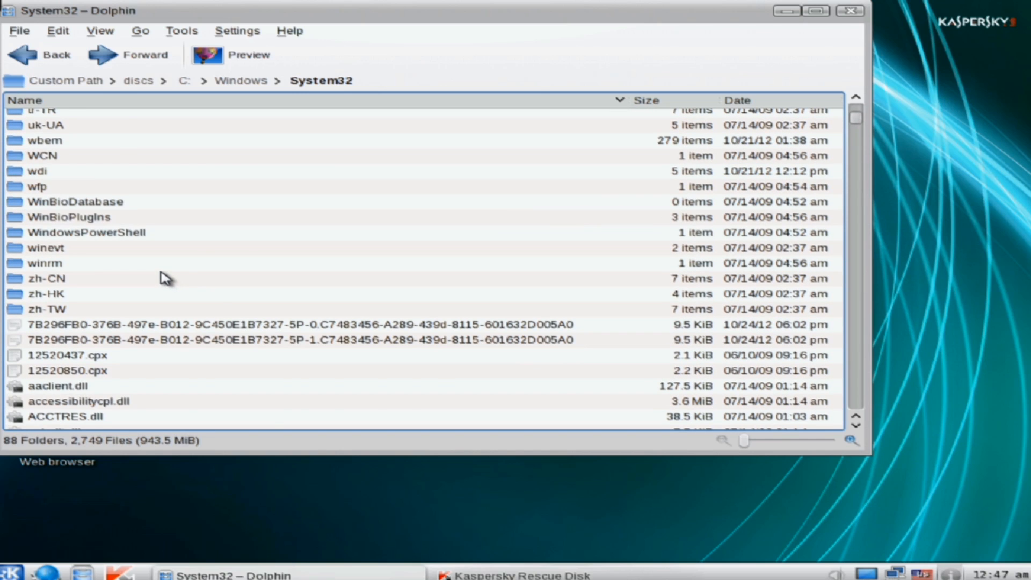
pyautogui.scroll(3)
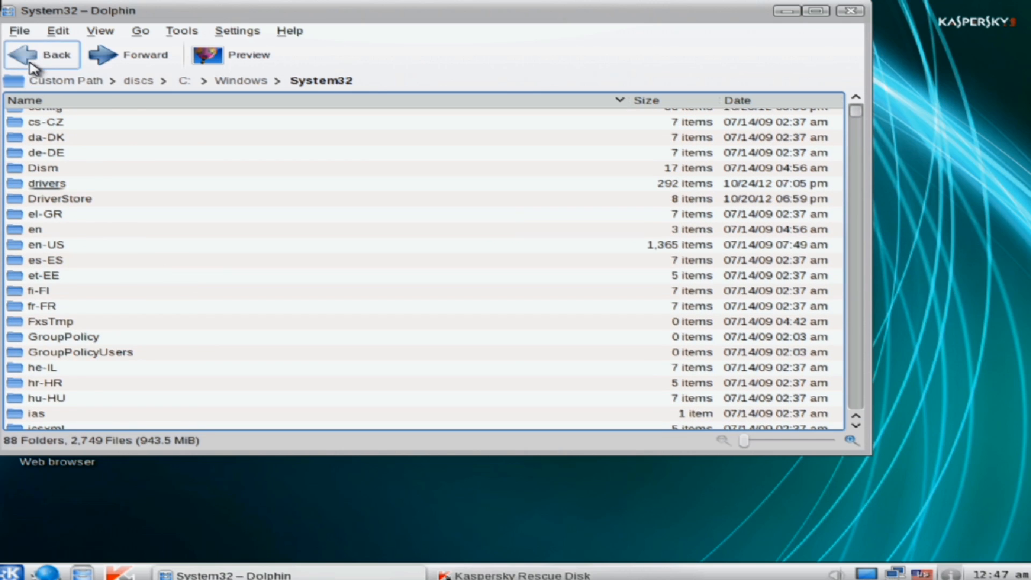
pyautogui.click(36, 55)
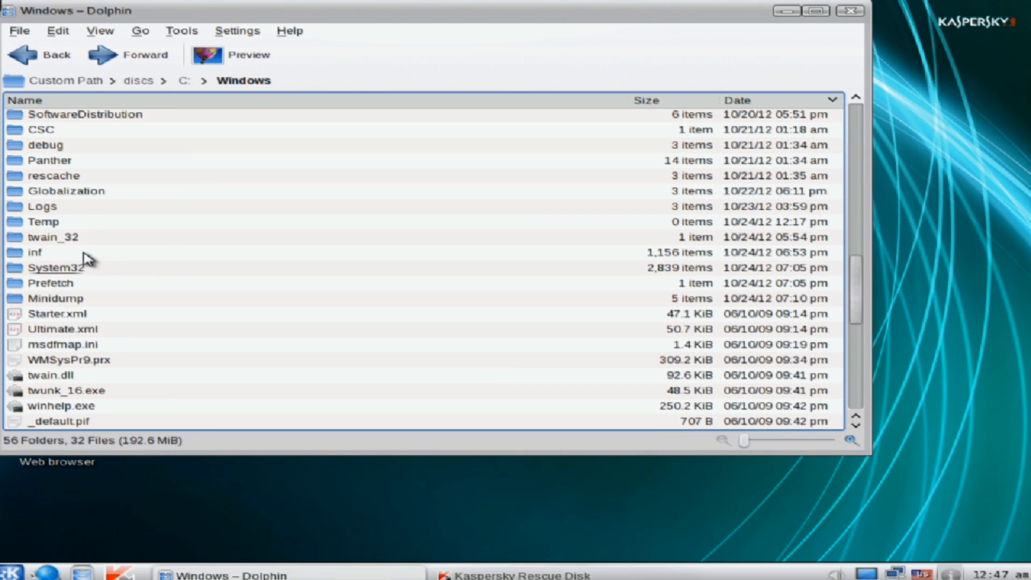
# Inspect the assembly folder's temp and GAC subfolders, then return to Windows.
pyautogui.scroll(3)
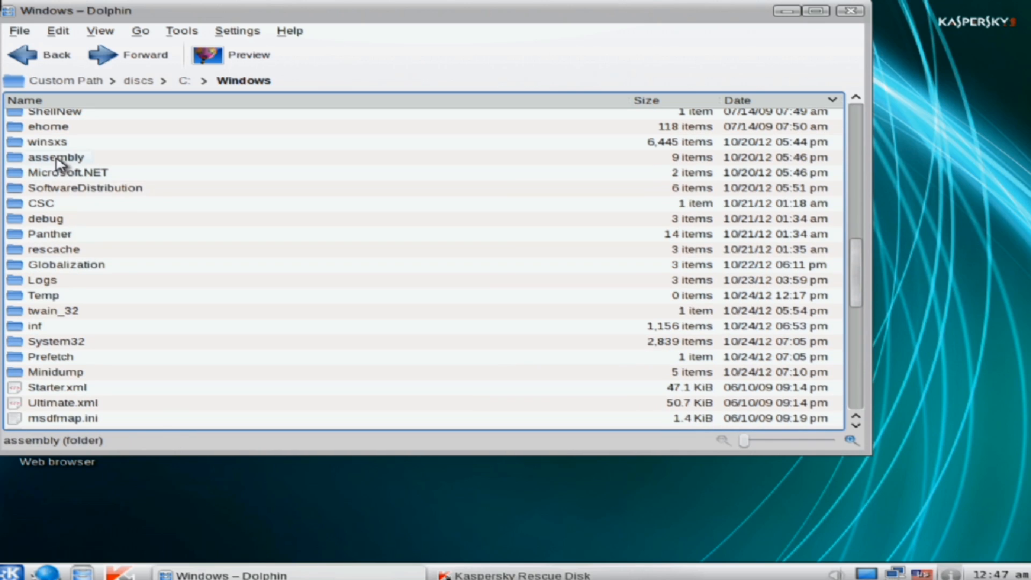
pyautogui.doubleClick(52, 156)
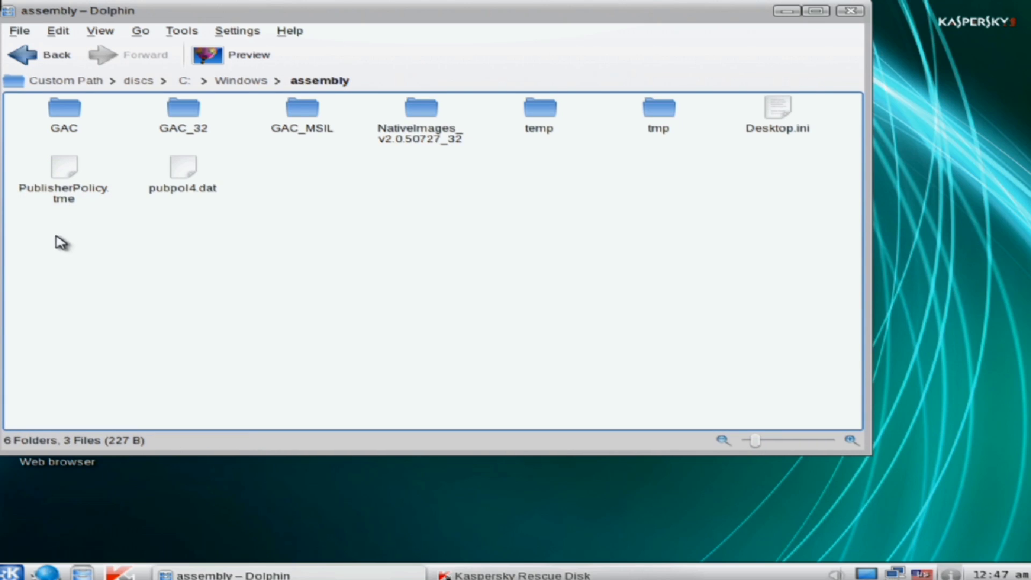
pyautogui.doubleClick(539, 110)
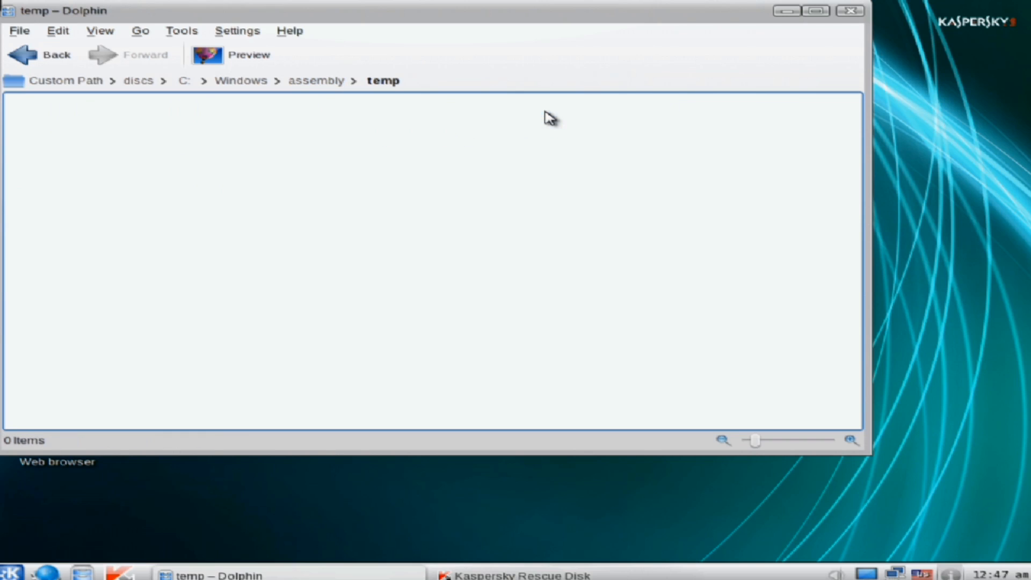
pyautogui.click(32, 56)
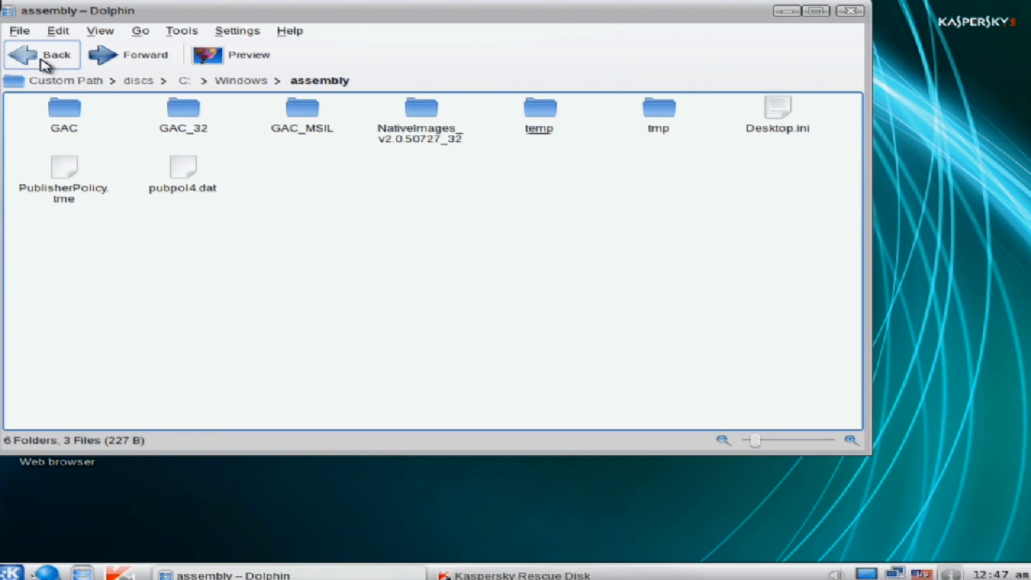
pyautogui.doubleClick(62, 110)
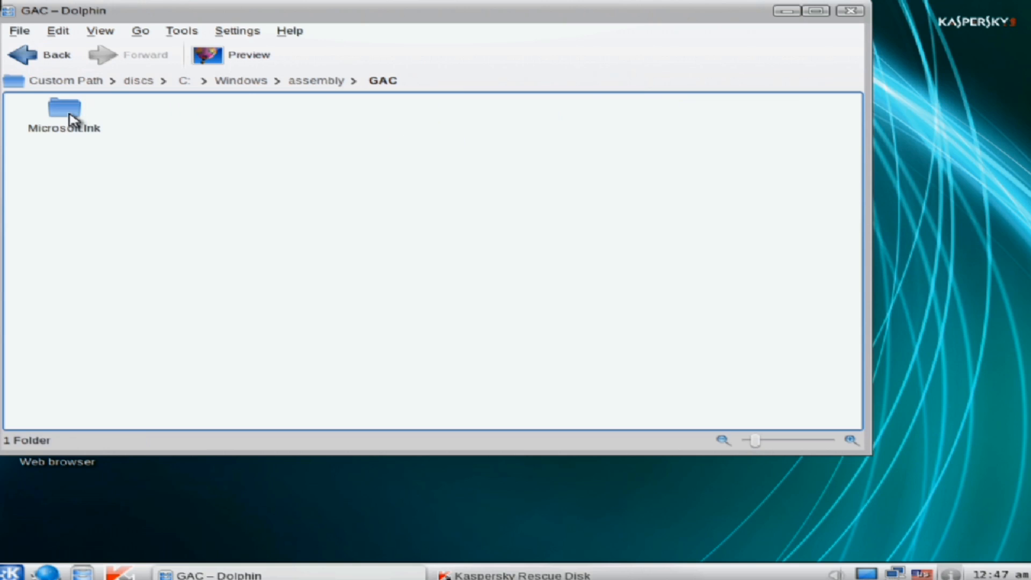
pyautogui.click(240, 81)
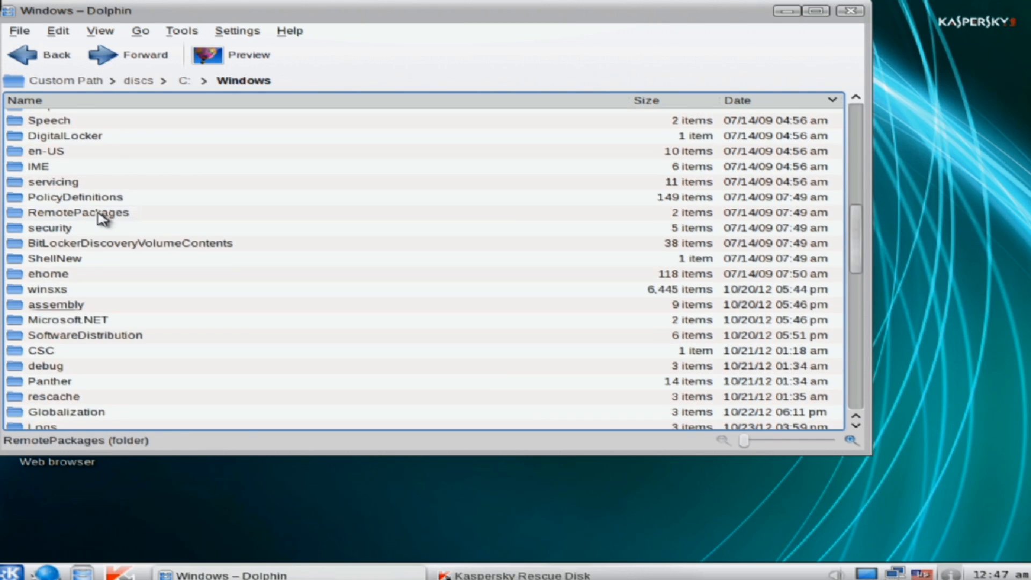
# Open the legacy system folder inside Windows to review its DLL and driver files.
pyautogui.scroll(3)
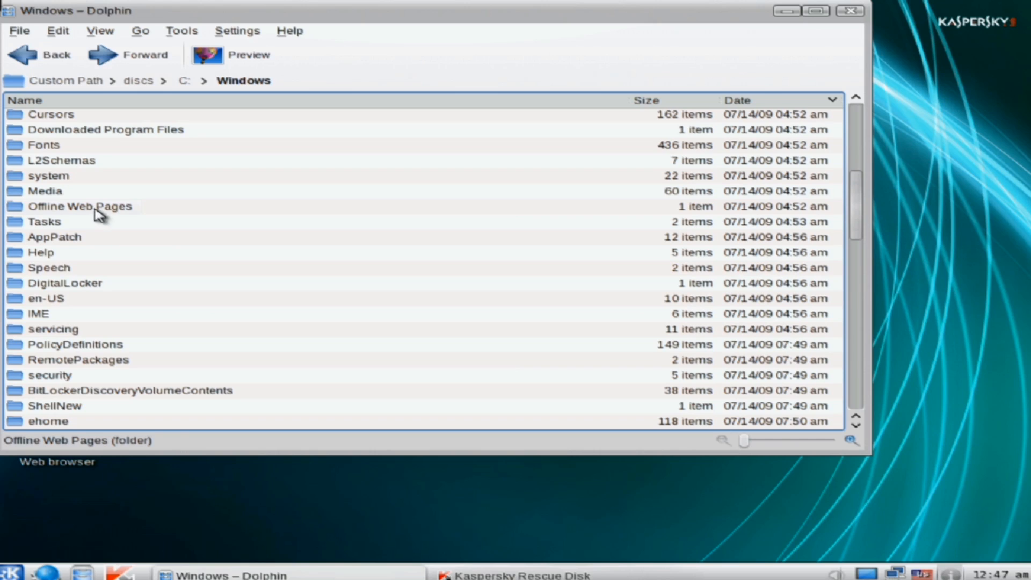
pyautogui.doubleClick(42, 176)
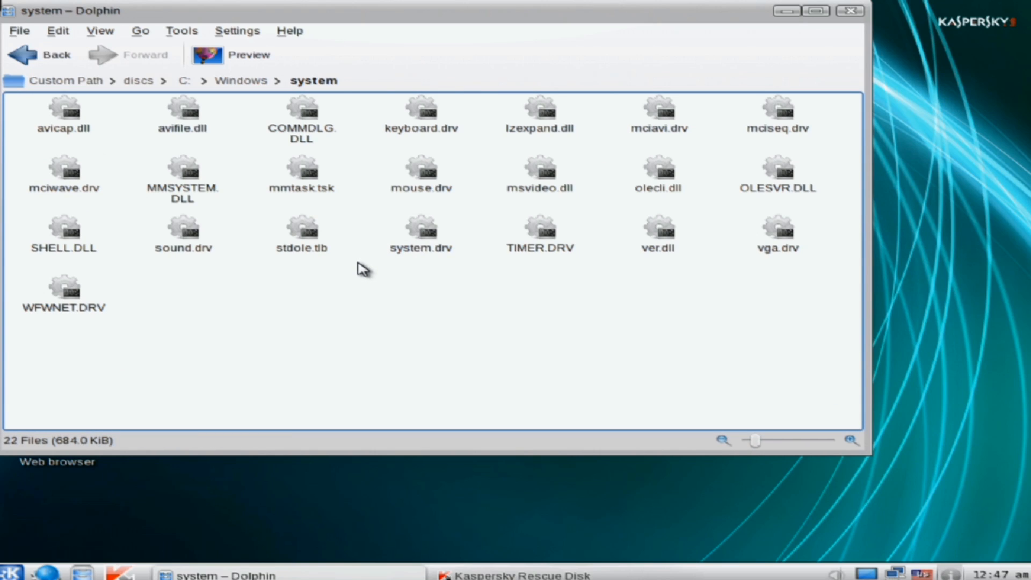
pyautogui.moveTo(99, 50)
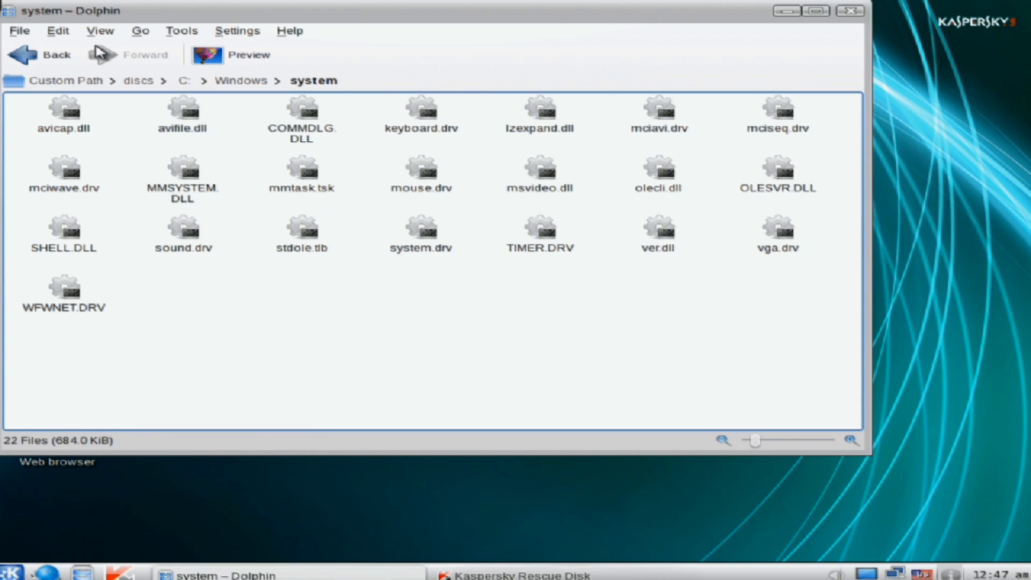
# Switch Dolphin to Details view, go back up to C:, and close the file manager.
pyautogui.click(100, 30)
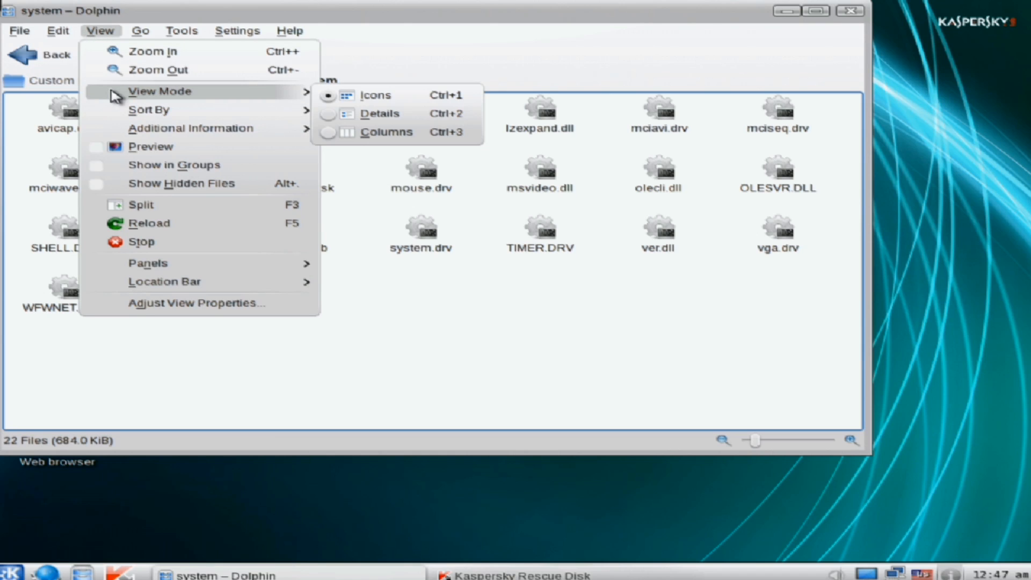
pyautogui.click(380, 114)
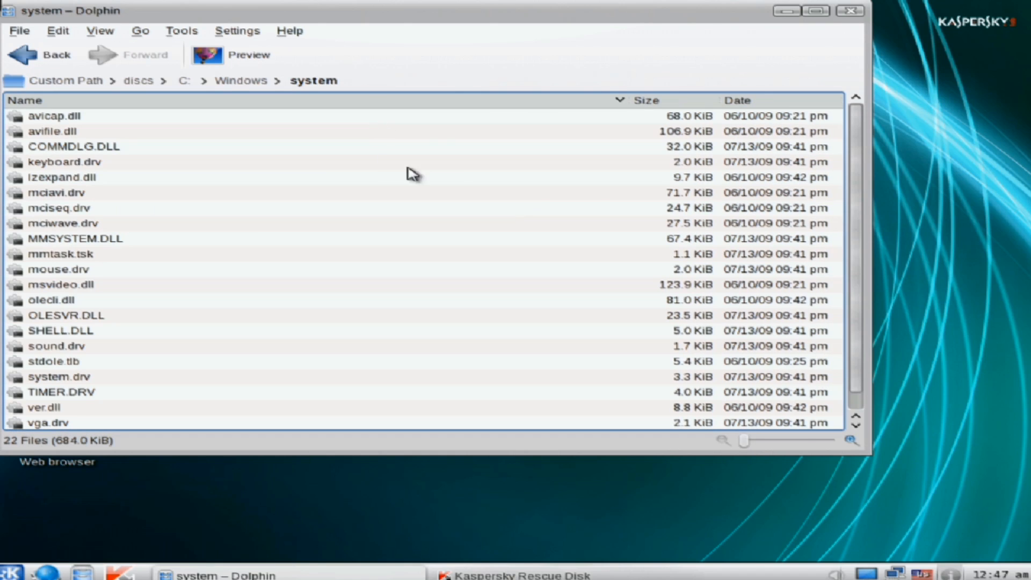
pyautogui.moveTo(855, 184)
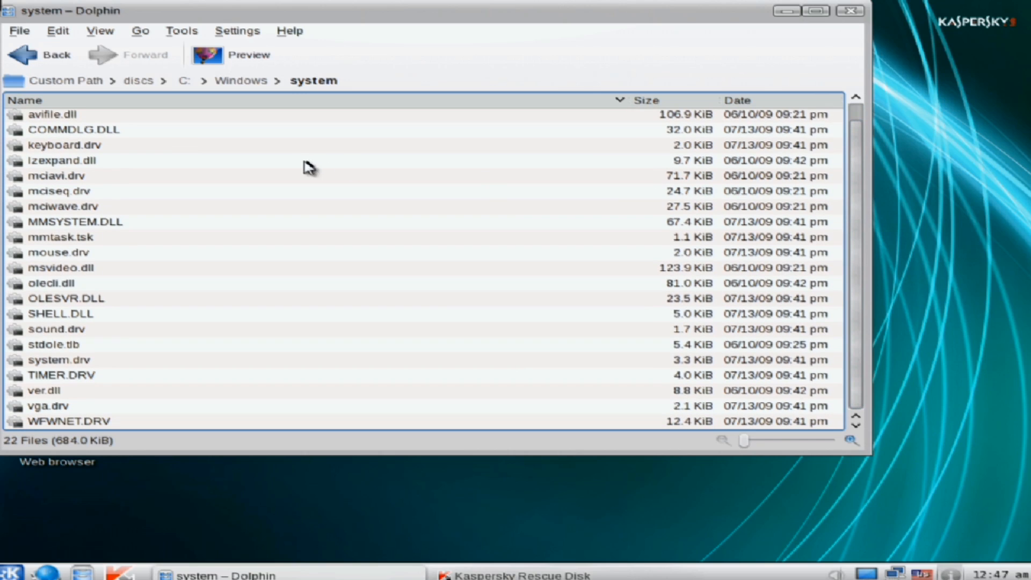
pyautogui.click(37, 53)
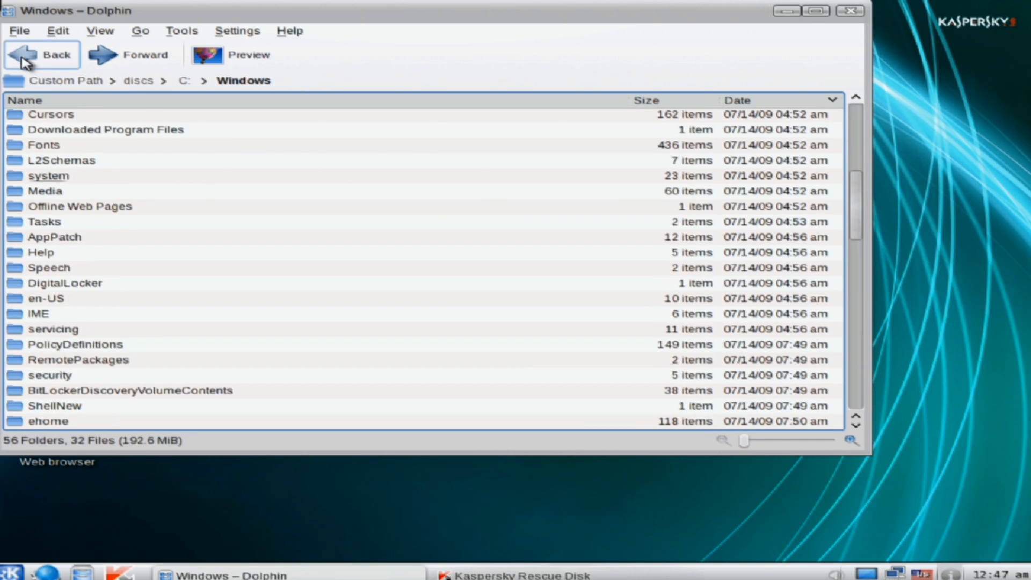
pyautogui.click(38, 56)
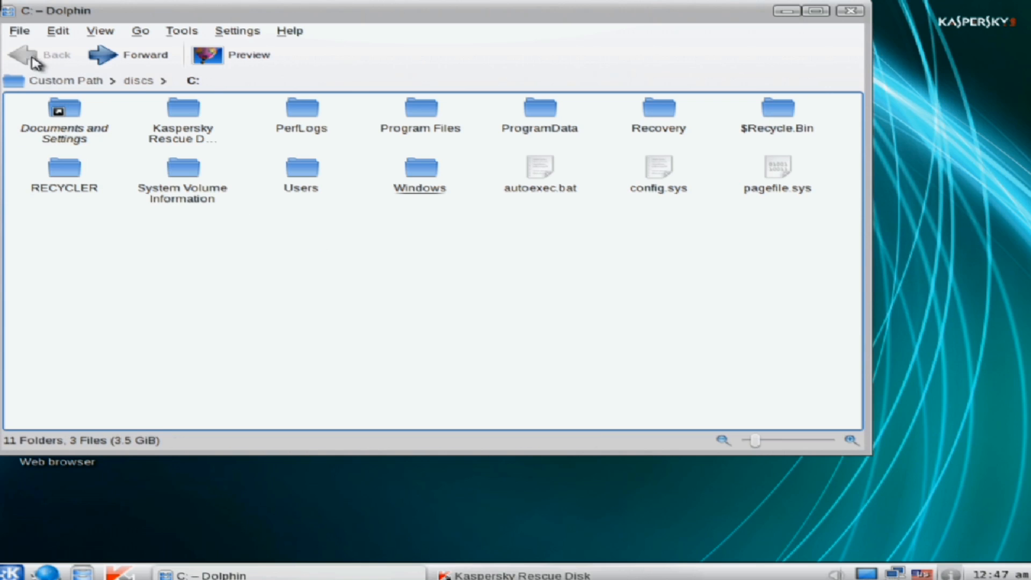
pyautogui.click(846, 14)
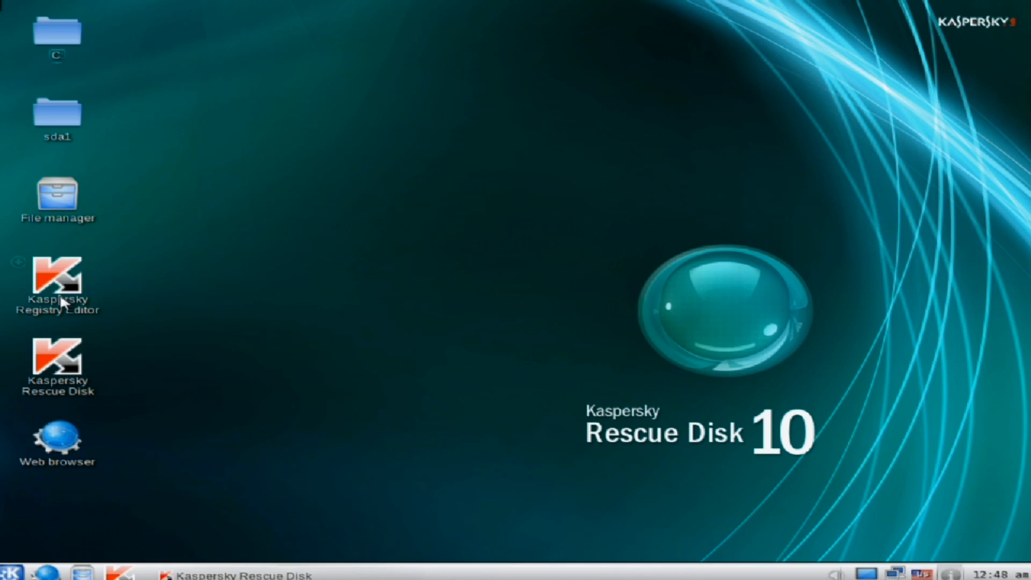
# Launch Kaspersky Registry Editor and expand HKEY_LOCAL_MACHINE\SYSTEM\ControlSet001\services on the Windows 7 hive.
pyautogui.doubleClick(58, 277)
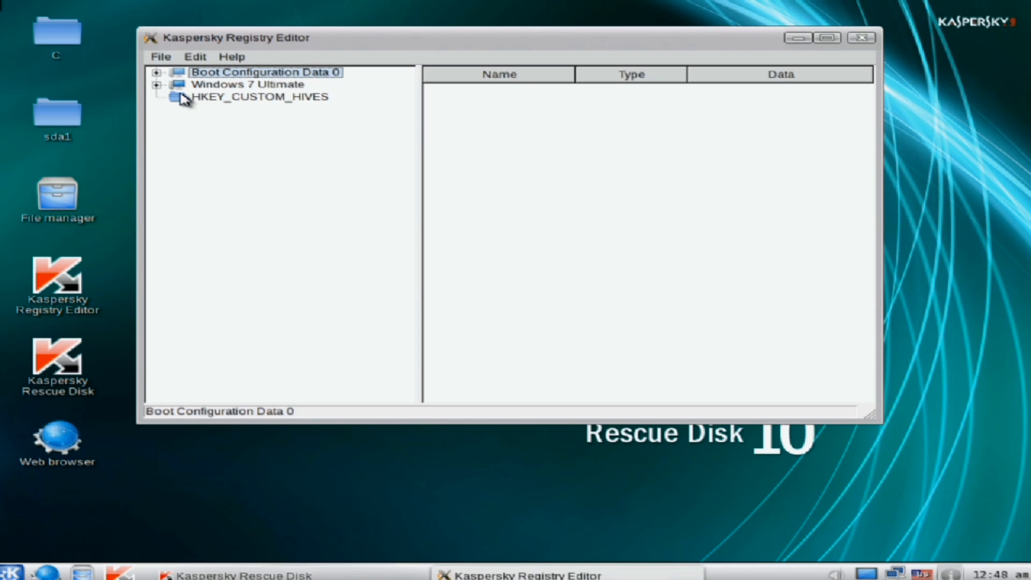
pyautogui.click(161, 84)
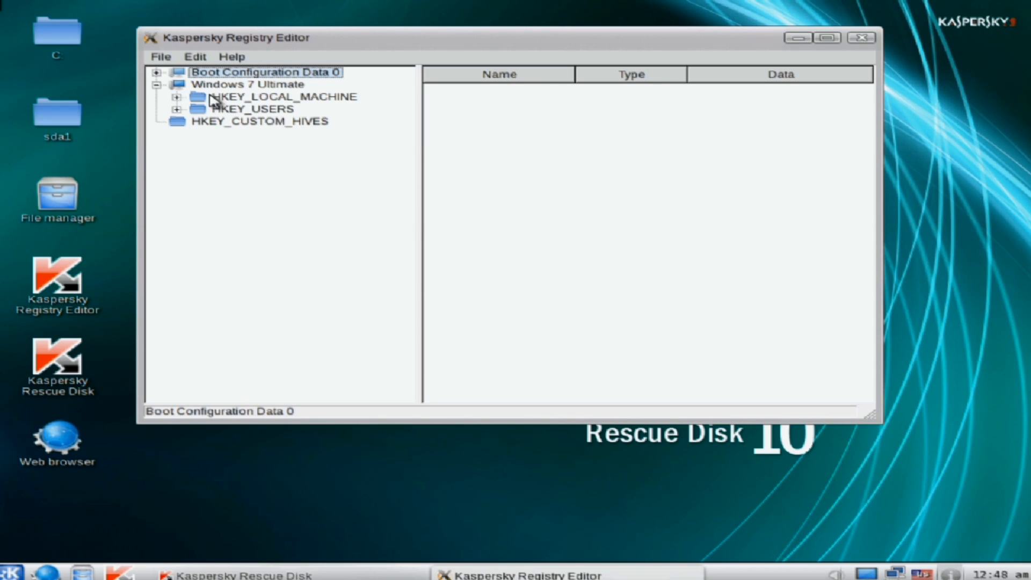
pyautogui.moveTo(176, 101)
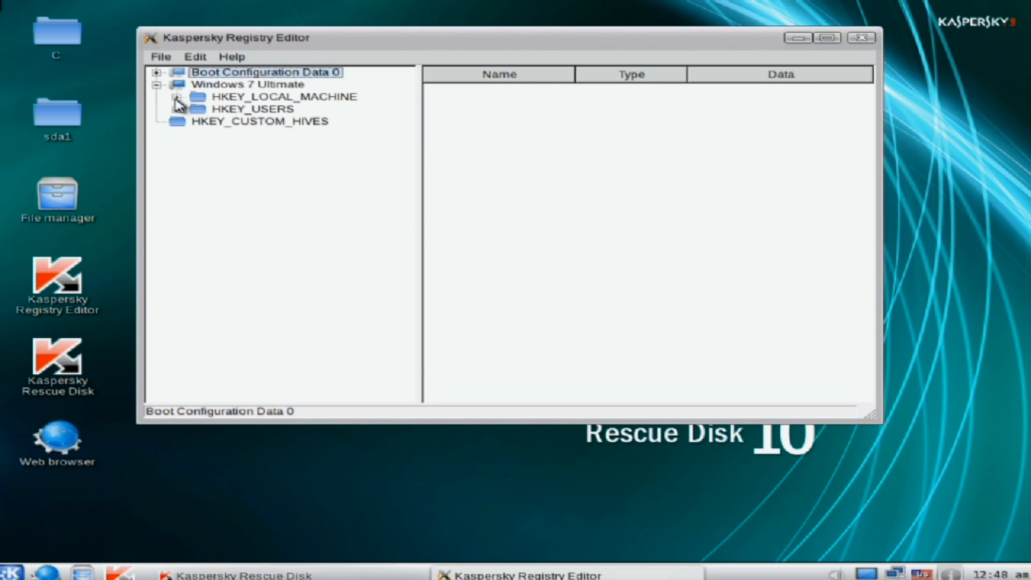
pyautogui.click(176, 97)
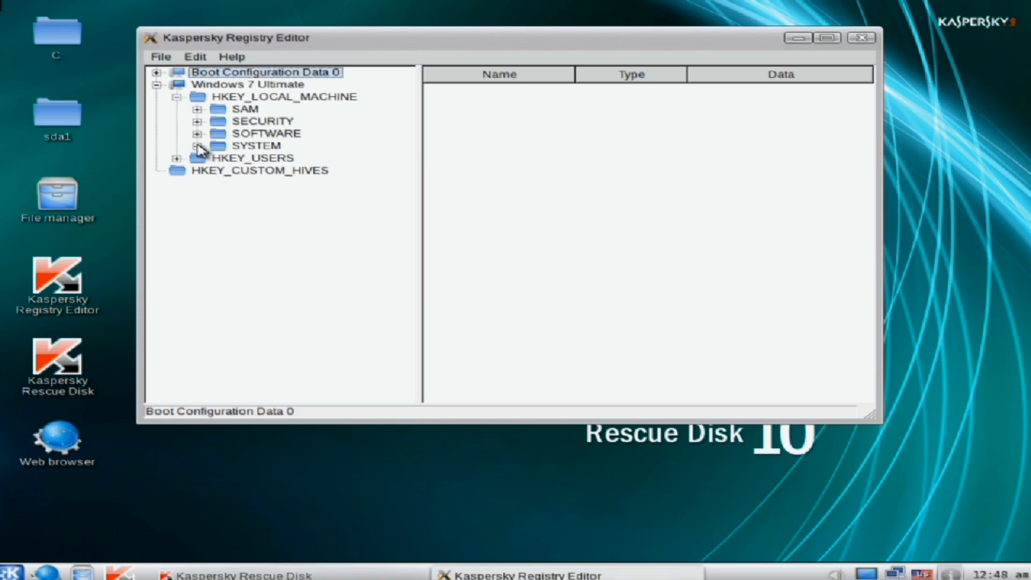
pyautogui.click(197, 146)
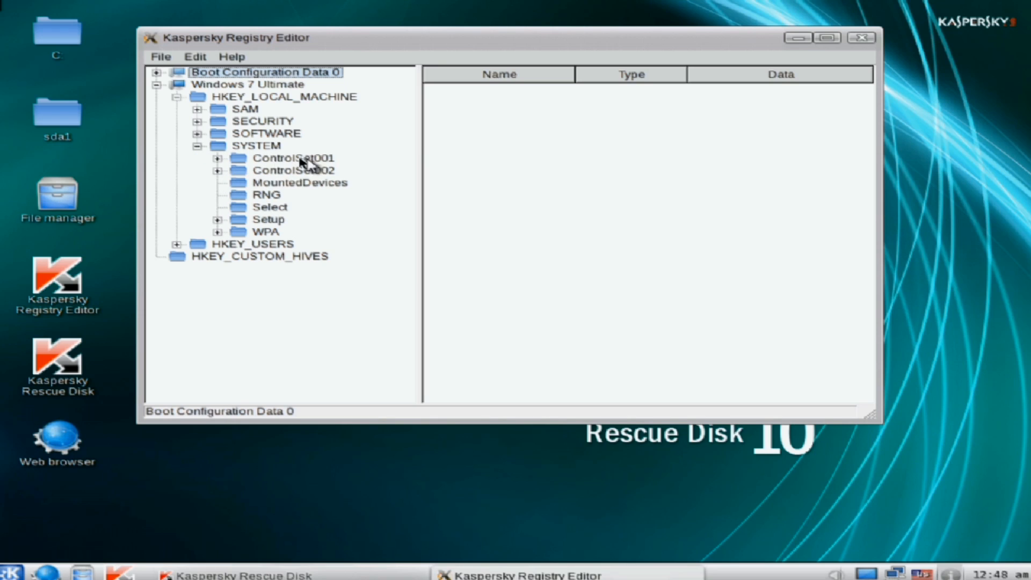
pyautogui.click(217, 157)
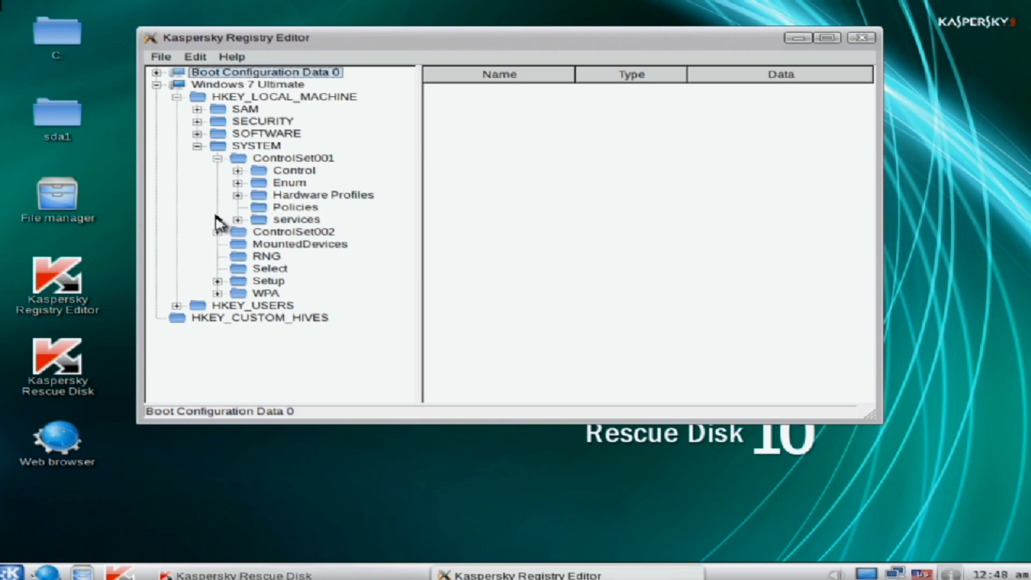
pyautogui.click(240, 219)
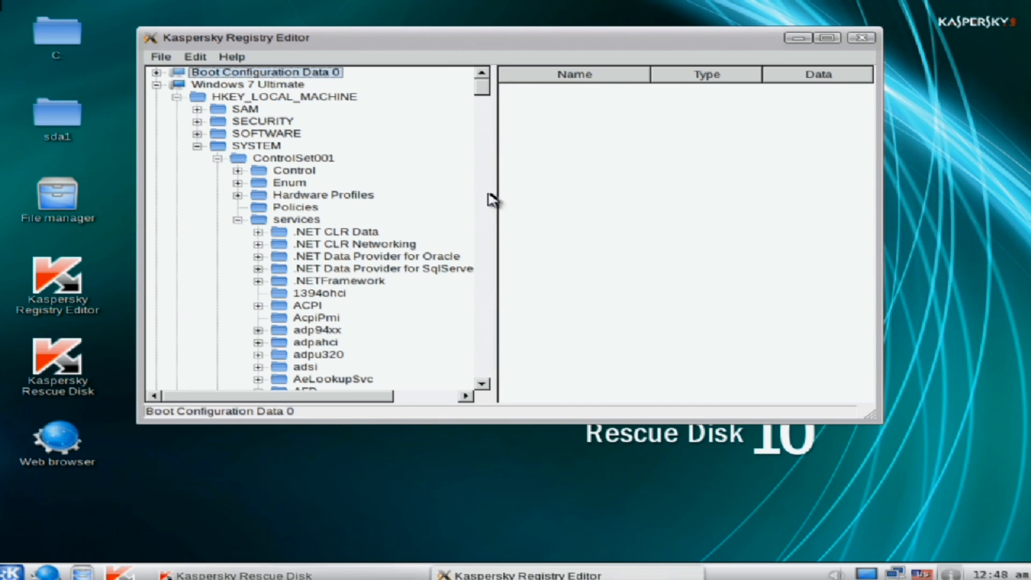
pyautogui.moveTo(421, 221)
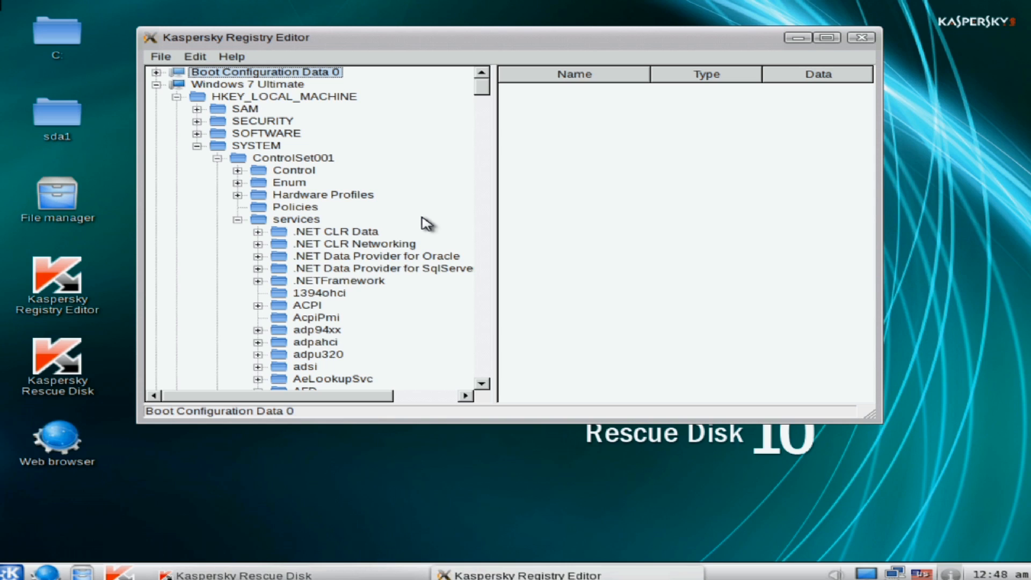
# Scroll the services tree to pcidump and bring up the key's actions to read its ImagePath.
pyautogui.scroll(-3)
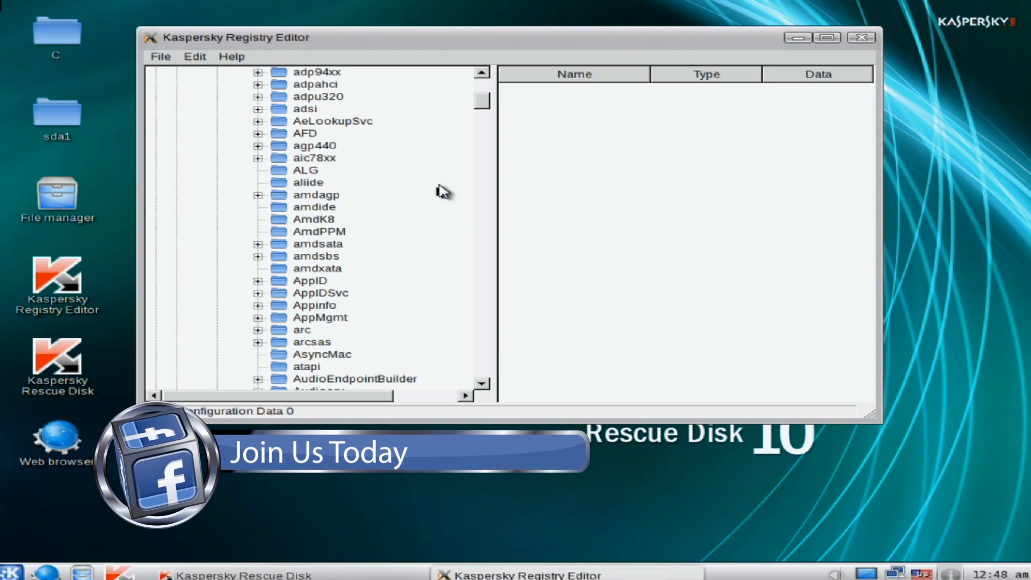
pyautogui.scroll(-3)
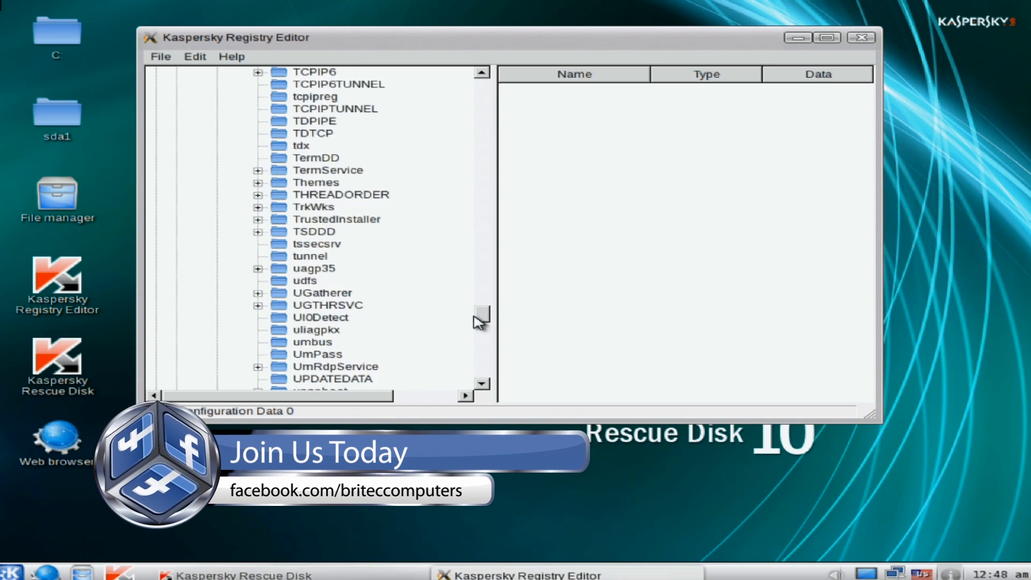
pyautogui.scroll(-3)
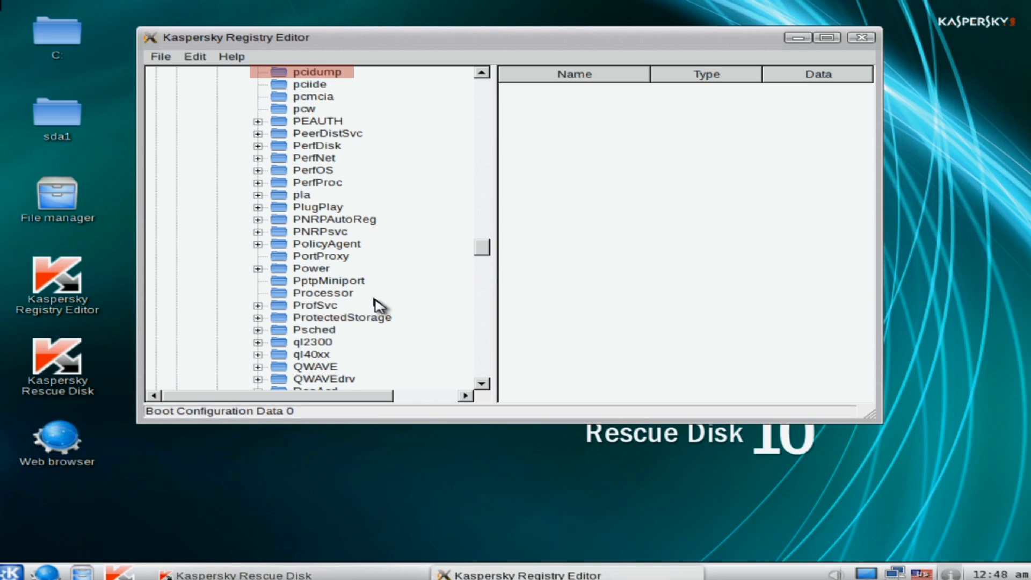
pyautogui.moveTo(369, 333)
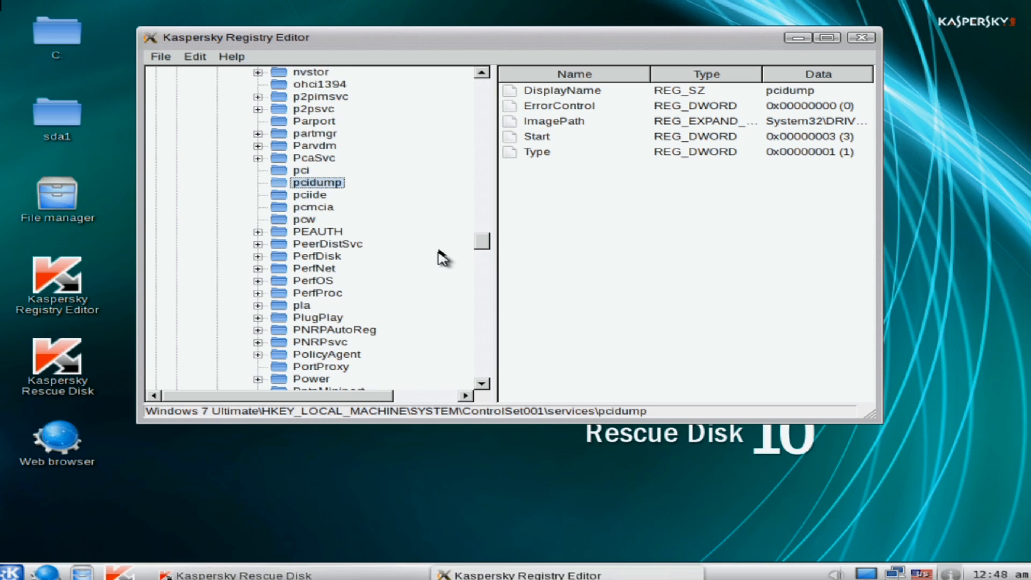
pyautogui.moveTo(873, 135)
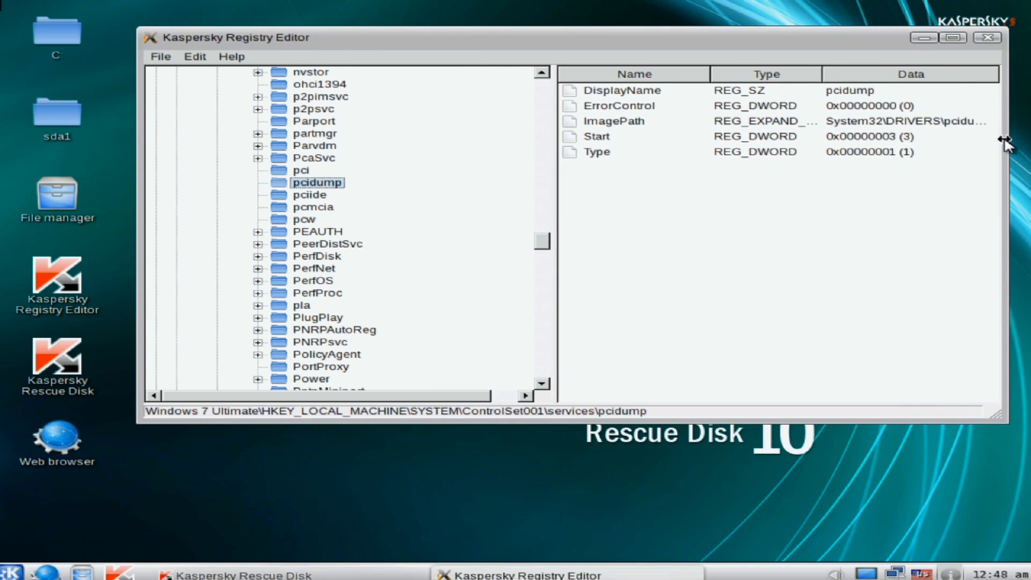
pyautogui.moveTo(996, 223)
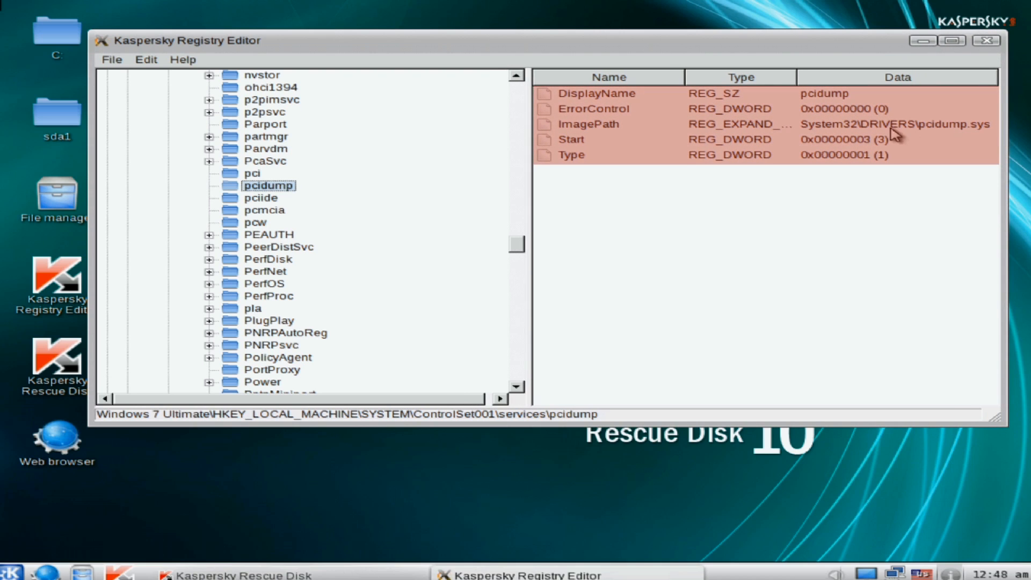
pyautogui.rightClick(267, 185)
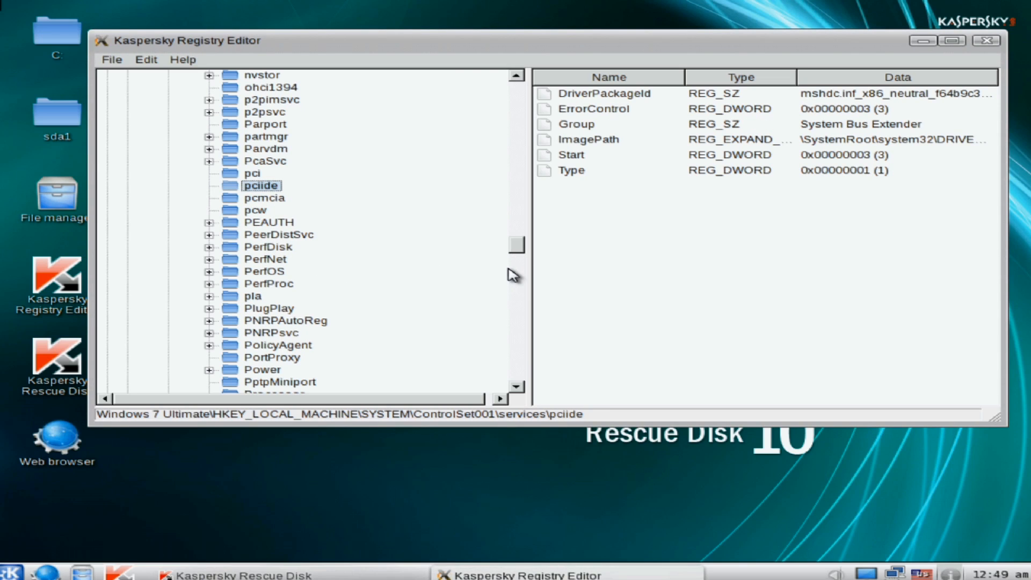
pyautogui.moveTo(518, 234)
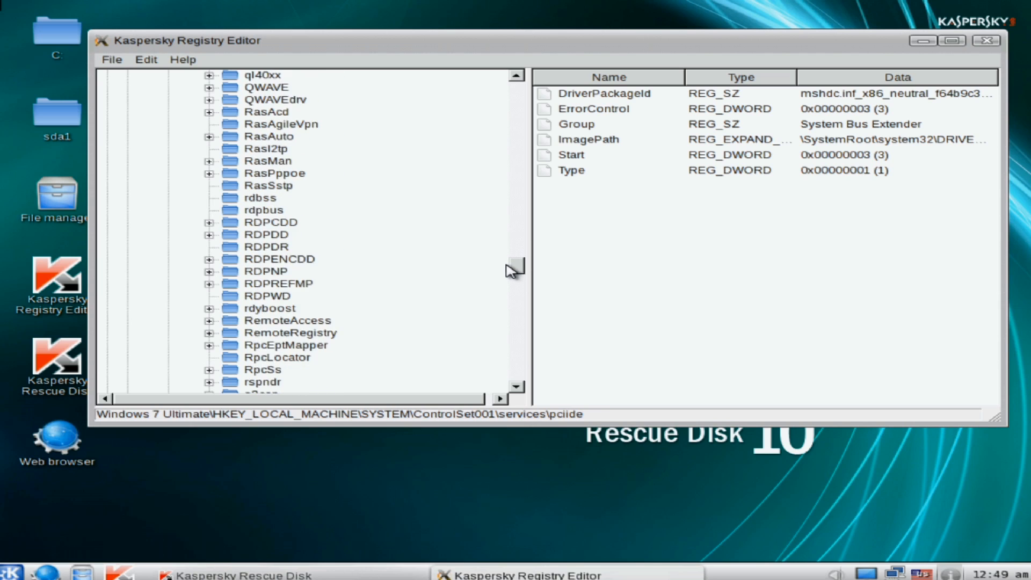
# Scroll the ControlSet001 services down to the U-named entries near UPDATEDATA.
pyautogui.moveTo(513, 269); pyautogui.dragTo(500, 295)
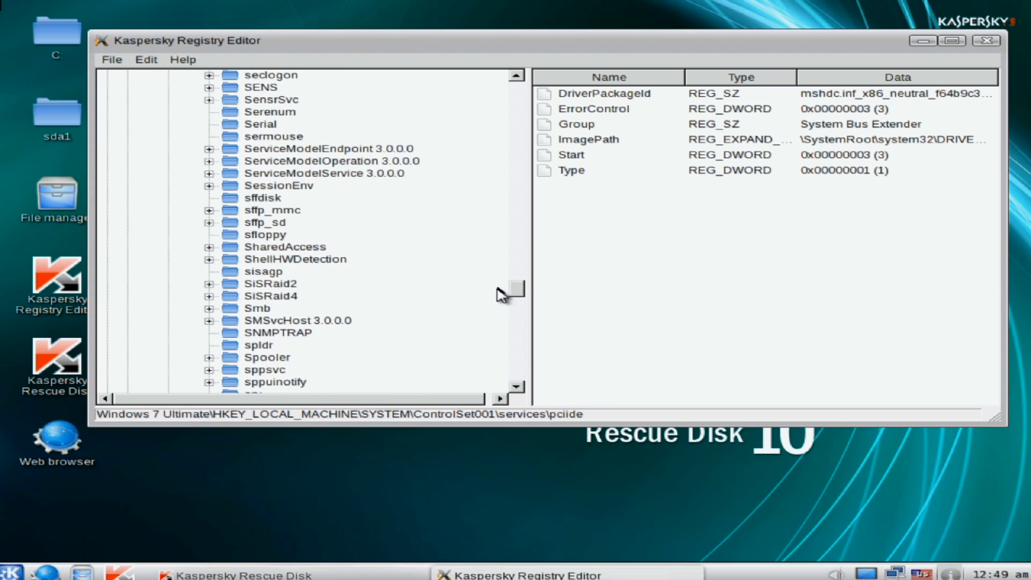
pyautogui.scroll(-3)
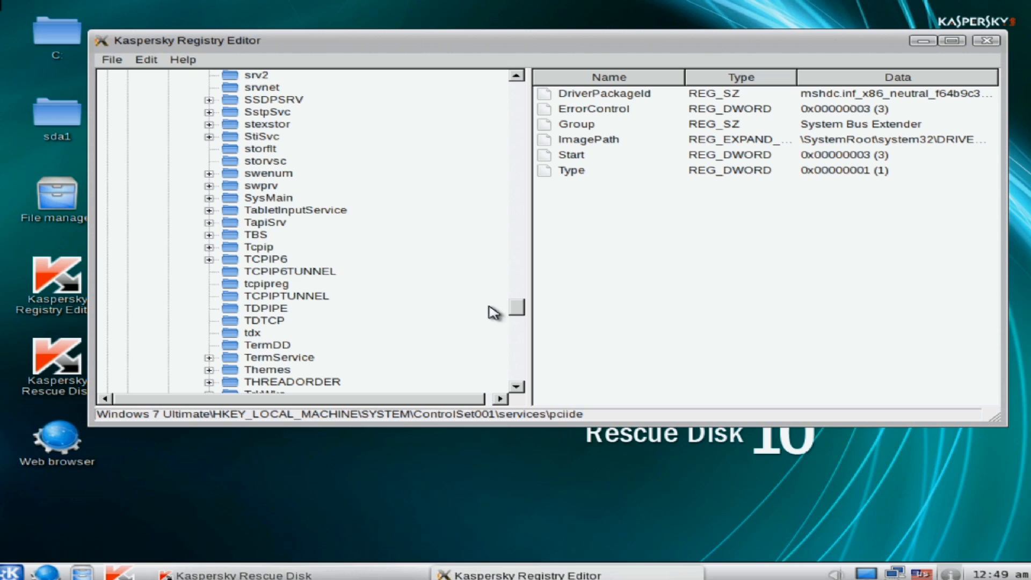
pyautogui.scroll(-3)
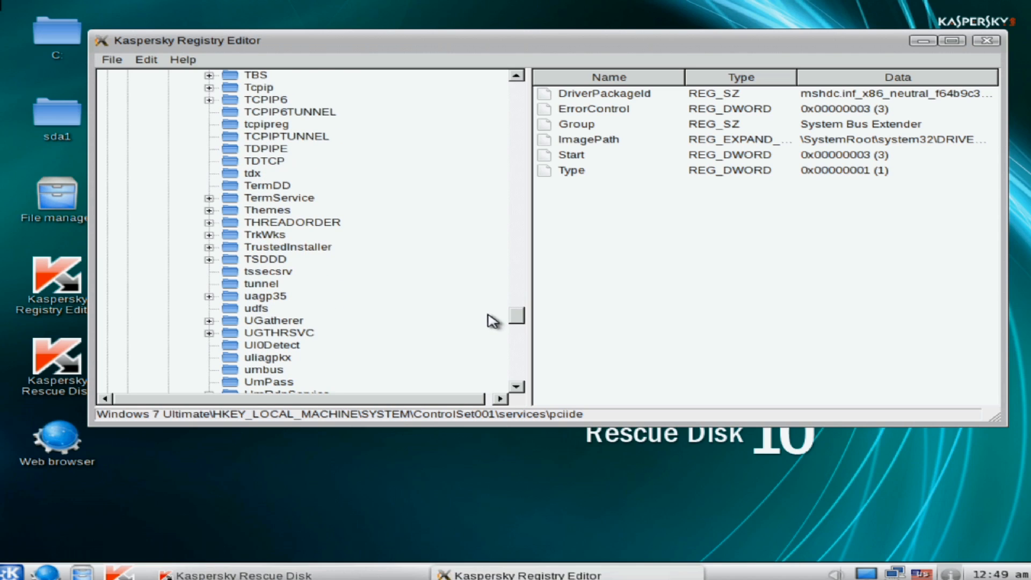
pyautogui.scroll(-3)
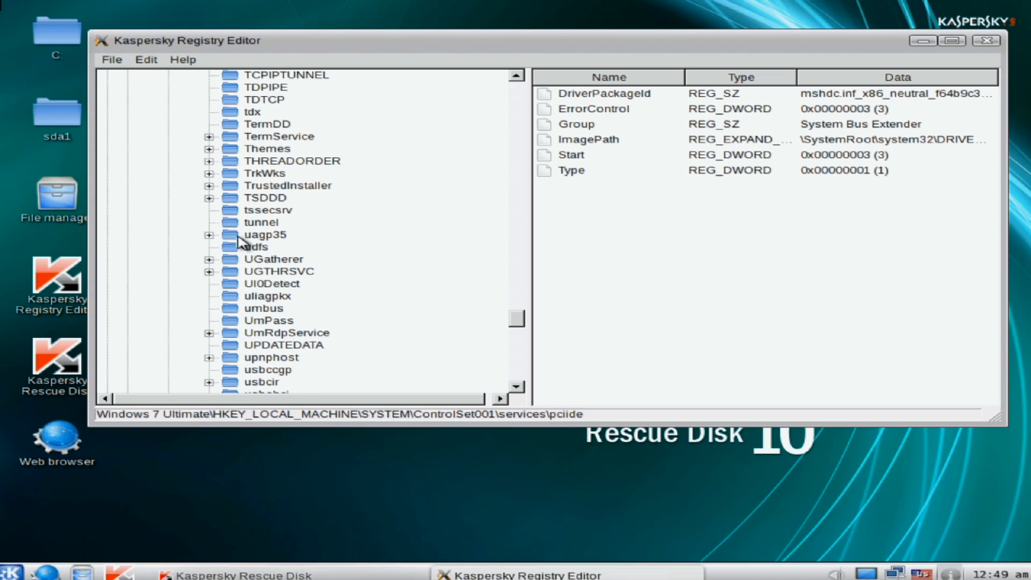
# Select the UPDATEDATA service key pointing to acpiec.sys and permanently delete it.
pyautogui.click(284, 344)
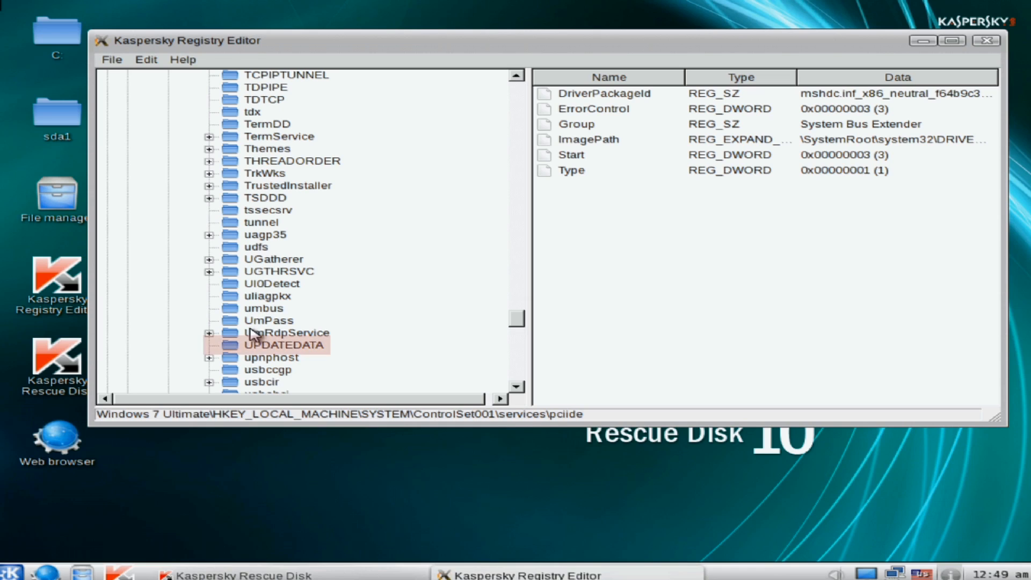
pyautogui.click(284, 345)
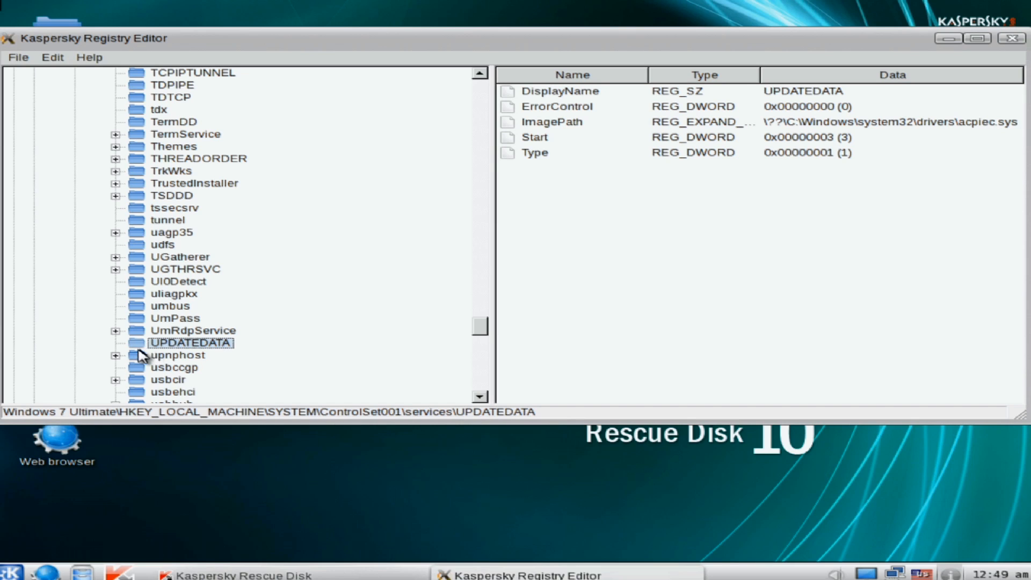
pyautogui.rightClick(191, 343)
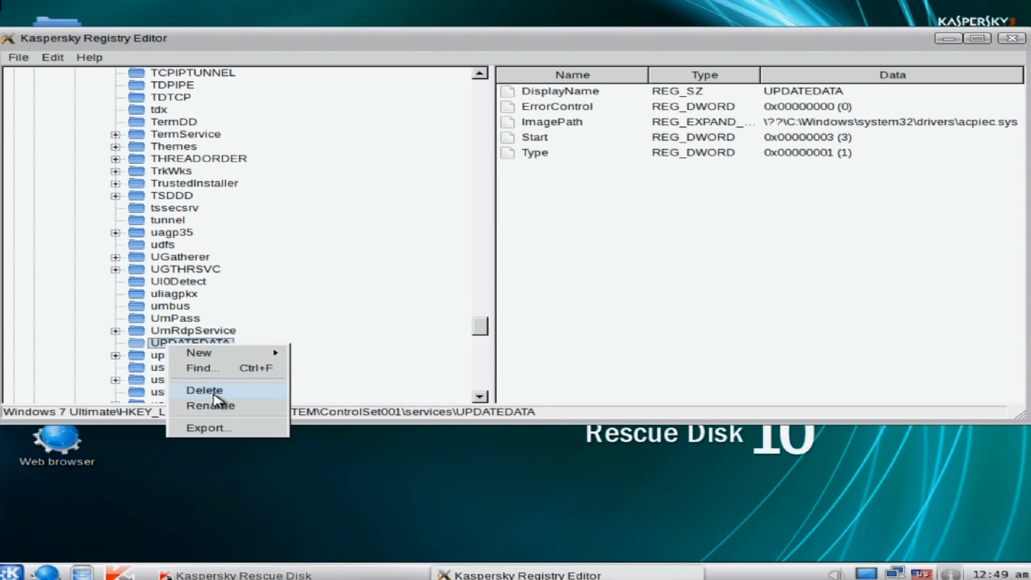
pyautogui.click(204, 390)
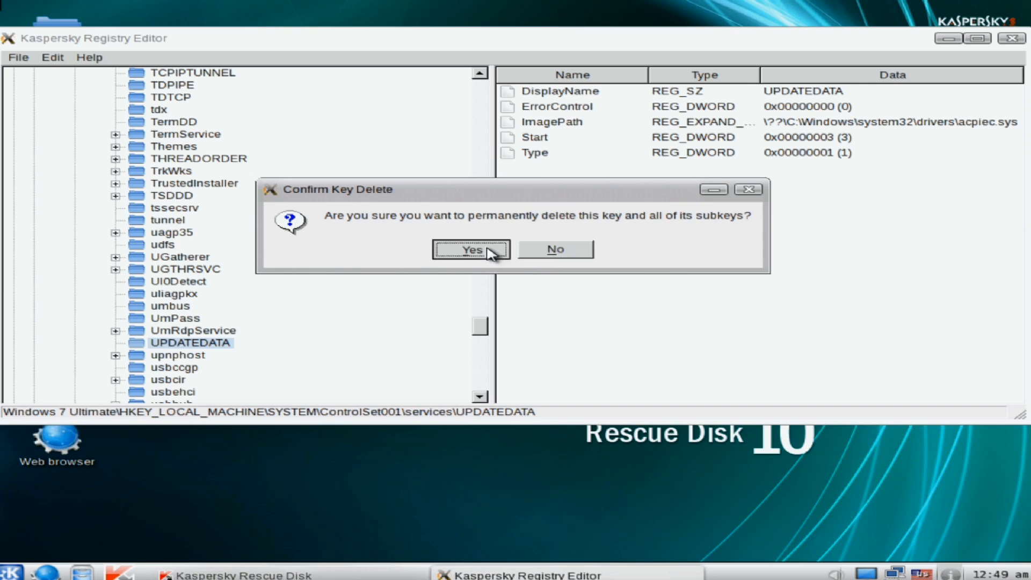
pyautogui.click(468, 249)
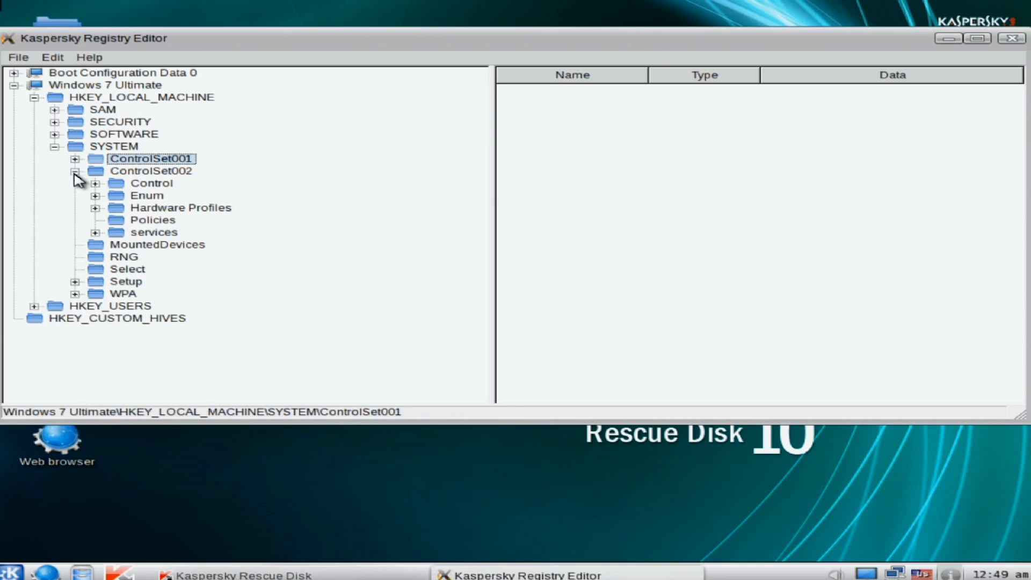
# Expand ControlSet002's services and scroll down the list checking for an UPDATEDATA entry.
pyautogui.click(94, 232)
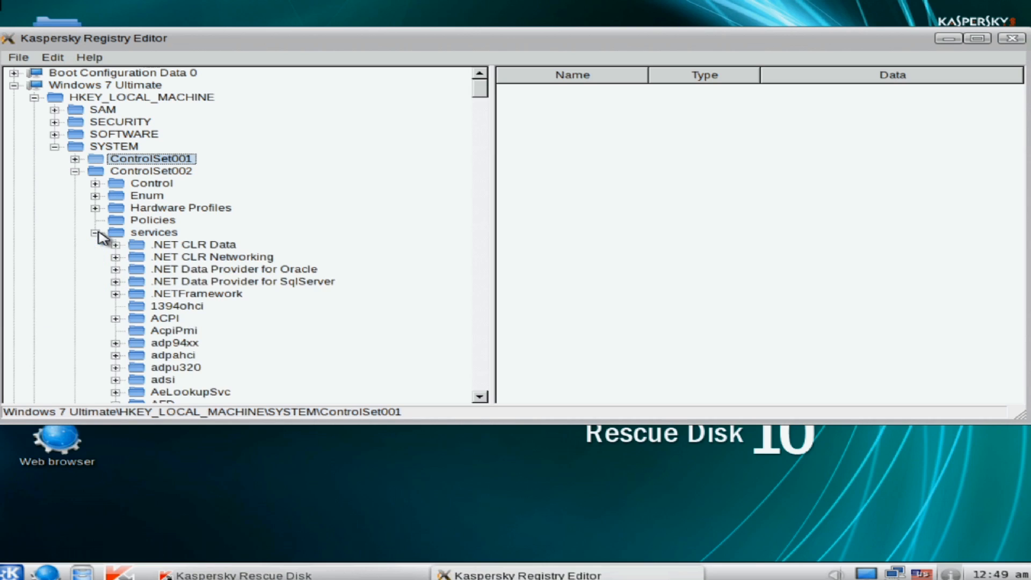
pyautogui.scroll(-3)
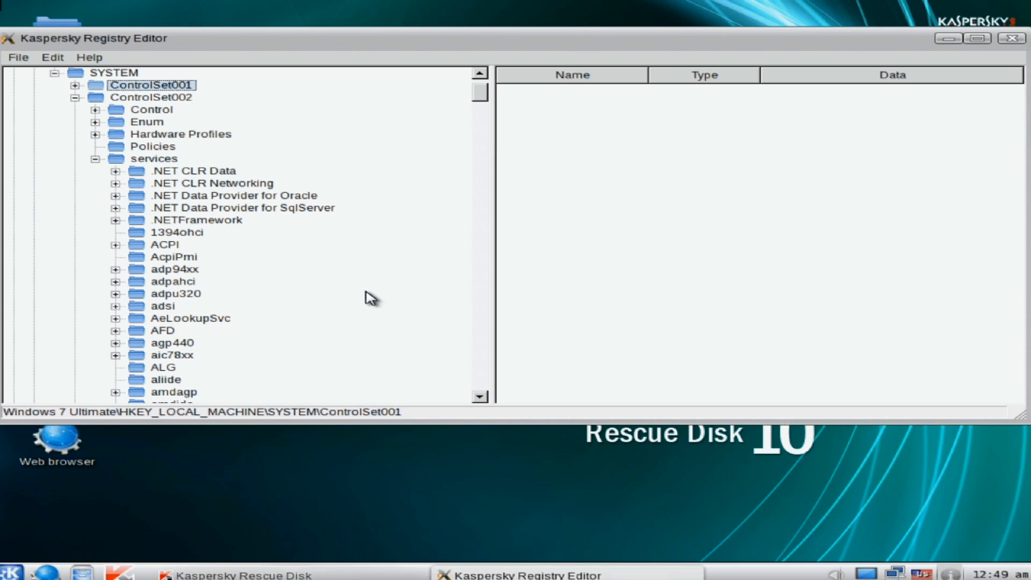
pyautogui.scroll(-3)
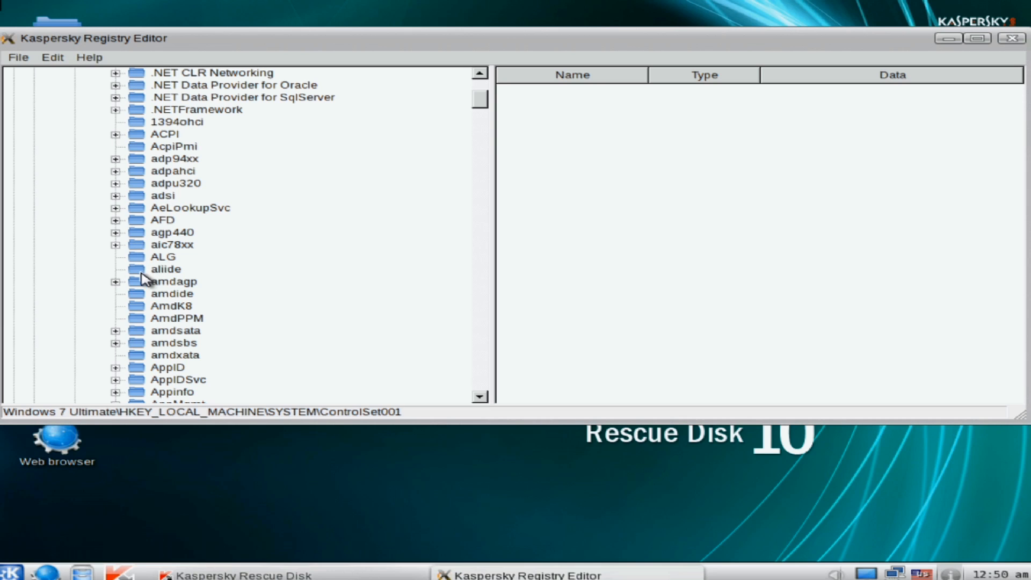
pyautogui.scroll(-3)
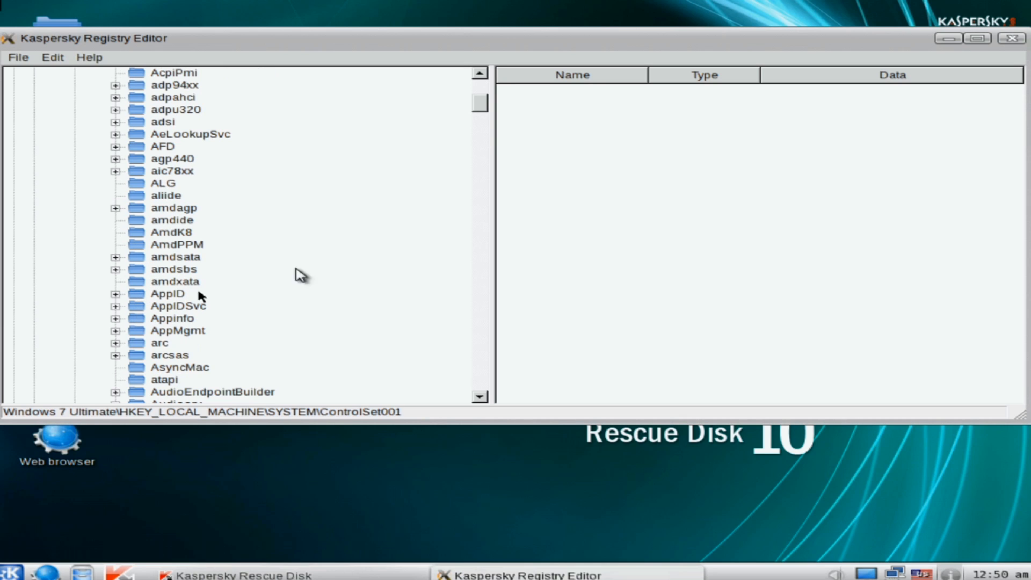
pyautogui.moveTo(479, 105); pyautogui.dragTo(478, 204)
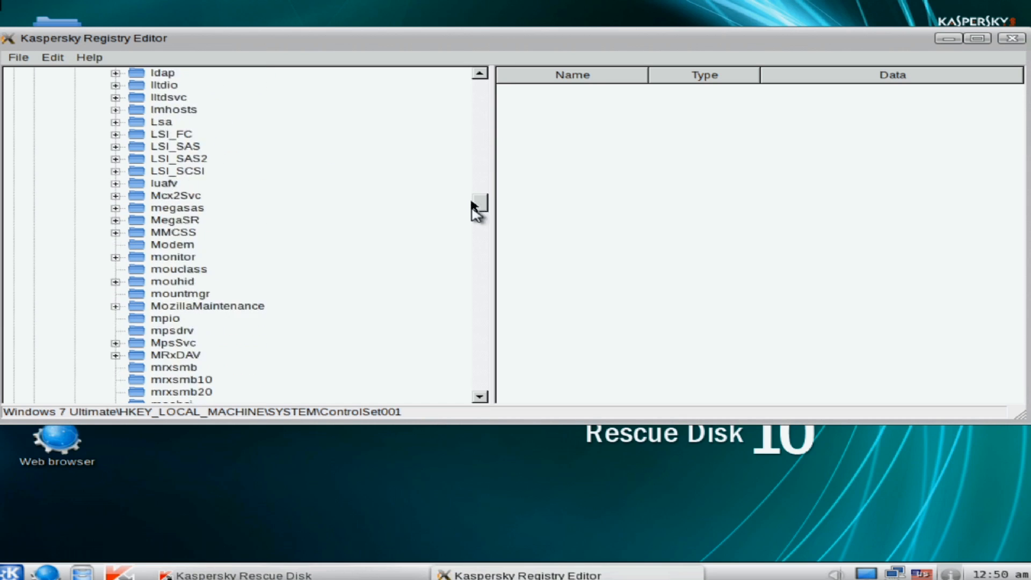
pyautogui.scroll(-3)
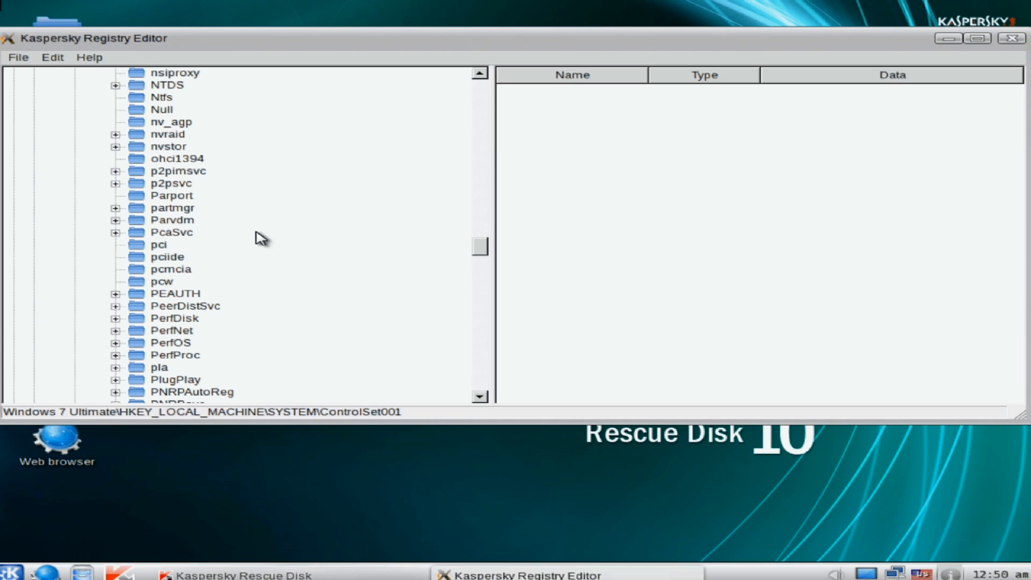
pyautogui.moveTo(188, 225)
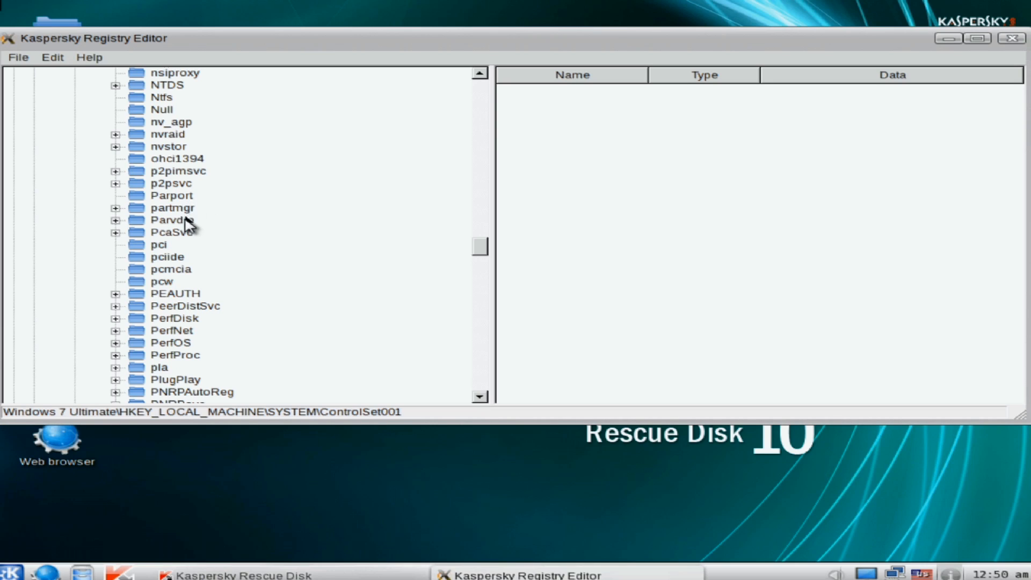
pyautogui.moveTo(196, 244)
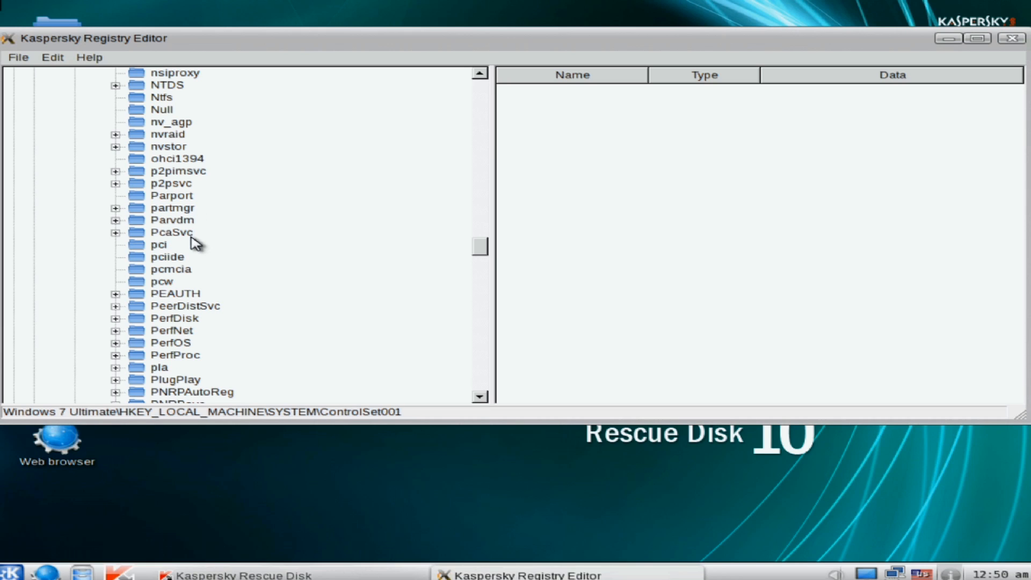
pyautogui.scroll(-3)
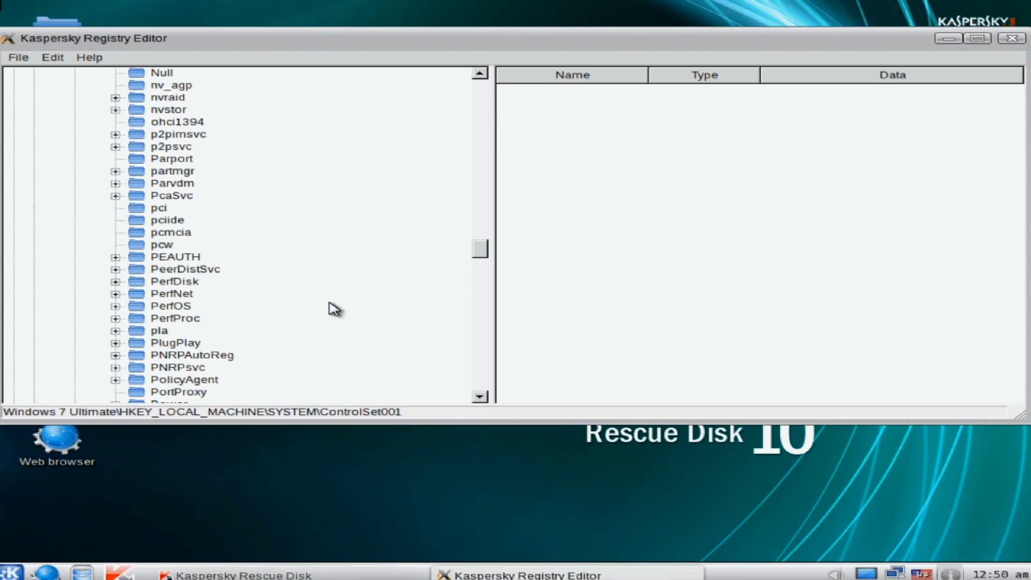
pyautogui.scroll(-3)
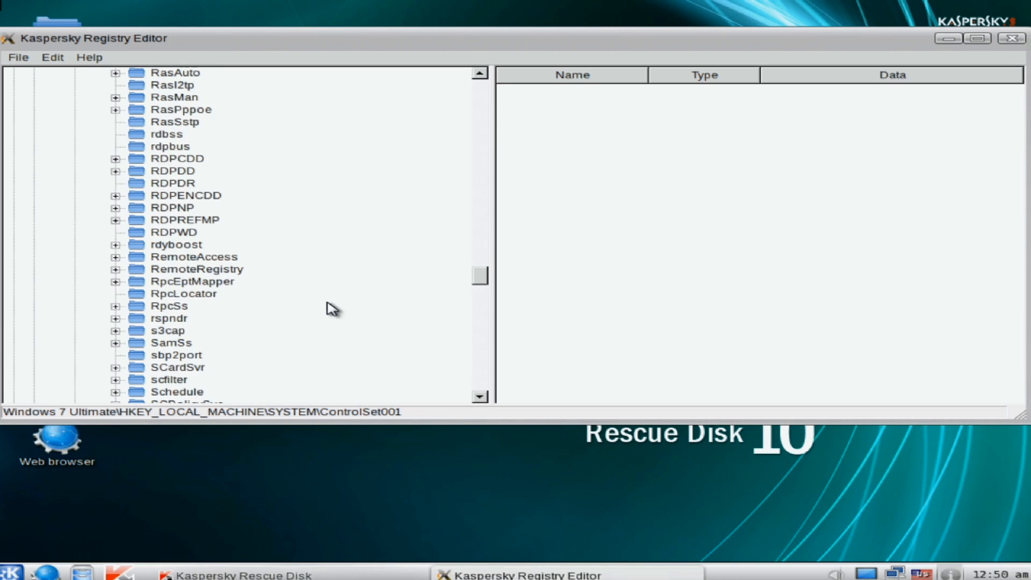
pyautogui.scroll(-3)
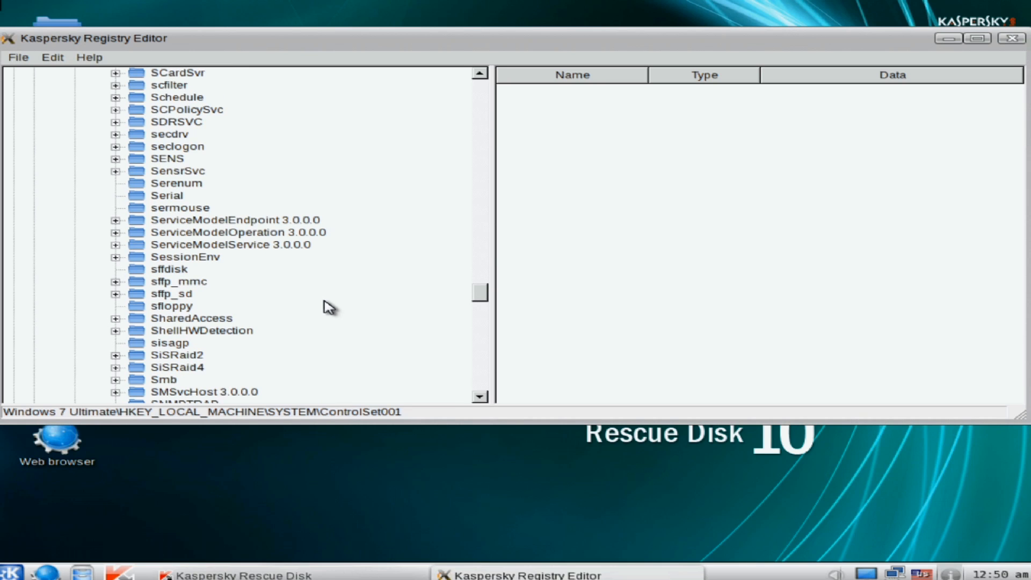
# Continue past the U entries, check UxSms's values, and reach the W services with no UPDATEDATA found.
pyautogui.scroll(-3)
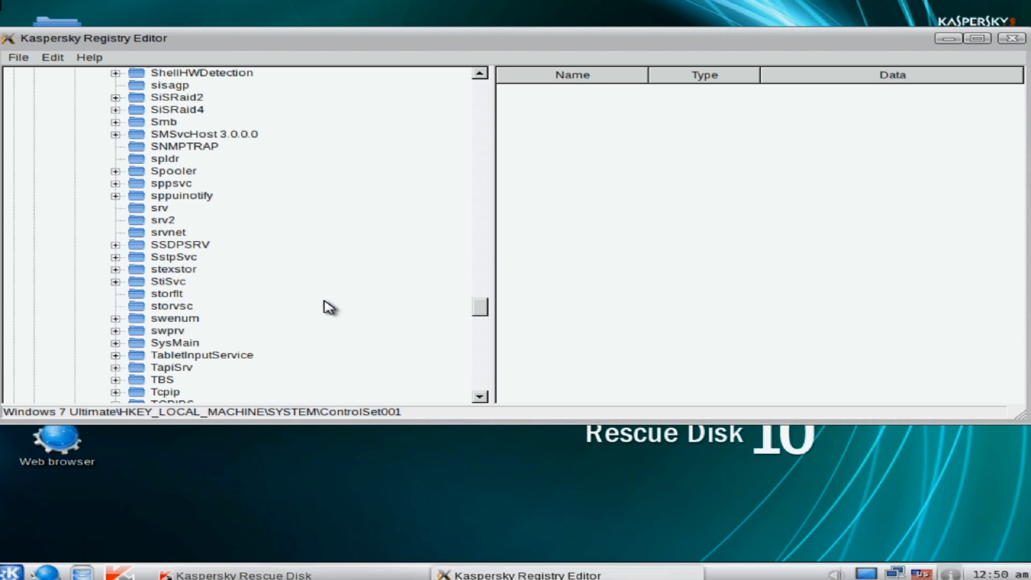
pyautogui.scroll(-3)
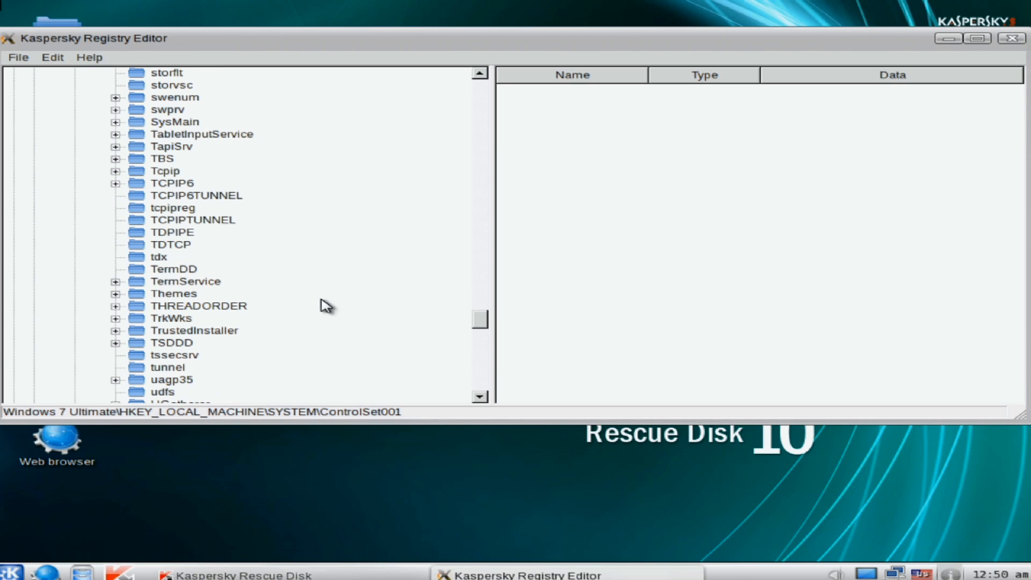
pyautogui.scroll(-3)
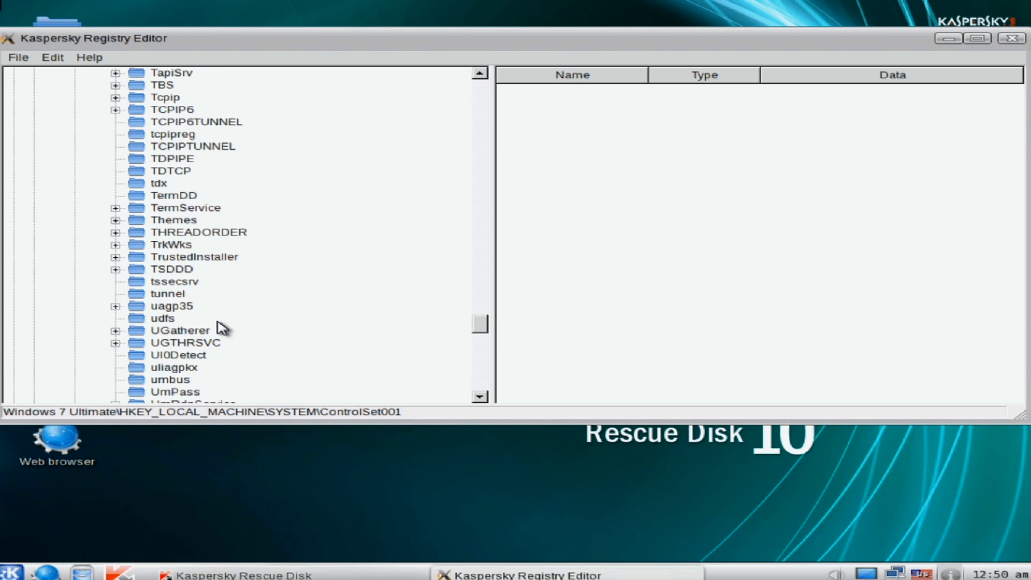
pyautogui.scroll(-3)
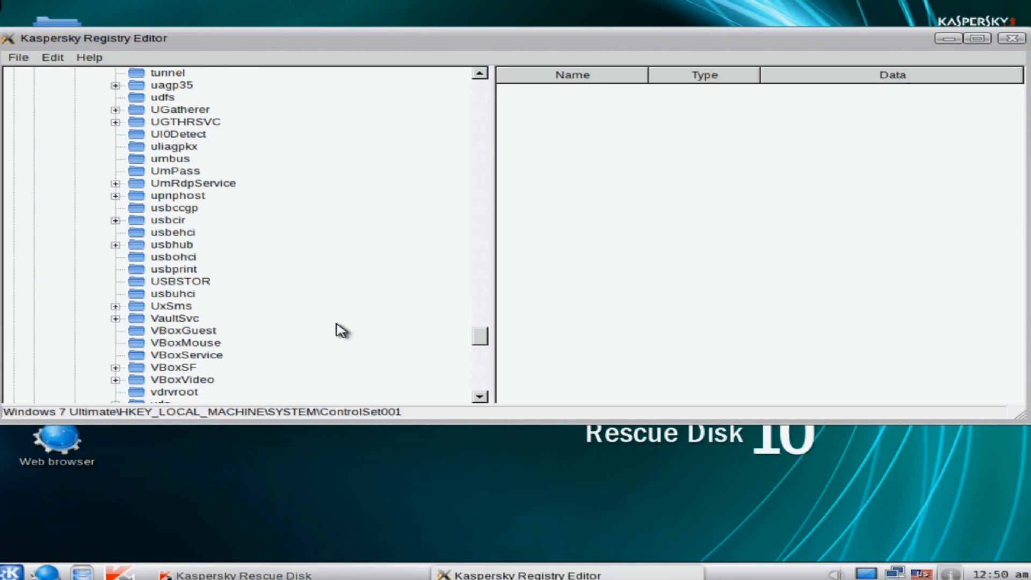
pyautogui.click(171, 305)
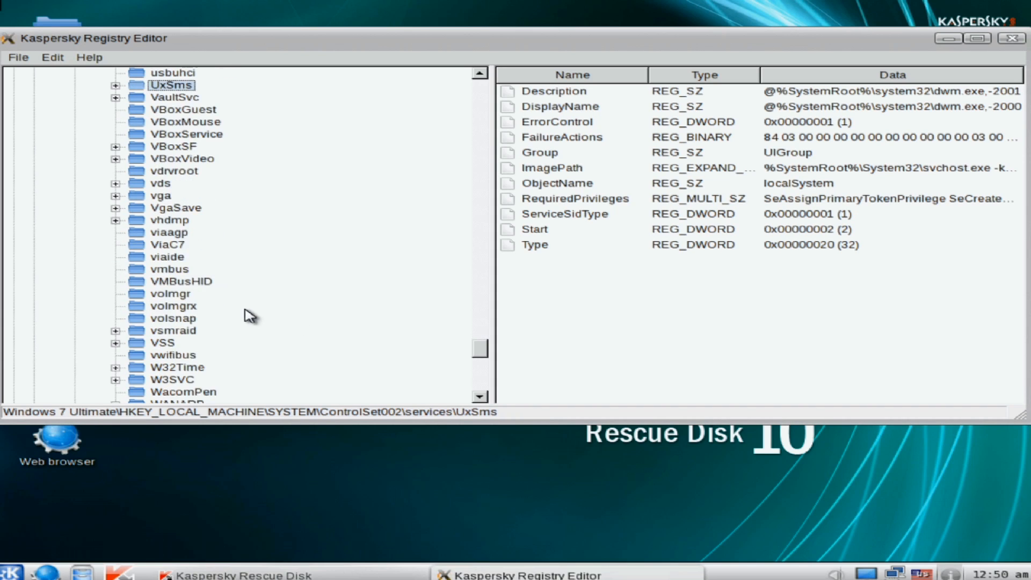
pyautogui.scroll(-3)
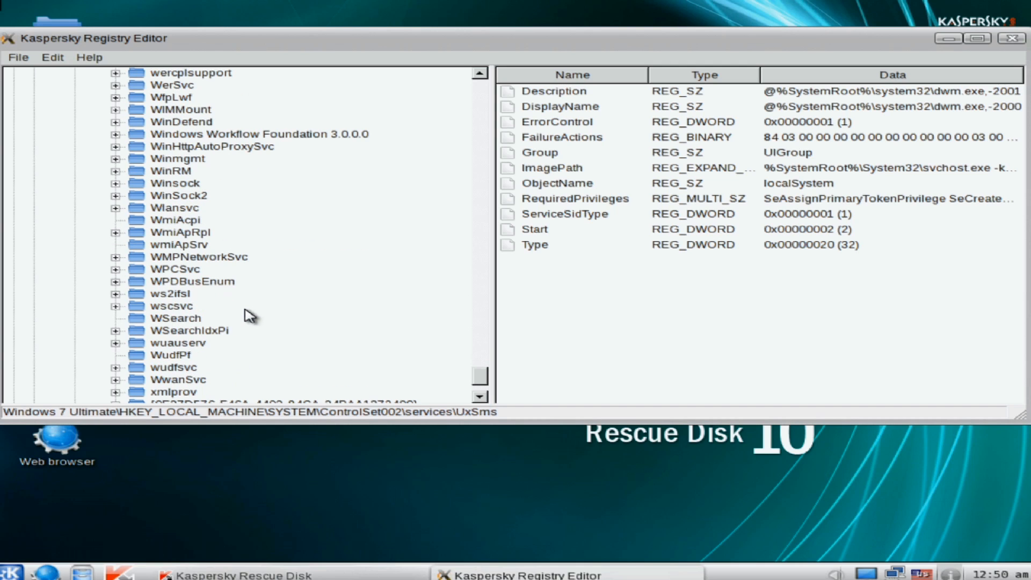
pyautogui.scroll(-3)
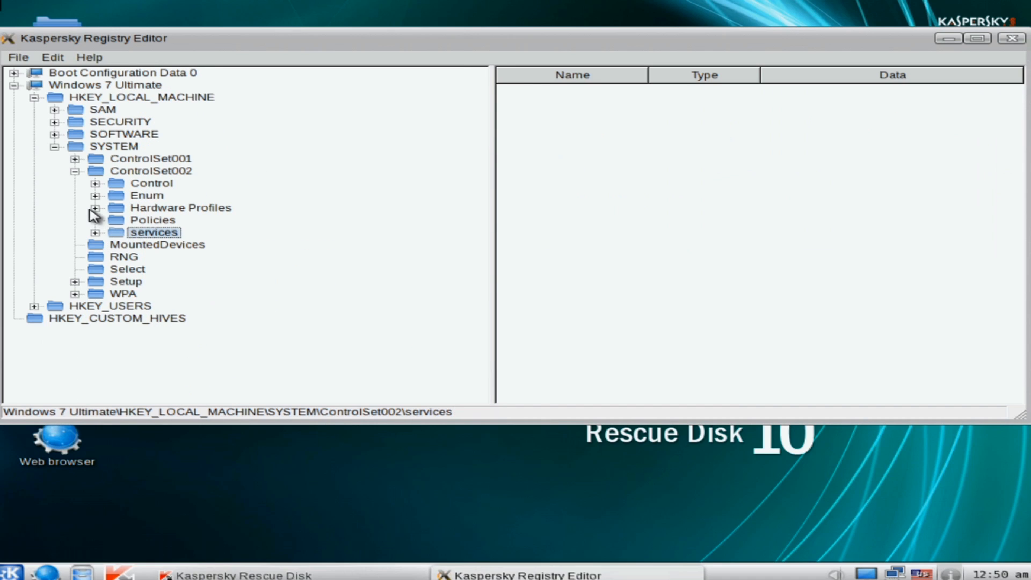
# Collapse SYSTEM and expand SOFTWARE\Microsoft\Windows\CurrentVersion.
pyautogui.click(54, 146)
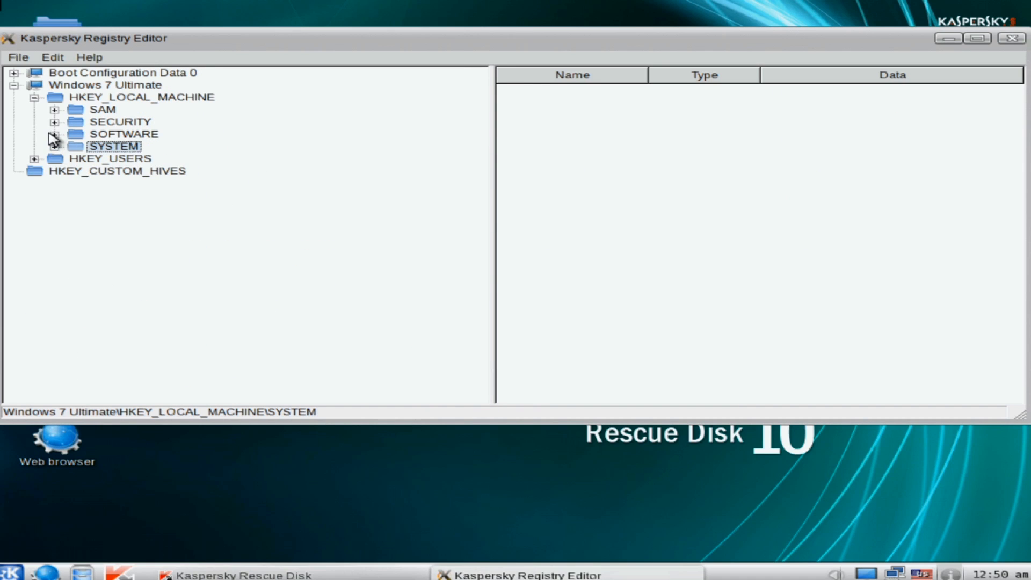
pyautogui.click(54, 135)
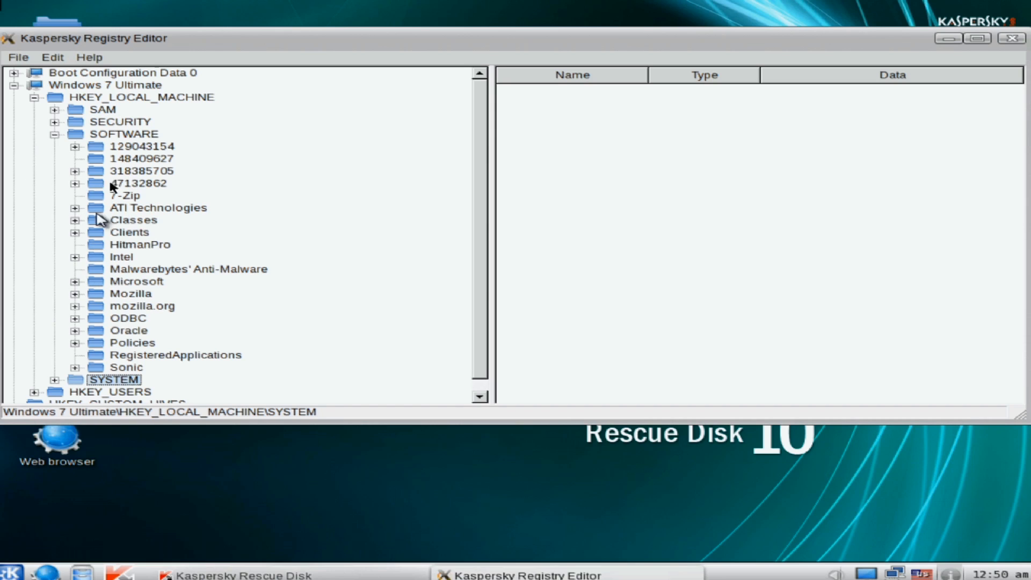
pyautogui.moveTo(96, 363)
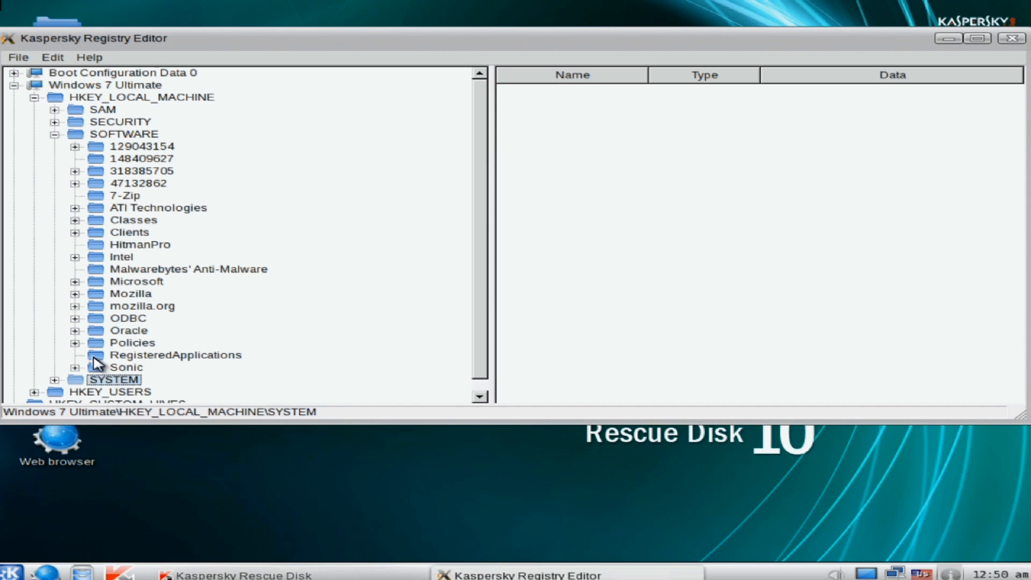
pyautogui.moveTo(88, 310)
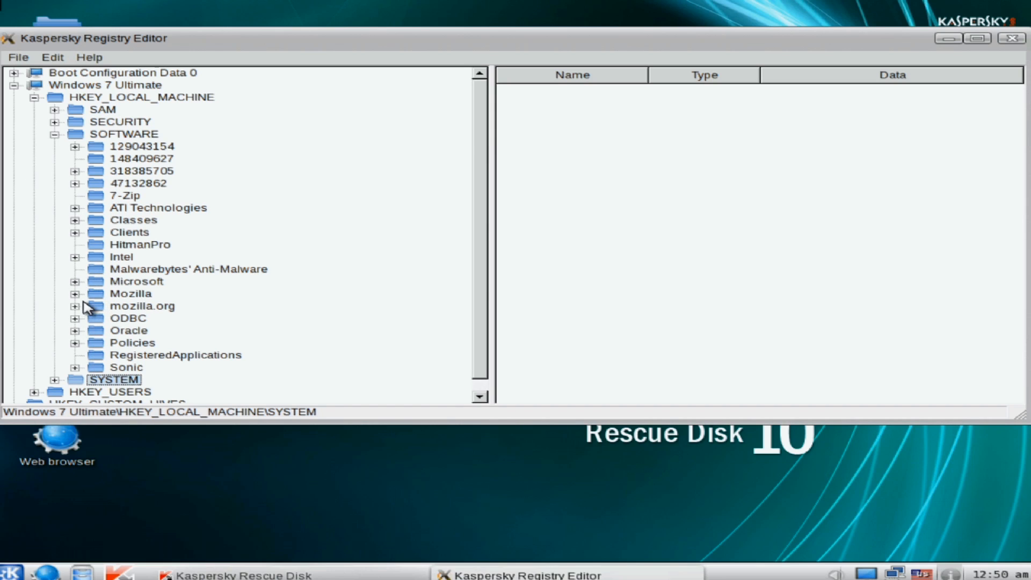
pyautogui.click(75, 281)
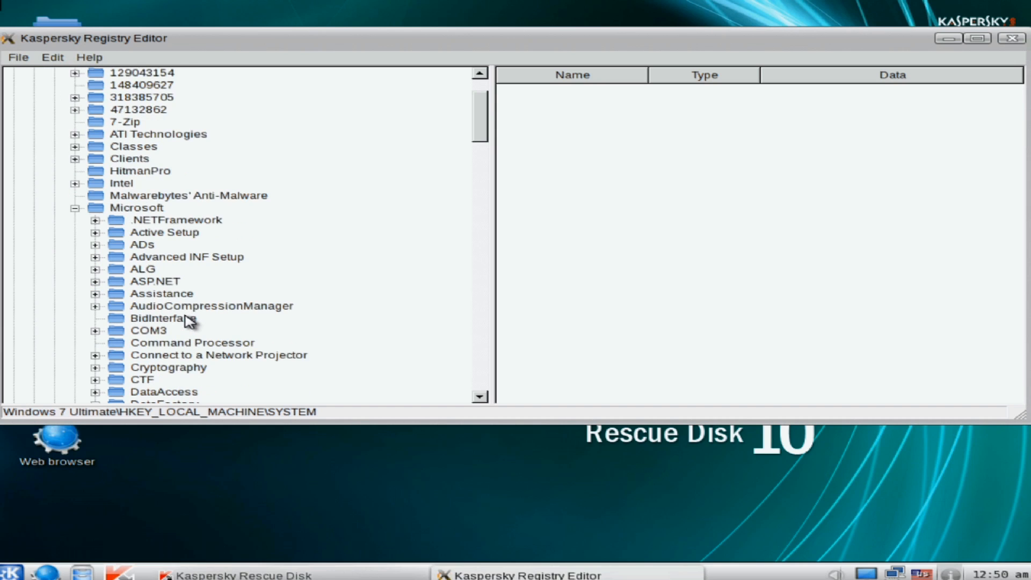
pyautogui.scroll(-3)
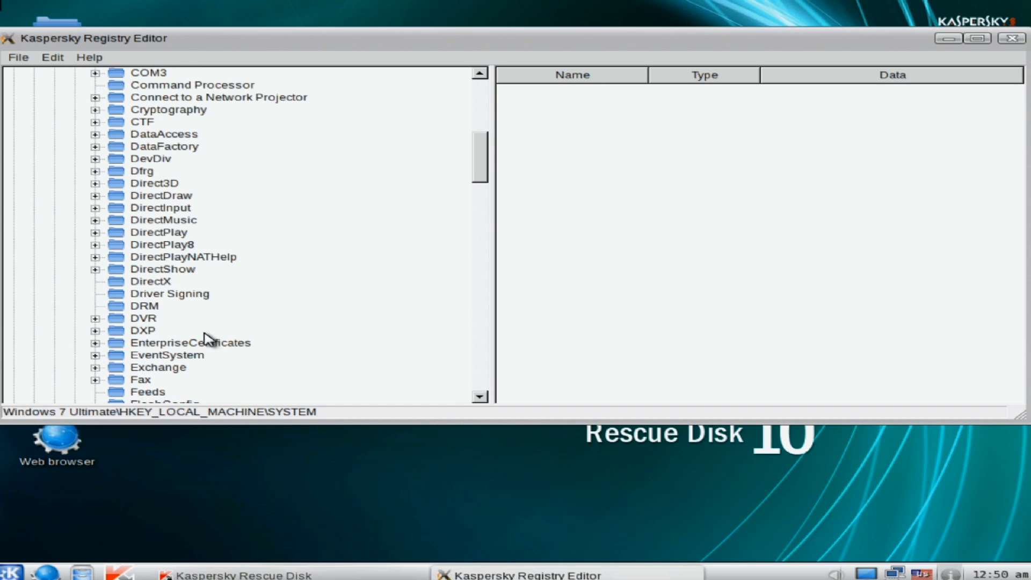
pyautogui.scroll(-3)
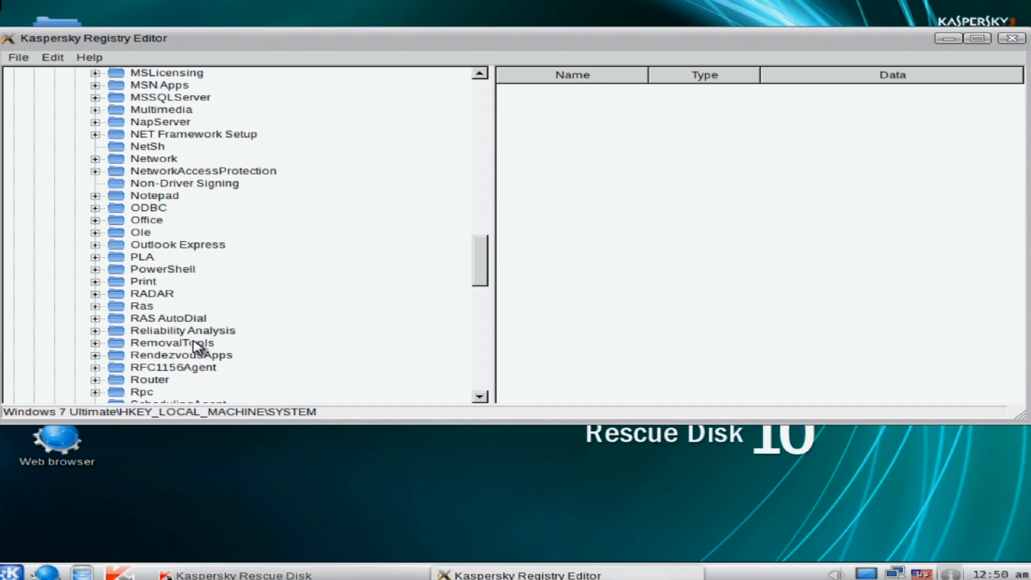
pyautogui.scroll(-3)
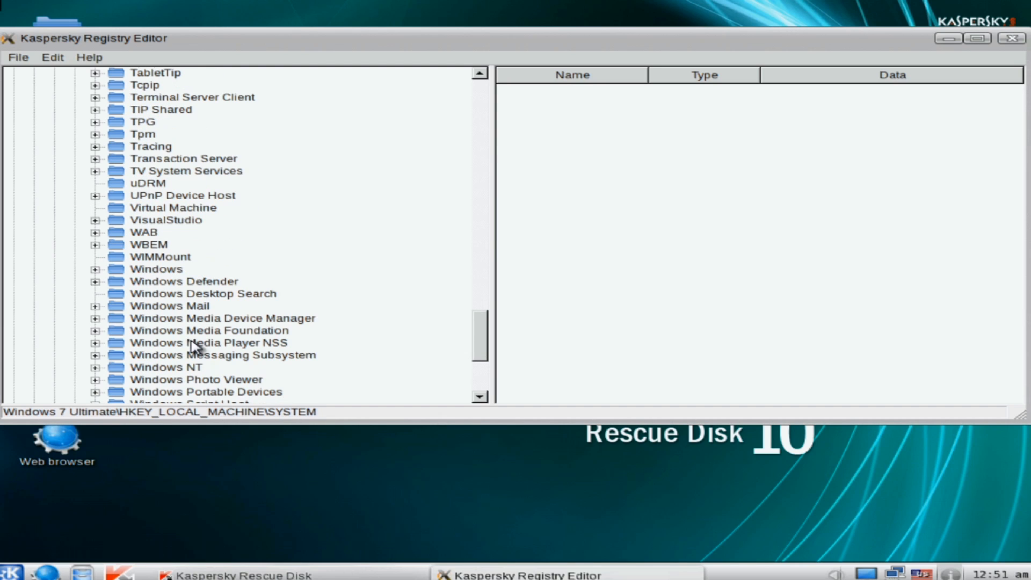
pyautogui.click(96, 268)
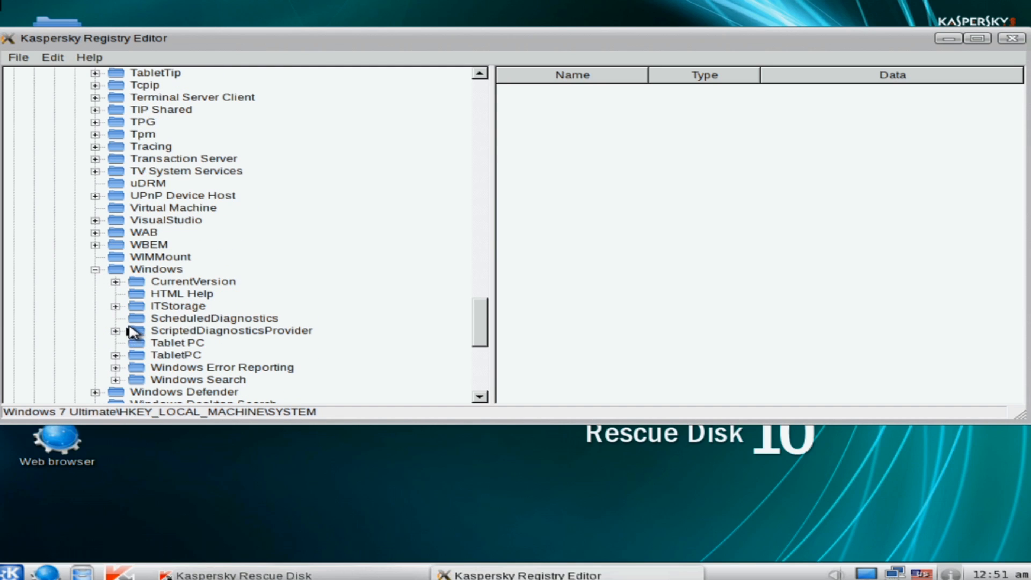
pyautogui.click(115, 281)
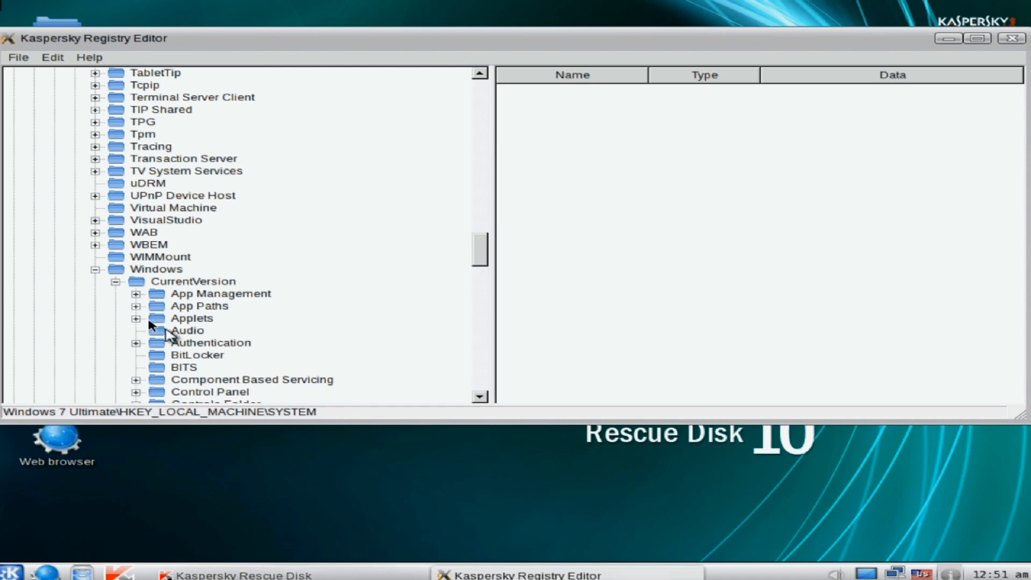
# Inspect the Run and RunOnce startup keys and the Policies explorer and NonEnum values.
pyautogui.scroll(-3)
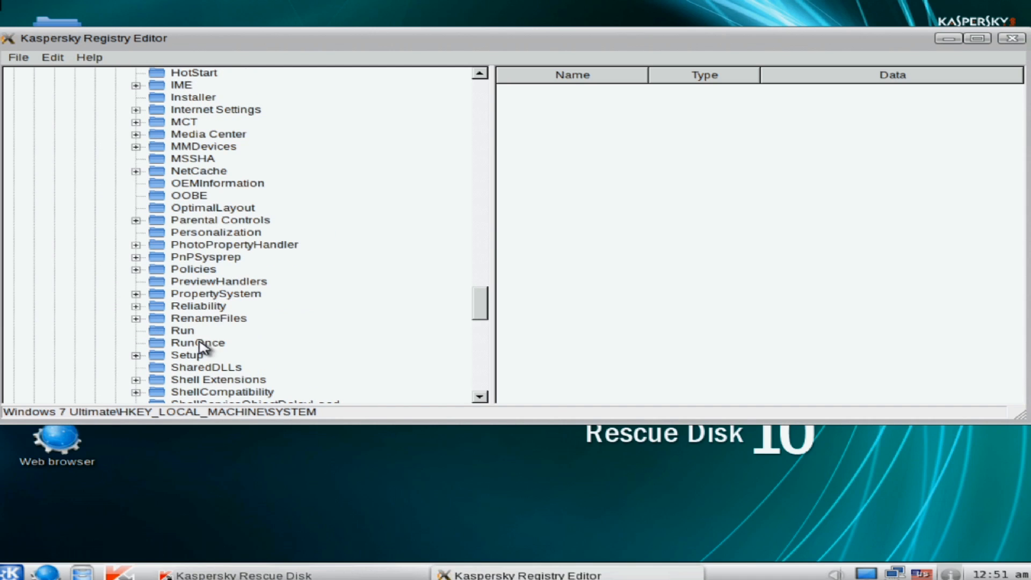
pyautogui.click(181, 330)
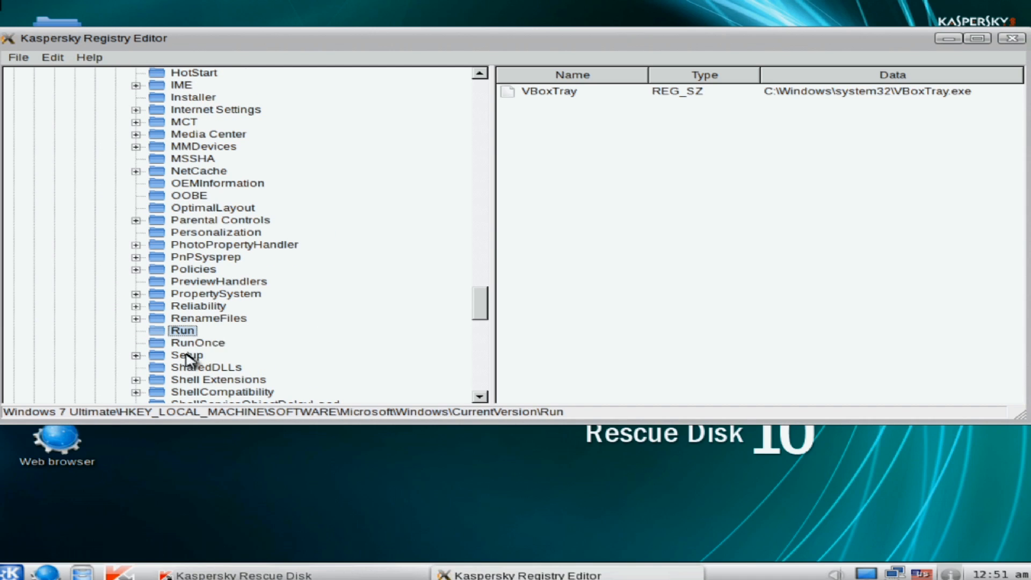
pyautogui.click(198, 343)
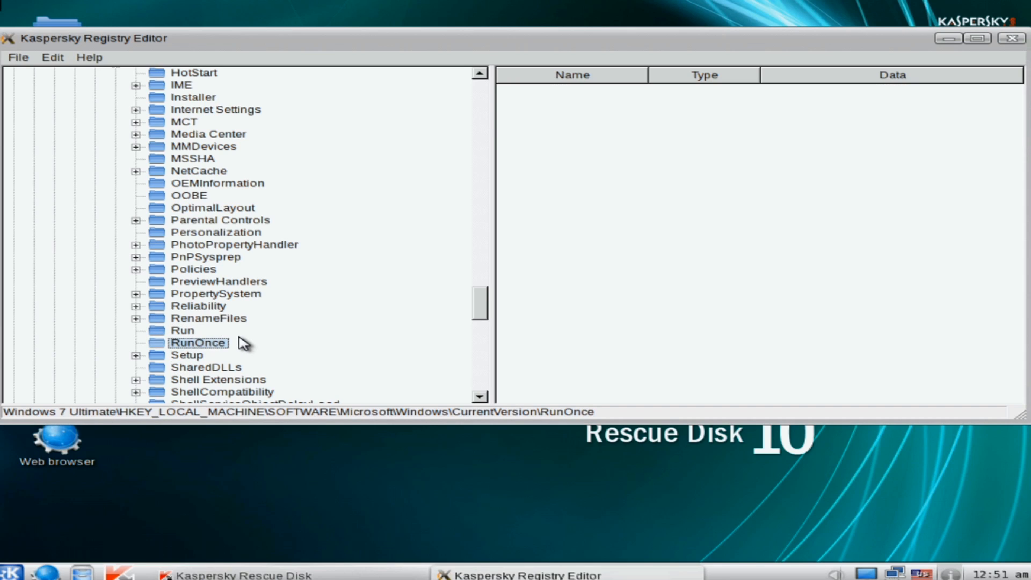
pyautogui.scroll(-3)
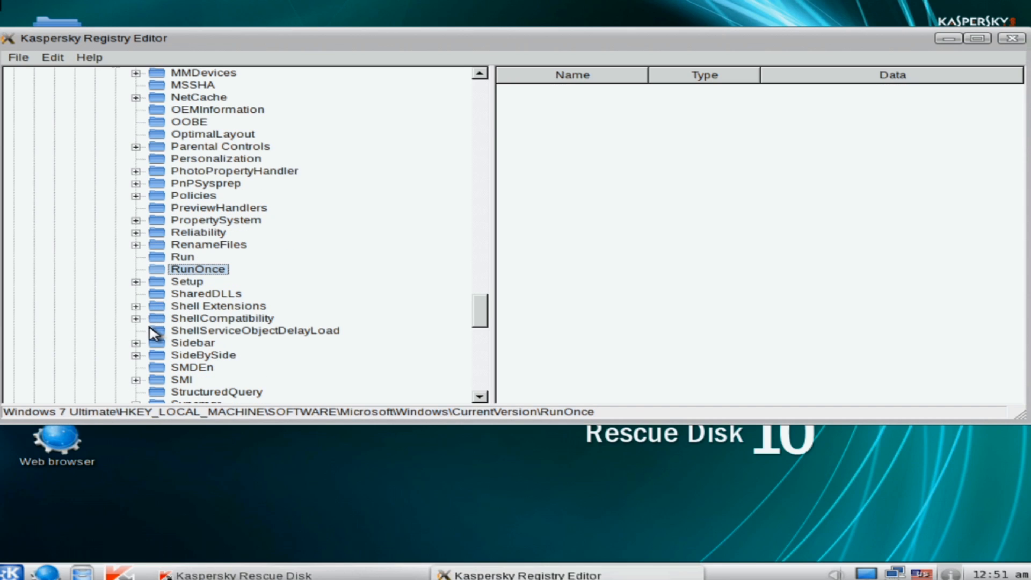
pyautogui.moveTo(188, 313)
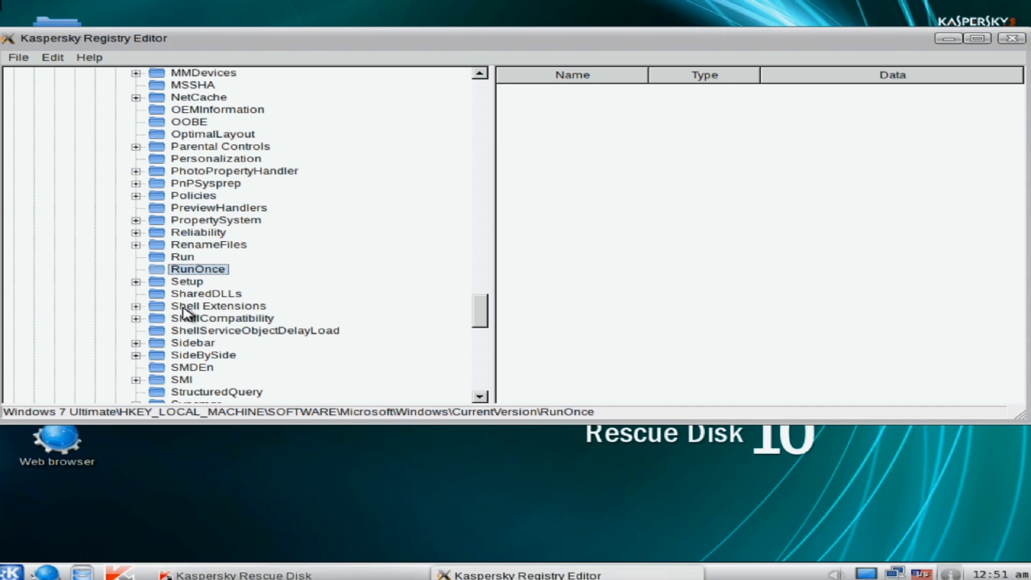
pyautogui.moveTo(149, 370)
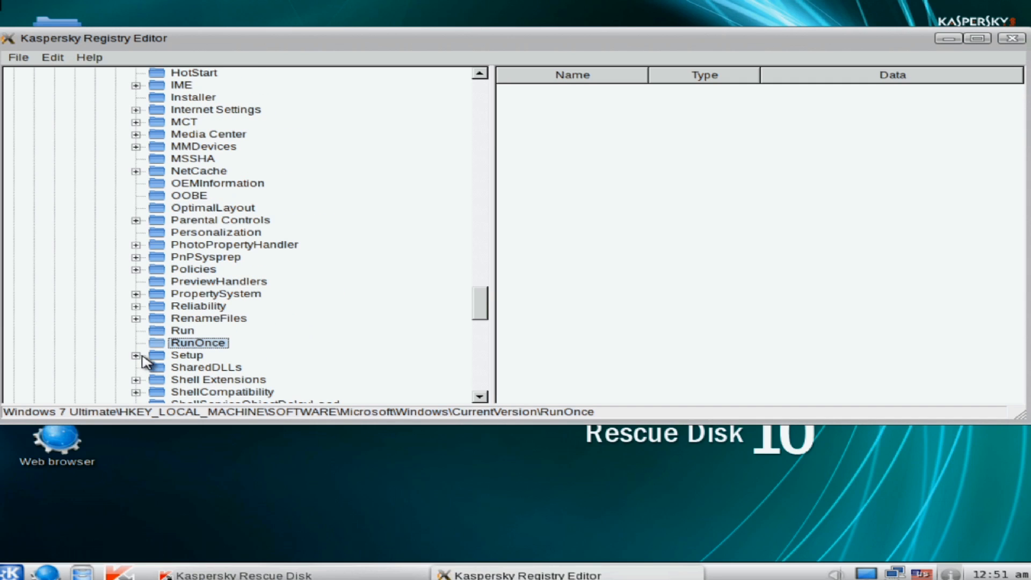
pyautogui.click(137, 268)
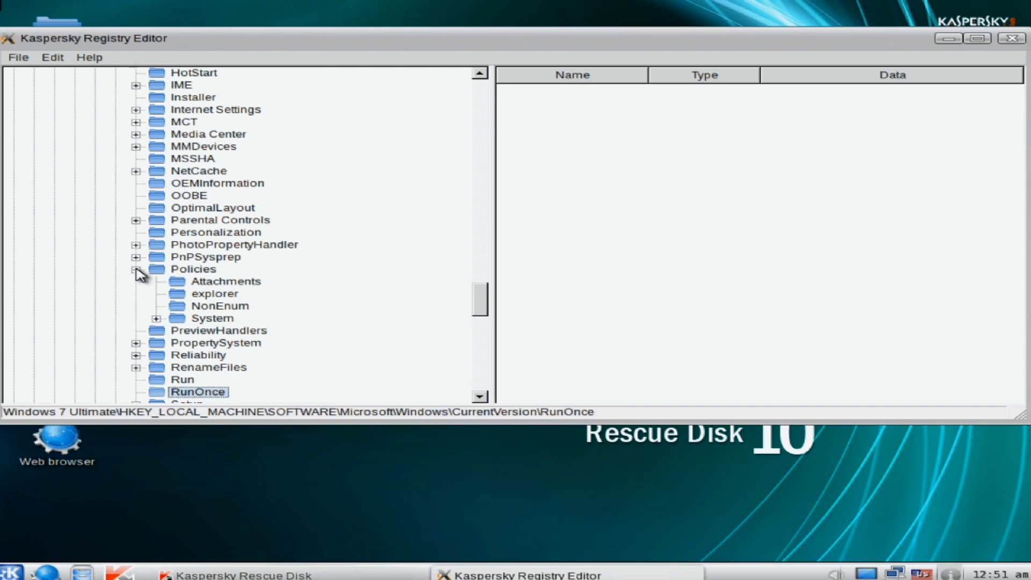
pyautogui.click(214, 293)
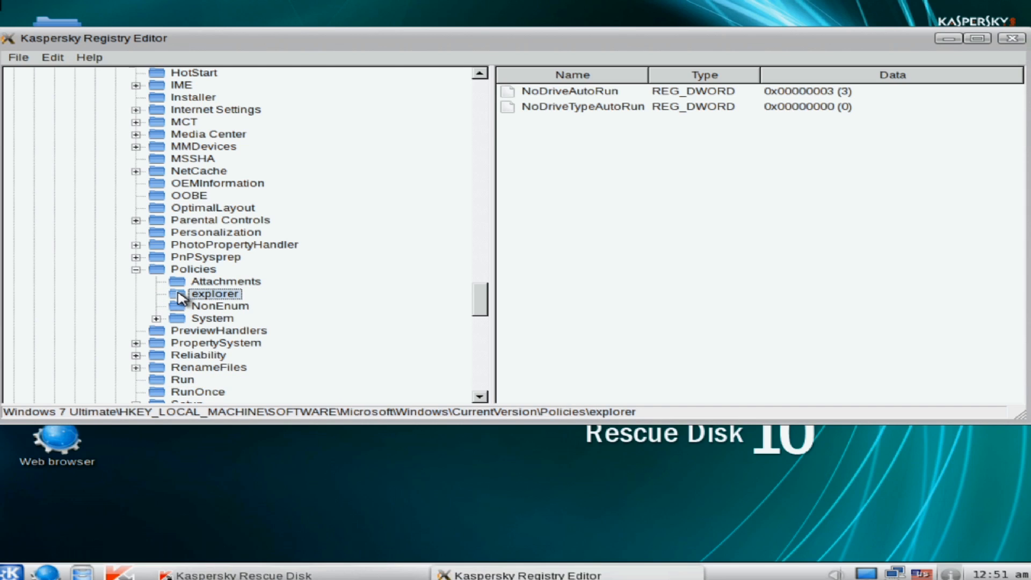
pyautogui.click(214, 306)
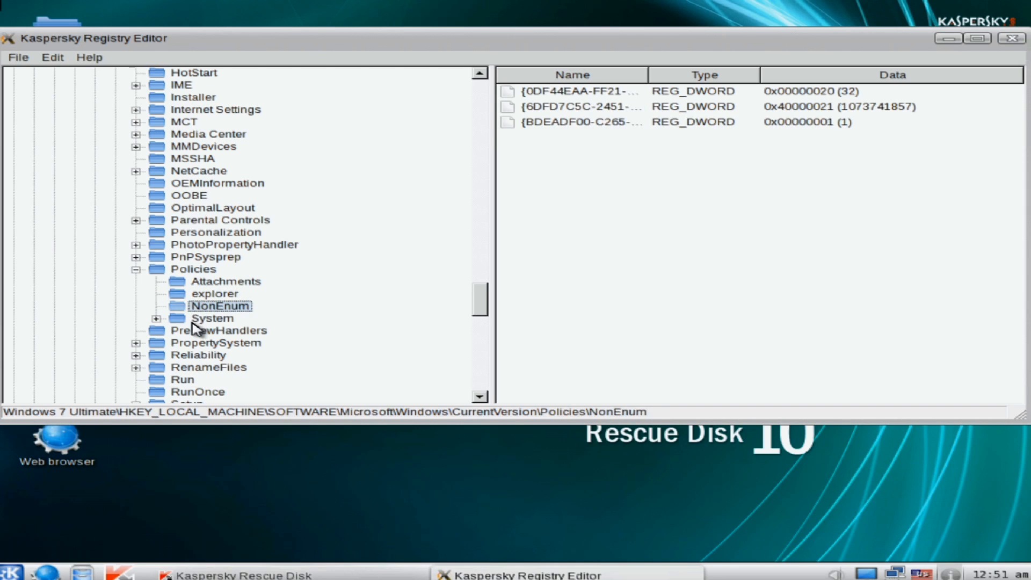
pyautogui.click(213, 318)
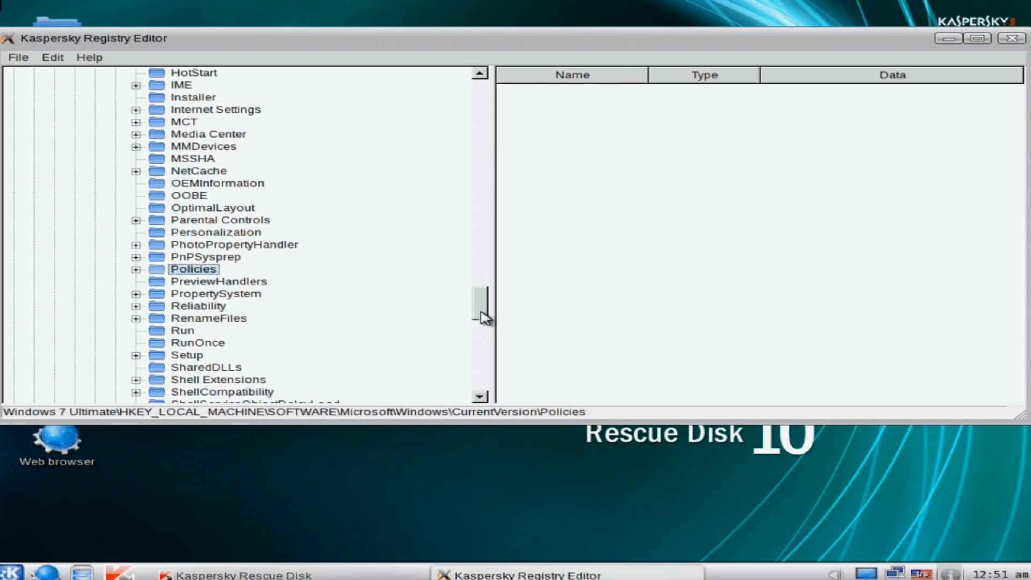
# Check Windows NT\CurrentVersion\Winlogon's Userinit value, then close the registry editor.
pyautogui.scroll(-3)
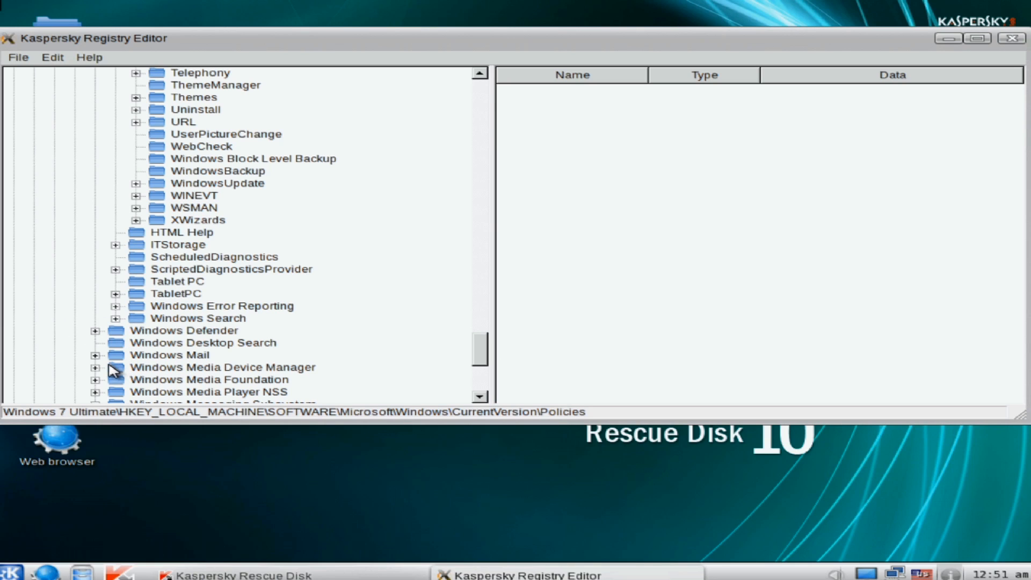
pyautogui.scroll(-3)
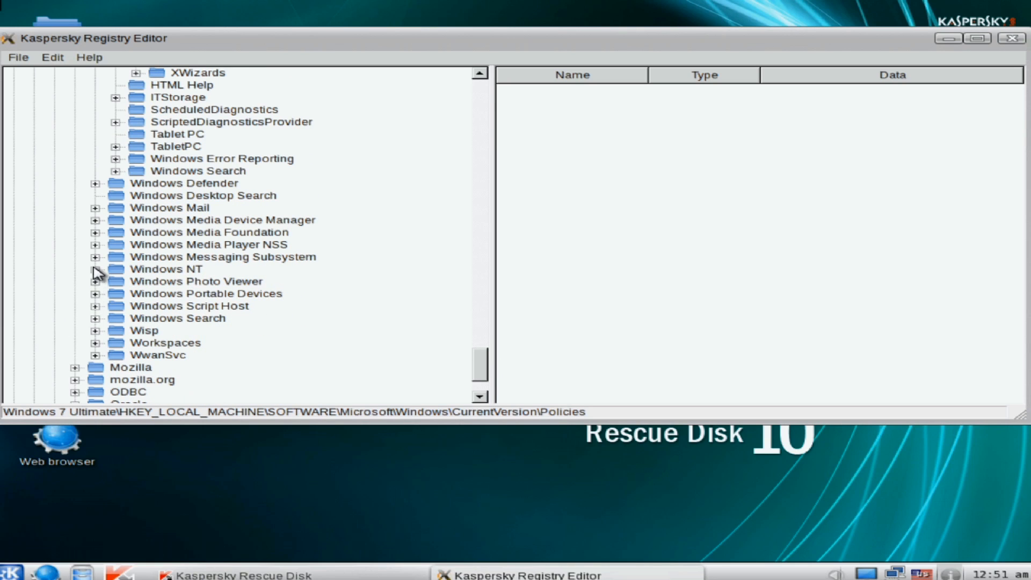
pyautogui.click(94, 268)
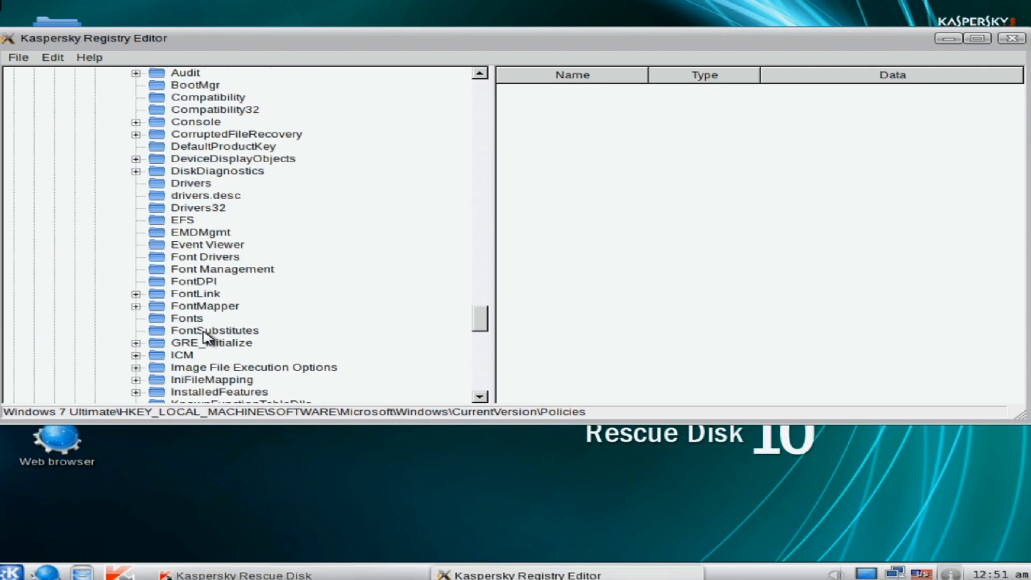
pyautogui.scroll(-3)
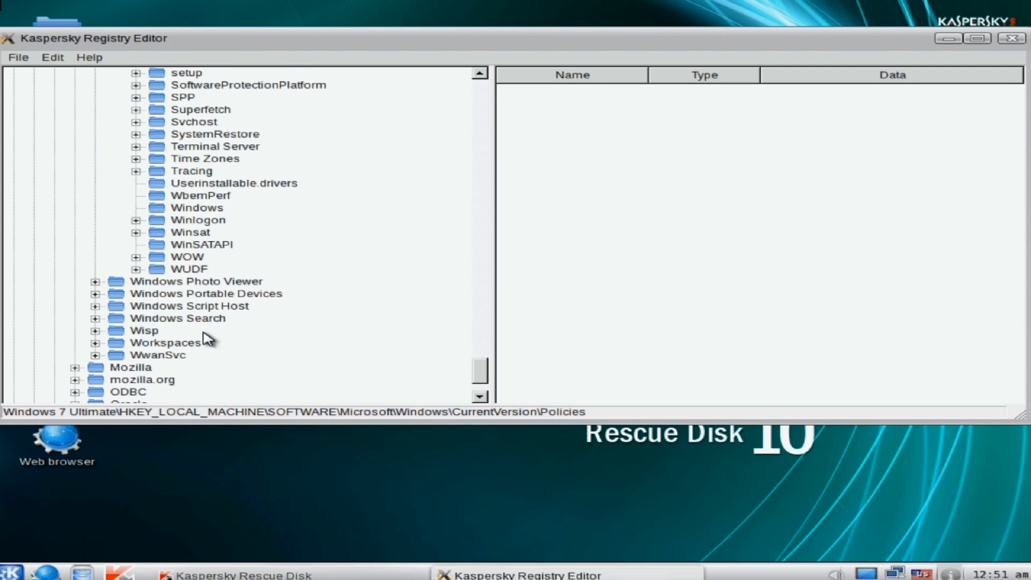
pyautogui.click(199, 220)
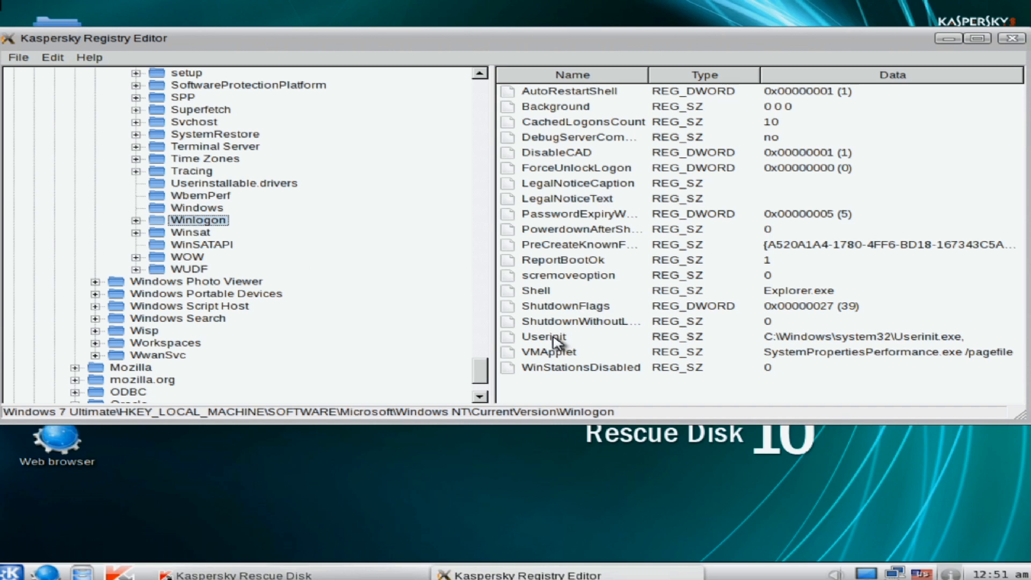
pyautogui.click(543, 336)
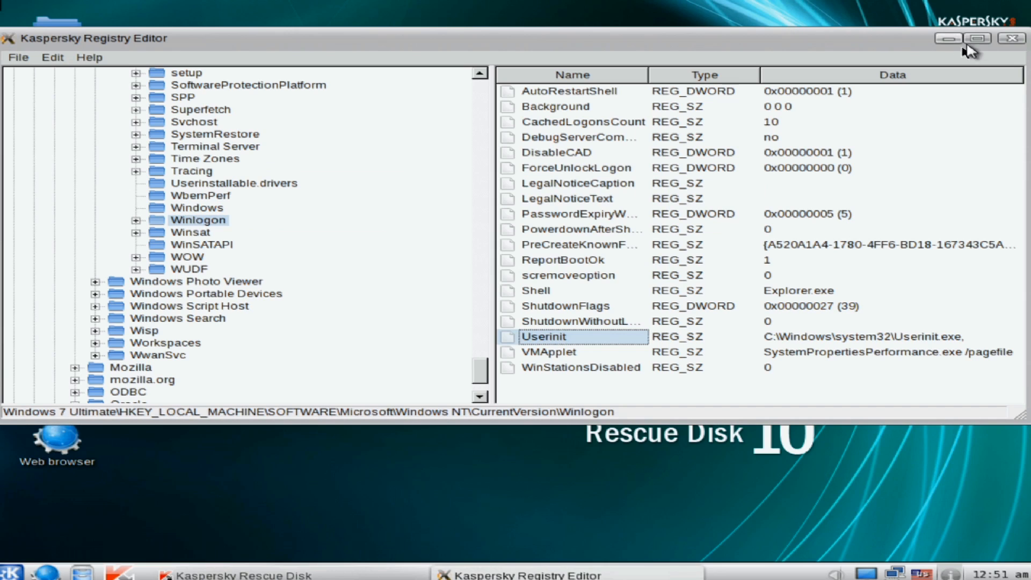
pyautogui.click(1009, 40)
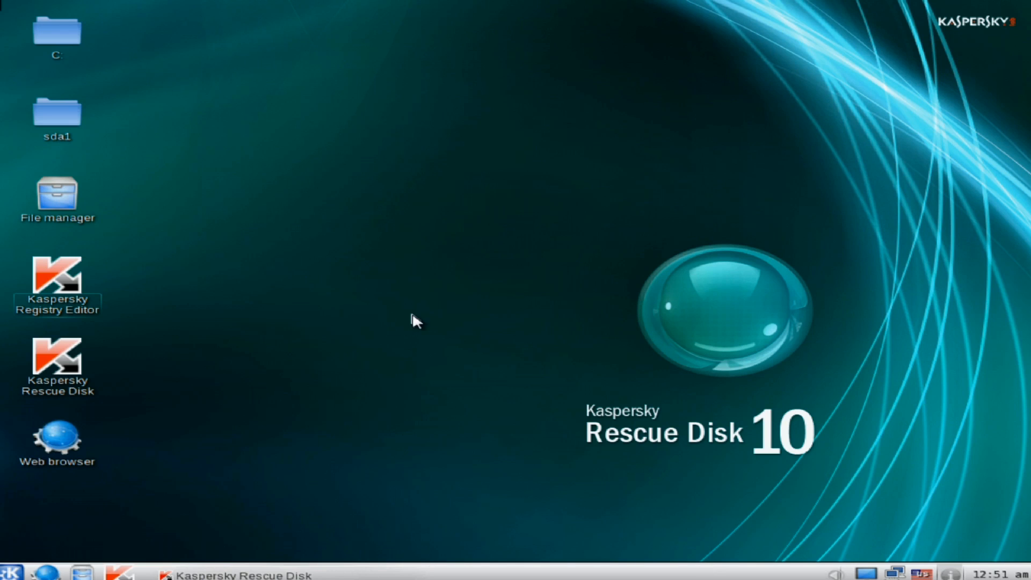
pyautogui.moveTo(67, 213)
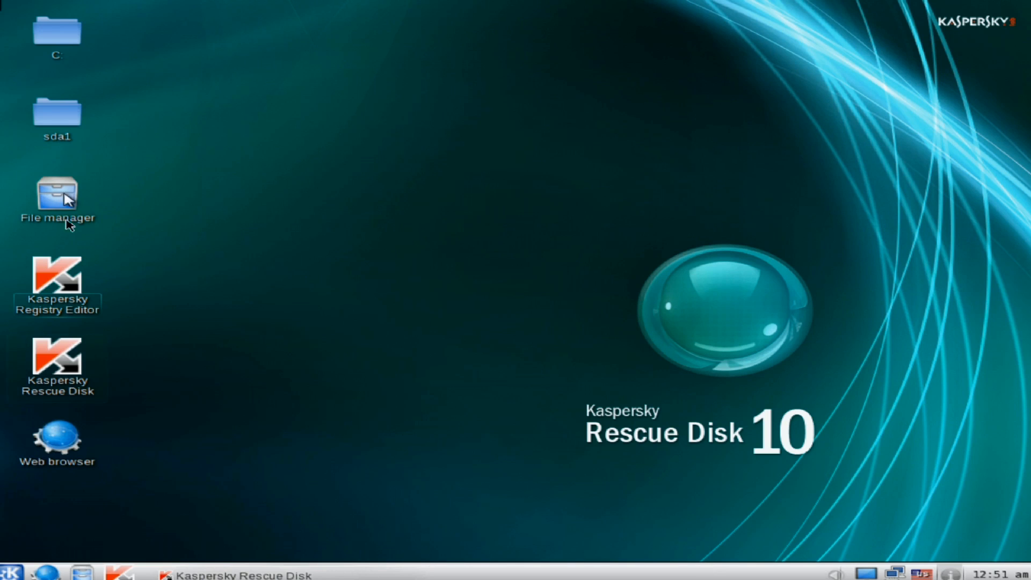
# Close the Rescue Disk window and confirm restarting the computer from the start menu.
pyautogui.doubleClick(55, 192)
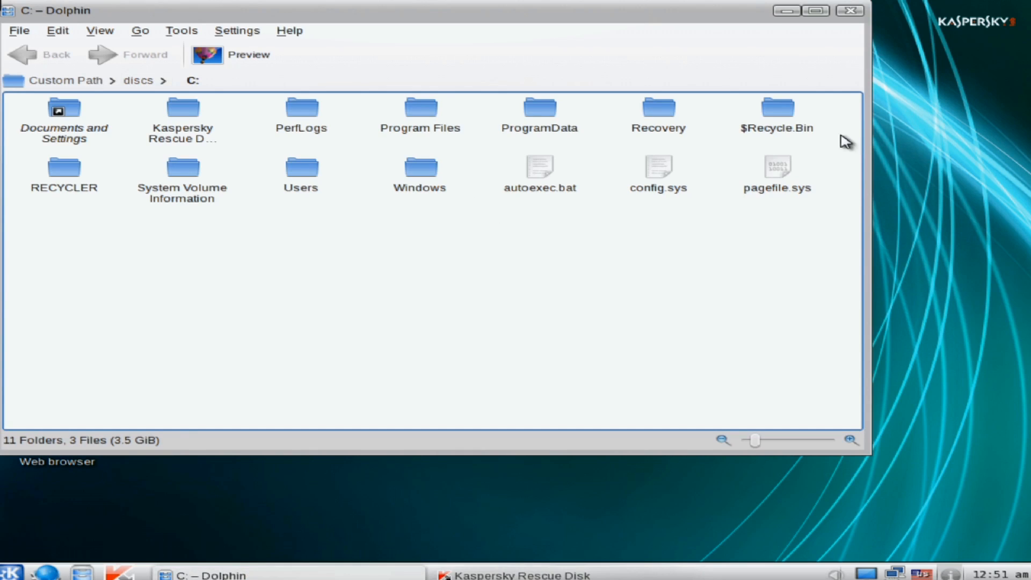
pyautogui.click(847, 11)
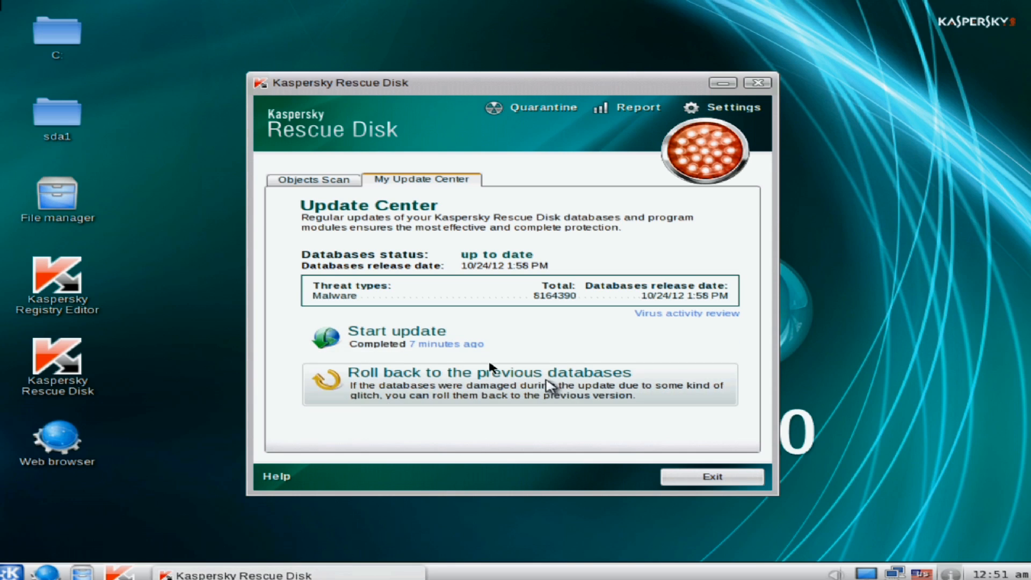
pyautogui.click(711, 476)
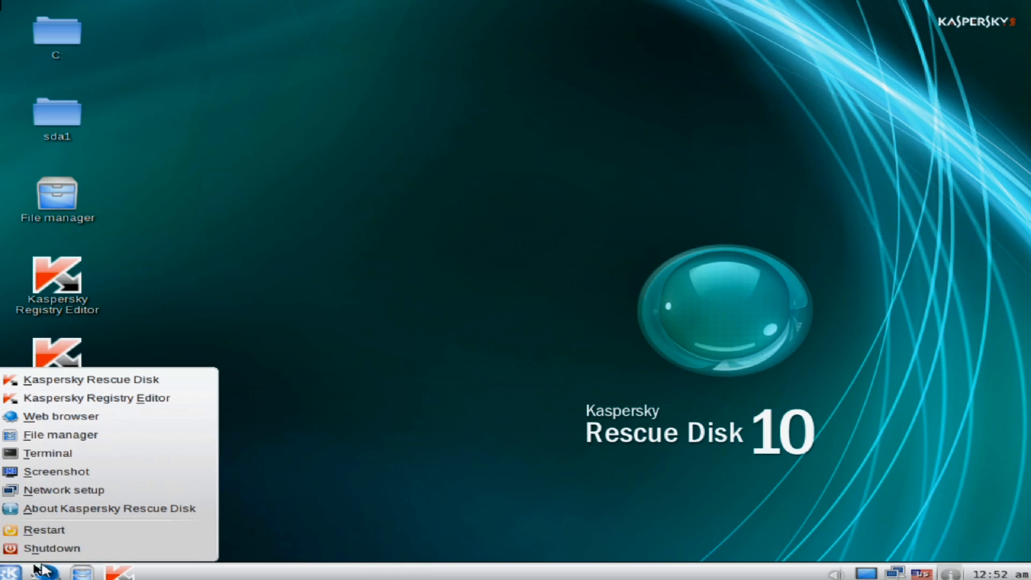
pyautogui.click(39, 530)
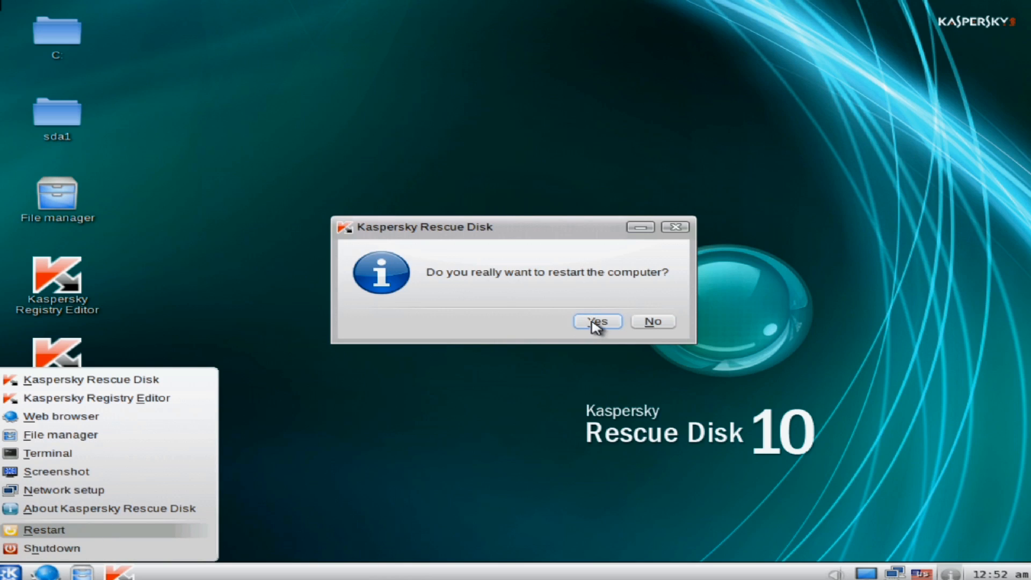
pyautogui.click(597, 321)
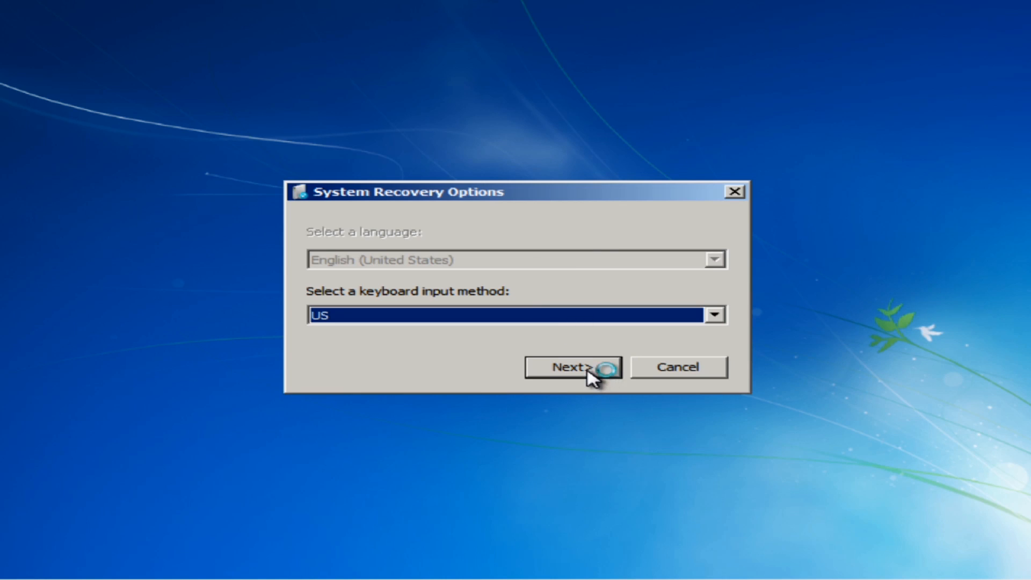
# Accept the US keyboard layout, log on, and launch Command Prompt from the recovery tools.
pyautogui.click(569, 367)
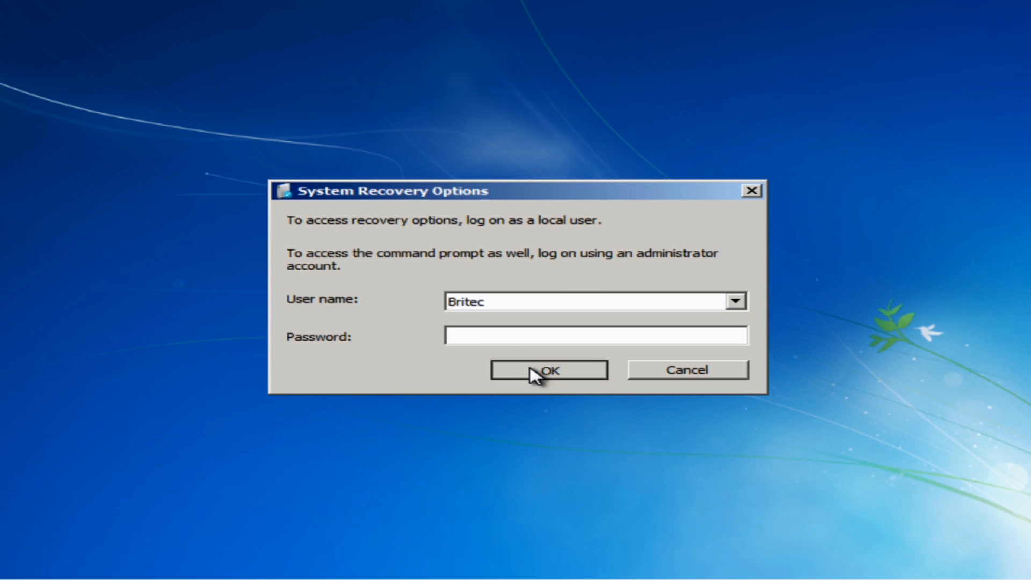
pyautogui.click(549, 369)
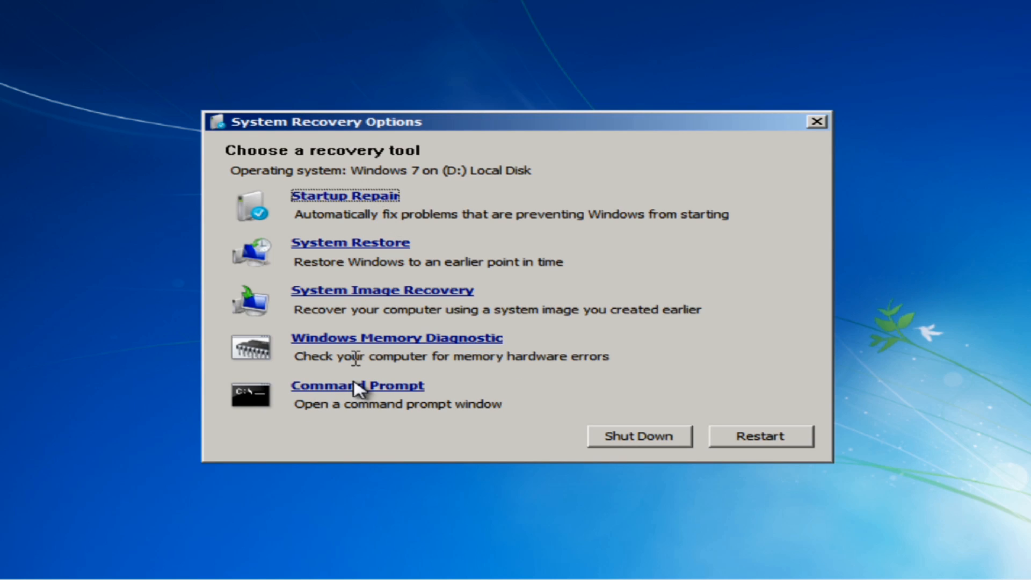
pyautogui.moveTo(357, 398)
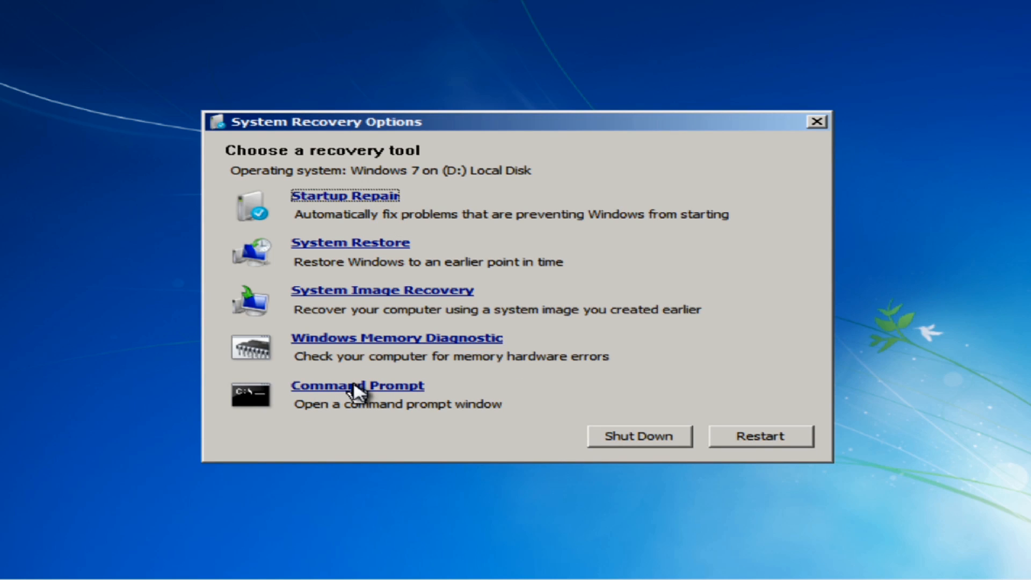
pyautogui.click(357, 386)
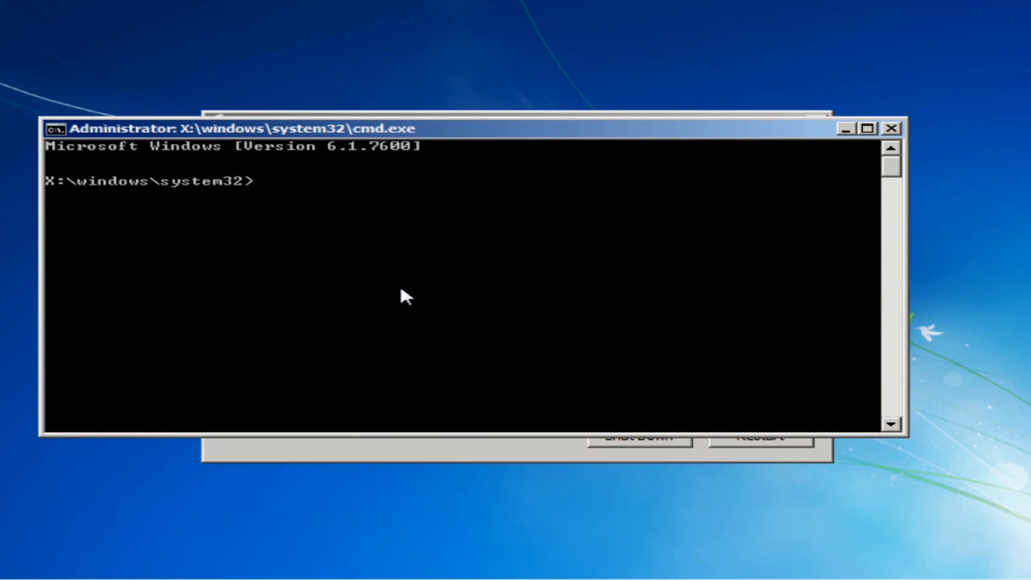
# Switch to drive D: and run bootrec /fixmbr then bootrec /fixboot to repair the boot record.
pyautogui.write('d:')
pyautogui.write('dir')
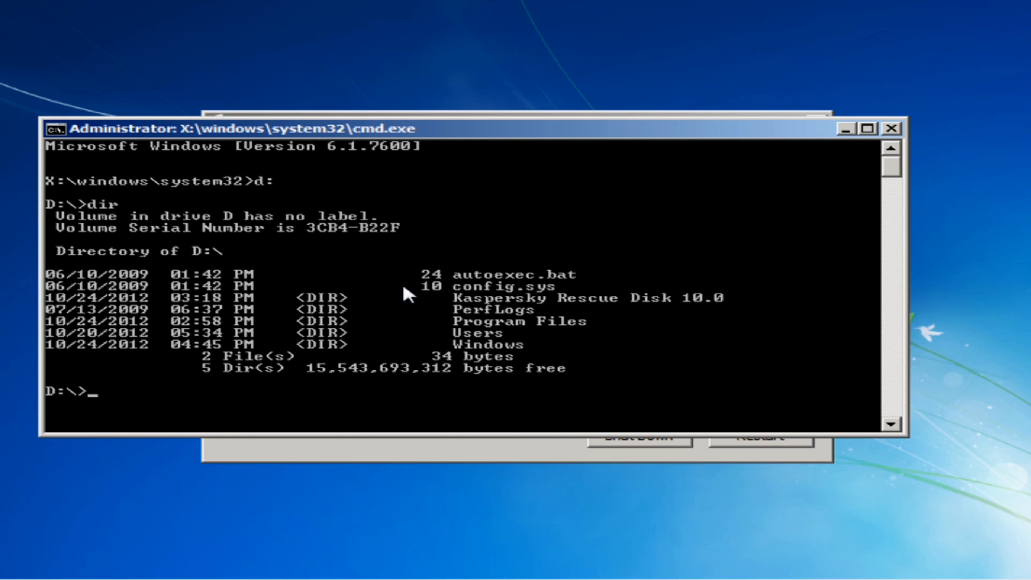
pyautogui.write('bootrec')
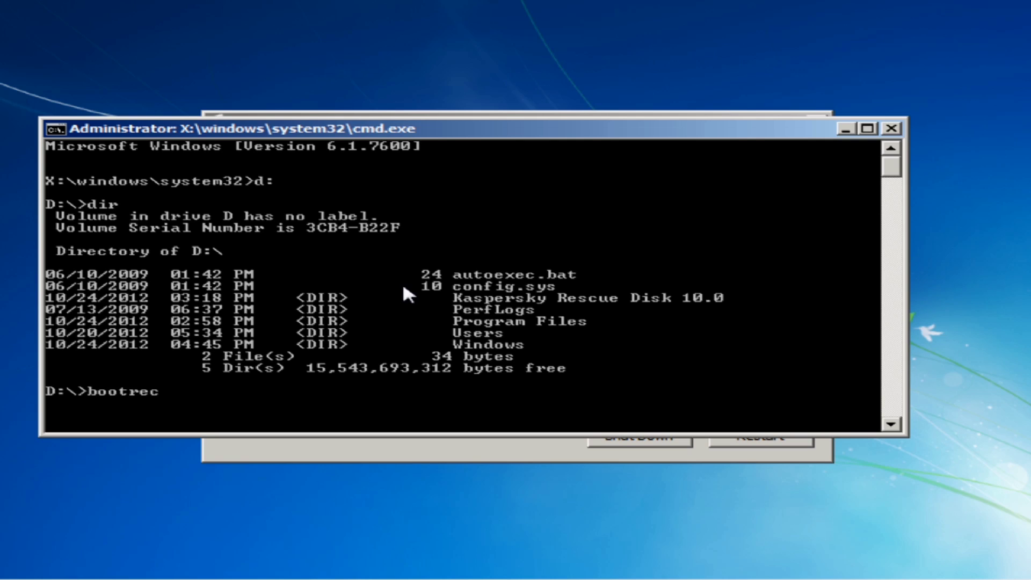
pyautogui.write('/')
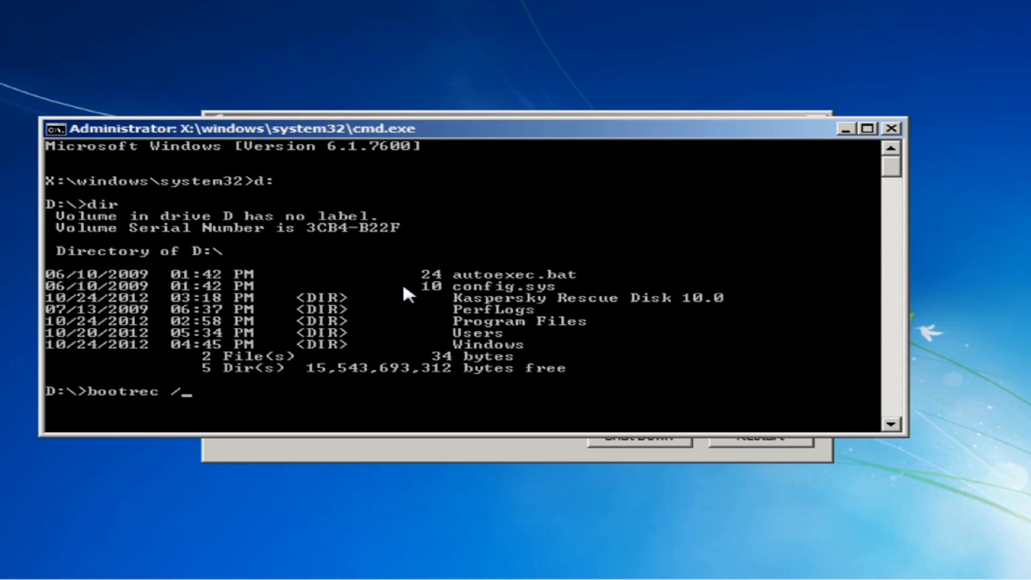
pyautogui.write('fixmbr')
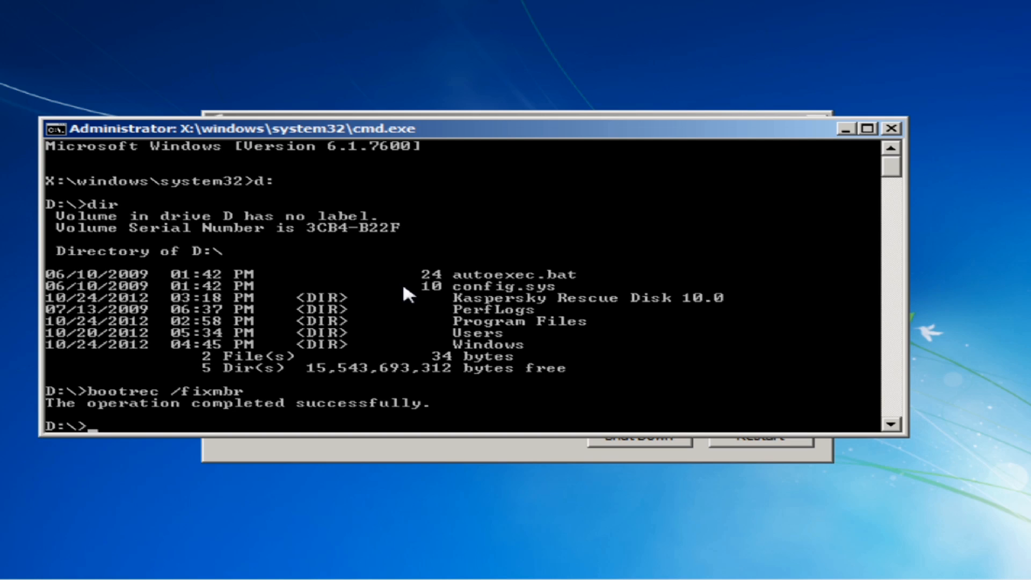
pyautogui.write('bootrec /')
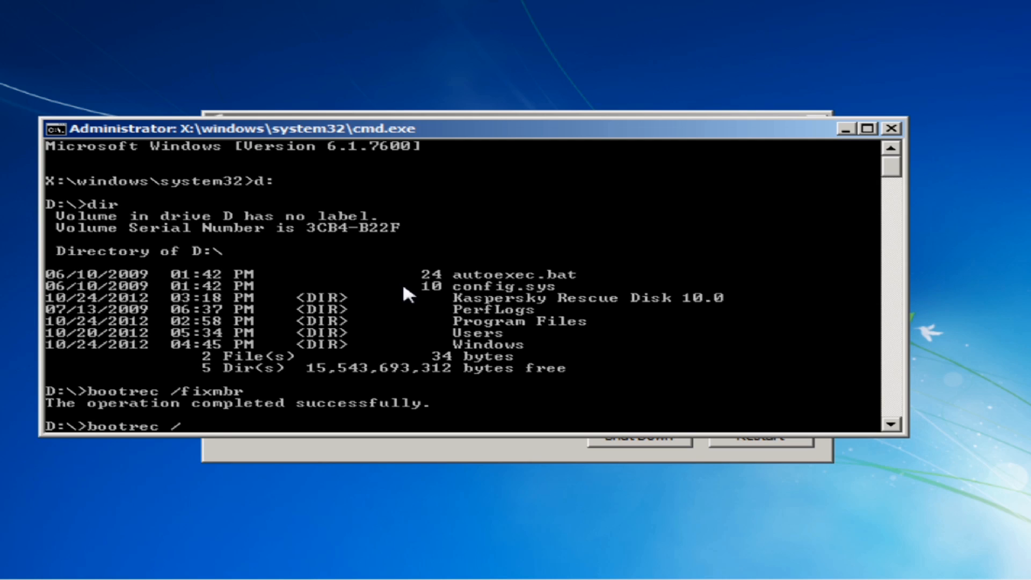
pyautogui.write('fixboot')
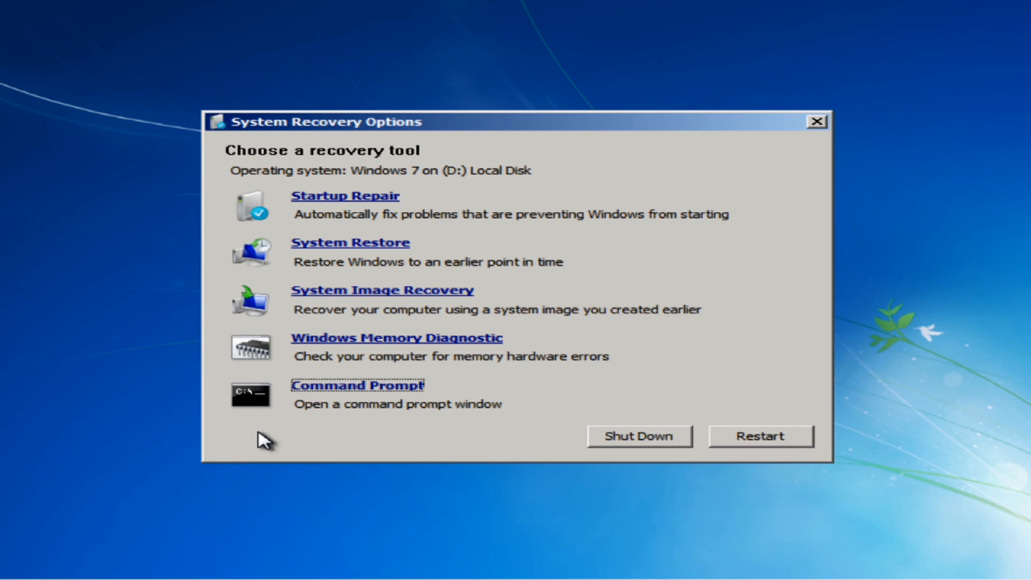
pyautogui.moveTo(771, 436)
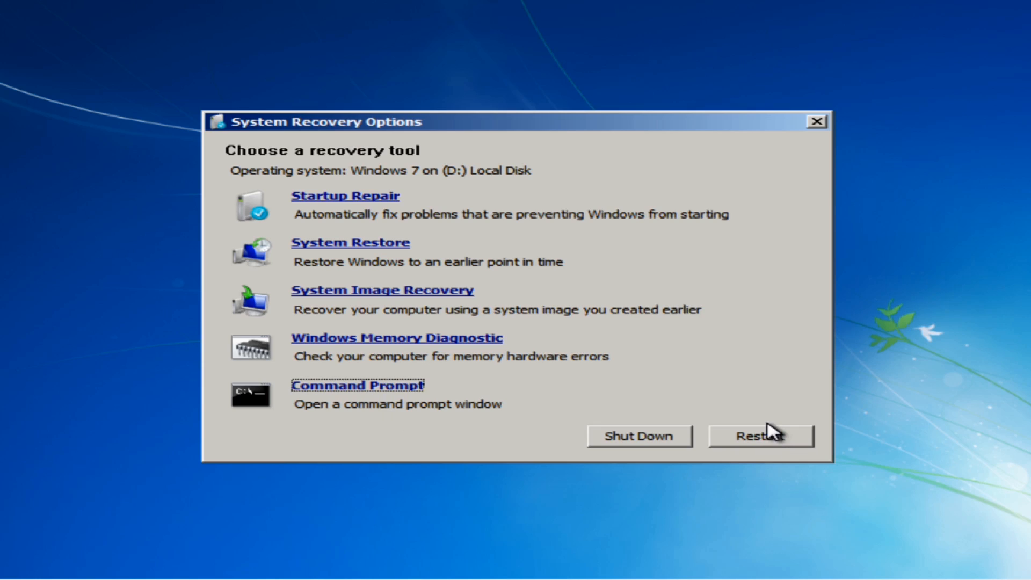
# Restart the computer from System Recovery Options into Windows 7.
pyautogui.click(762, 435)
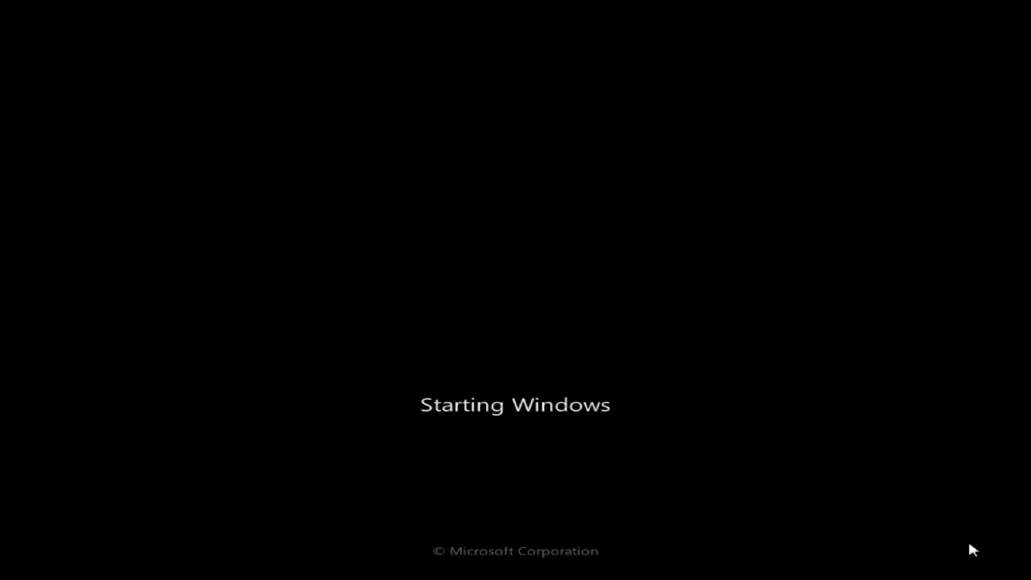
pyautogui.moveTo(868, 410)
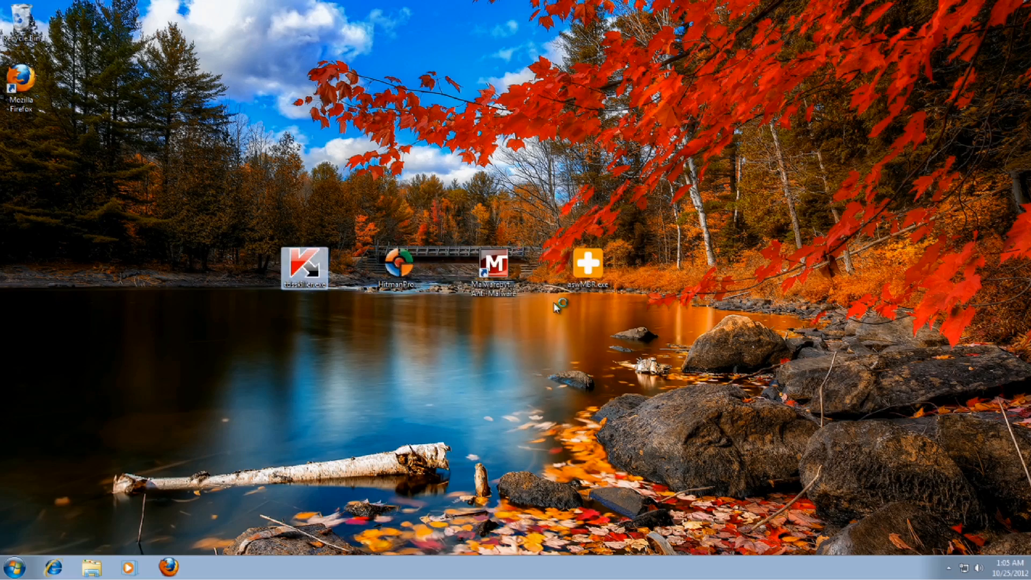
# Run tdsskiller.exe and close it after it reports no threats among 393 objects.
pyautogui.doubleClick(304, 274)
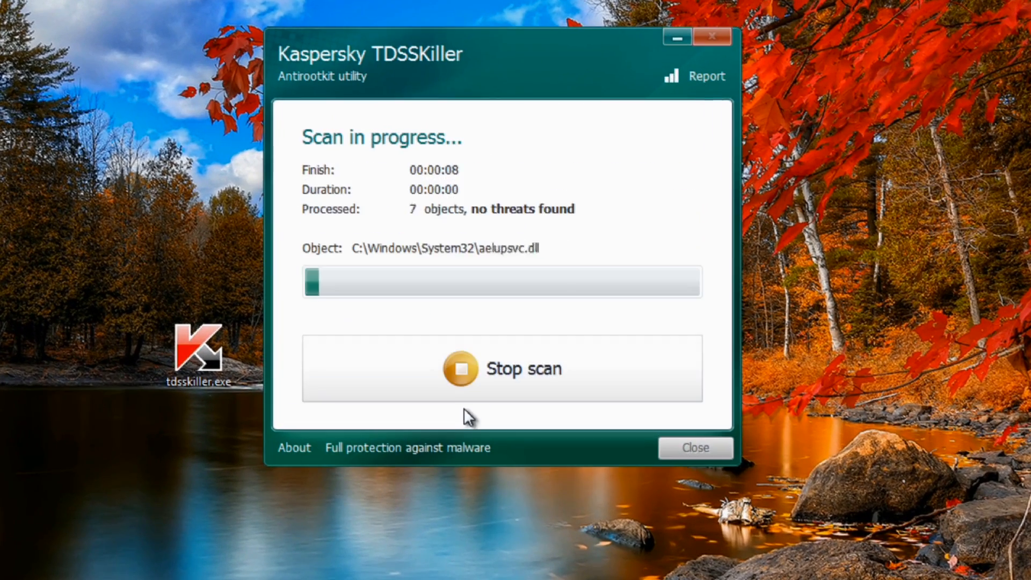
pyautogui.moveTo(445, 397)
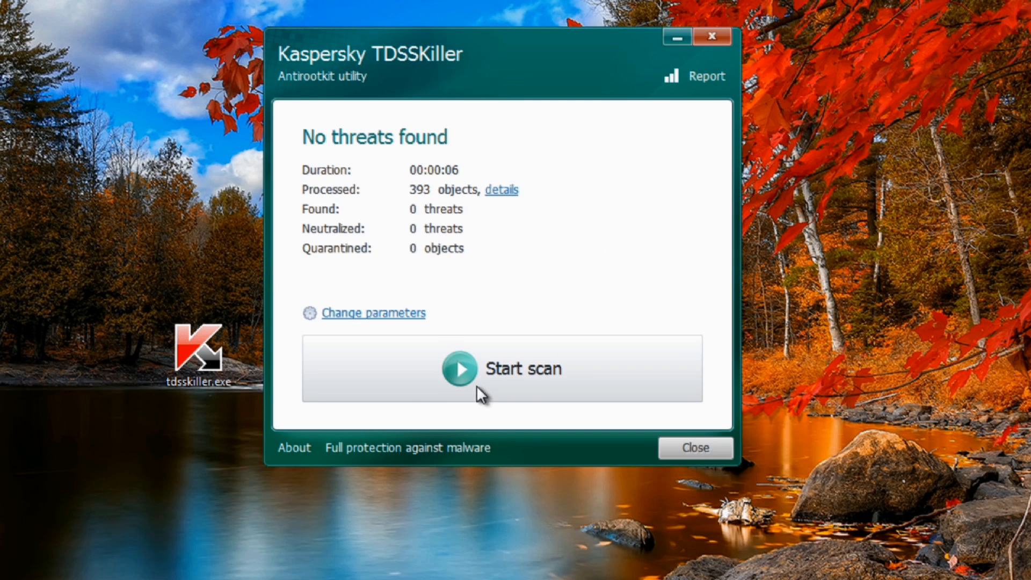
pyautogui.click(695, 446)
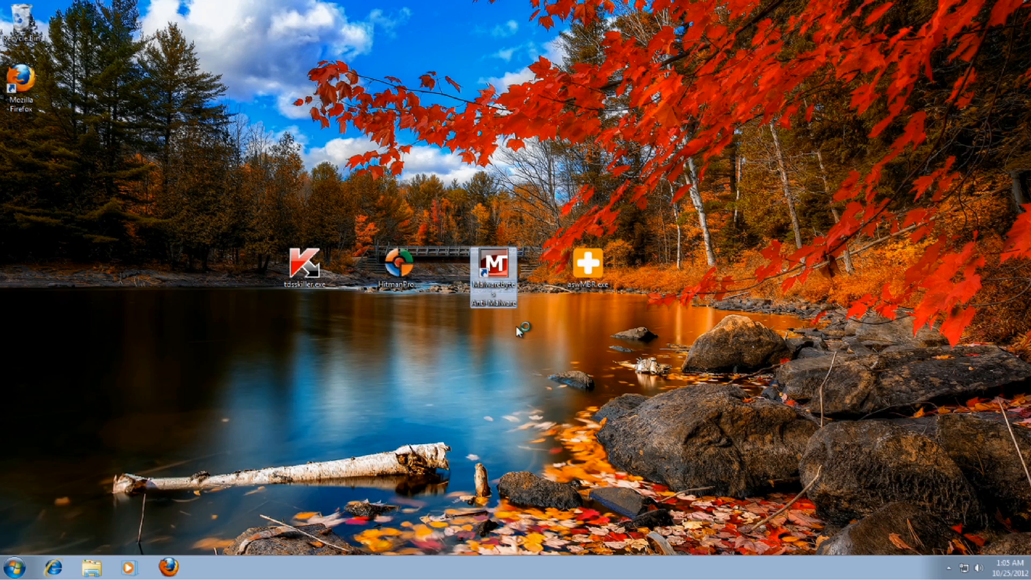
# Run a Malwarebytes quick scan of 175,144 objects, acknowledge the clean result, close the log and exit.
pyautogui.doubleClick(494, 266)
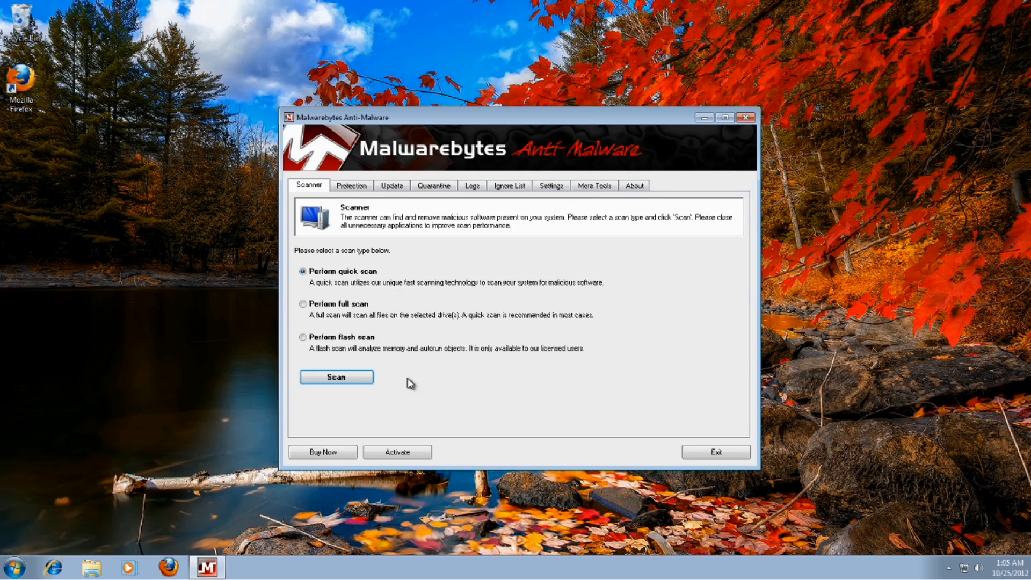
pyautogui.click(337, 377)
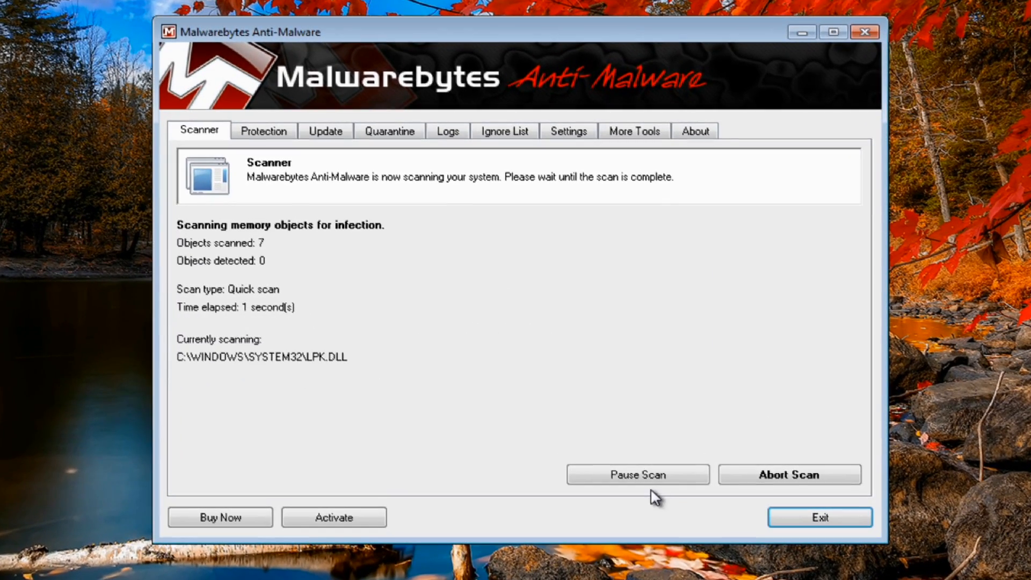
pyautogui.moveTo(655, 471)
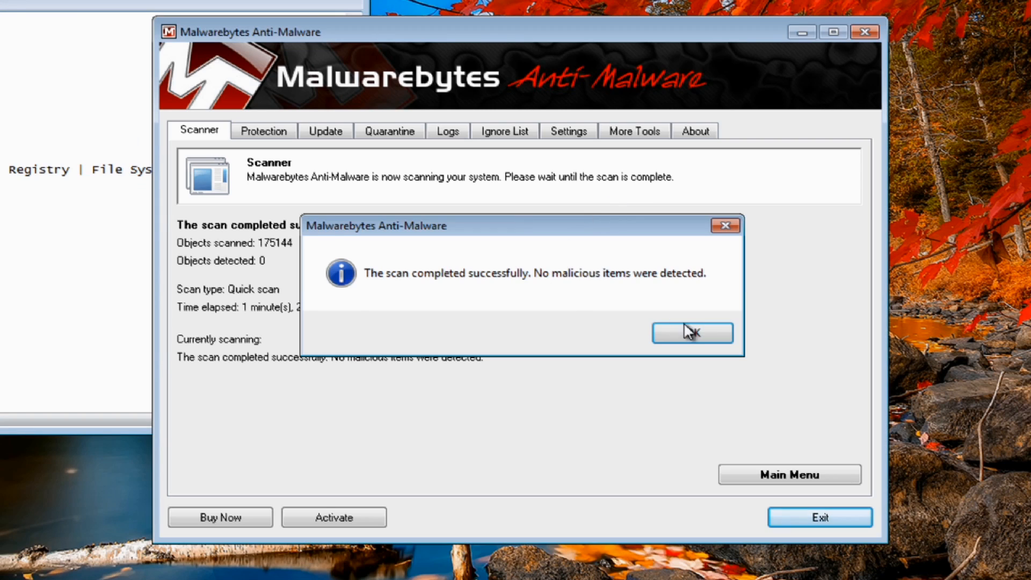
pyautogui.click(691, 333)
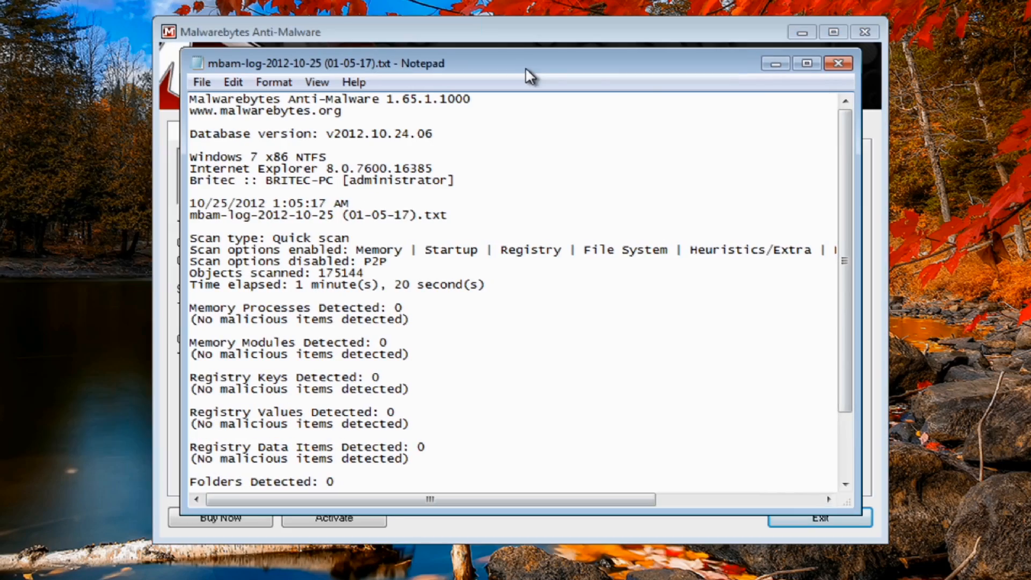
pyautogui.click(835, 62)
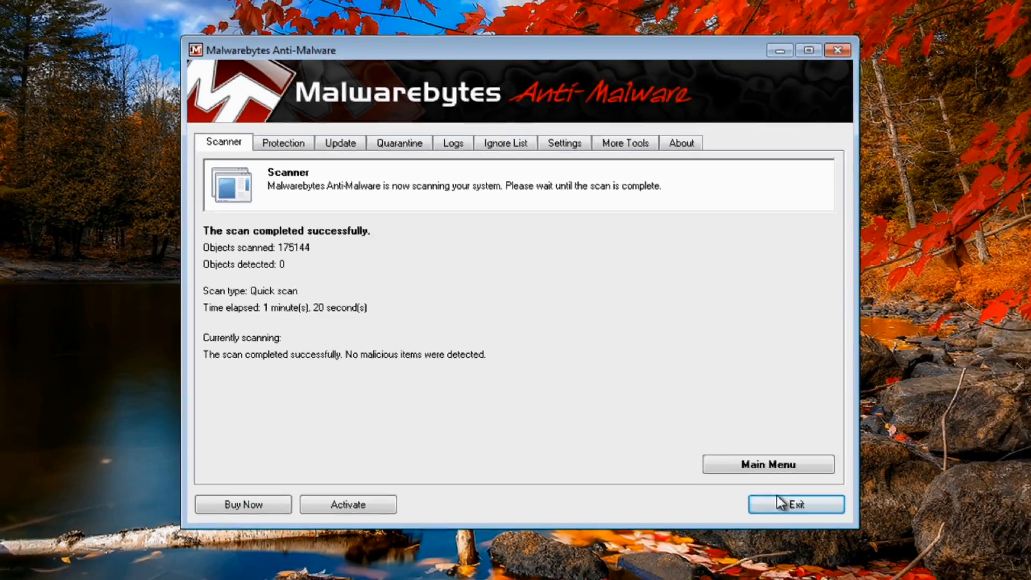
pyautogui.click(797, 505)
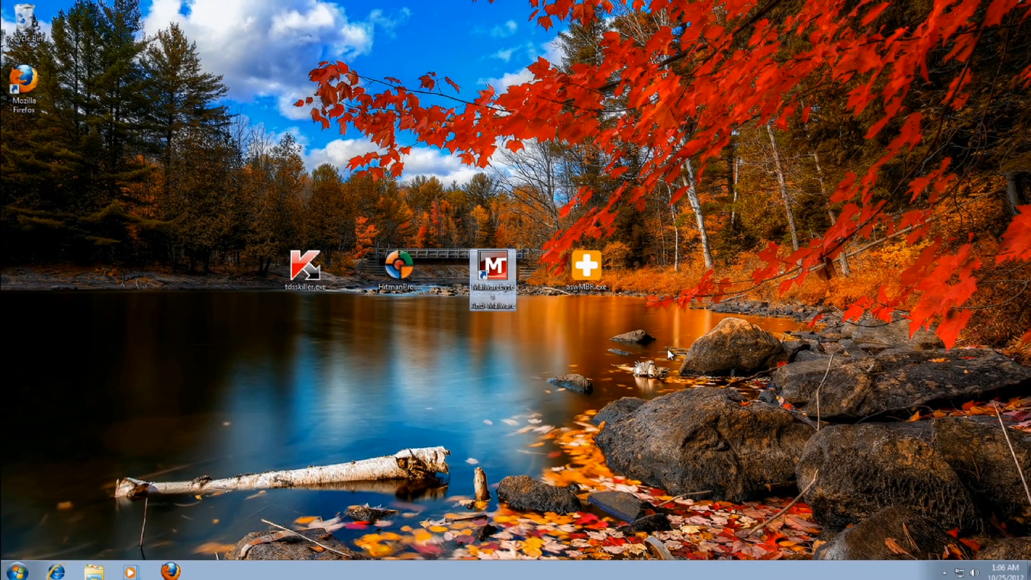
pyautogui.moveTo(748, 351)
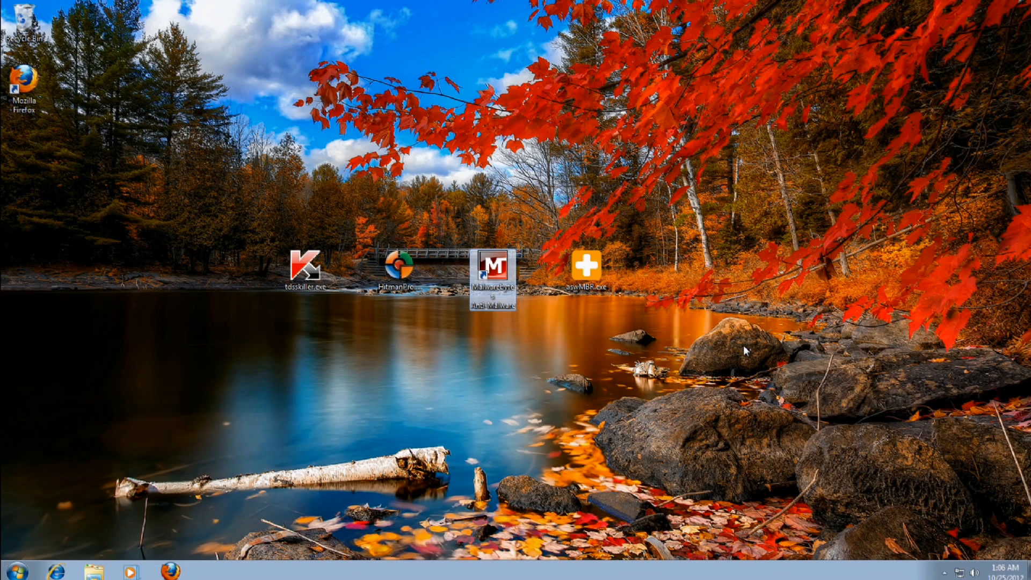